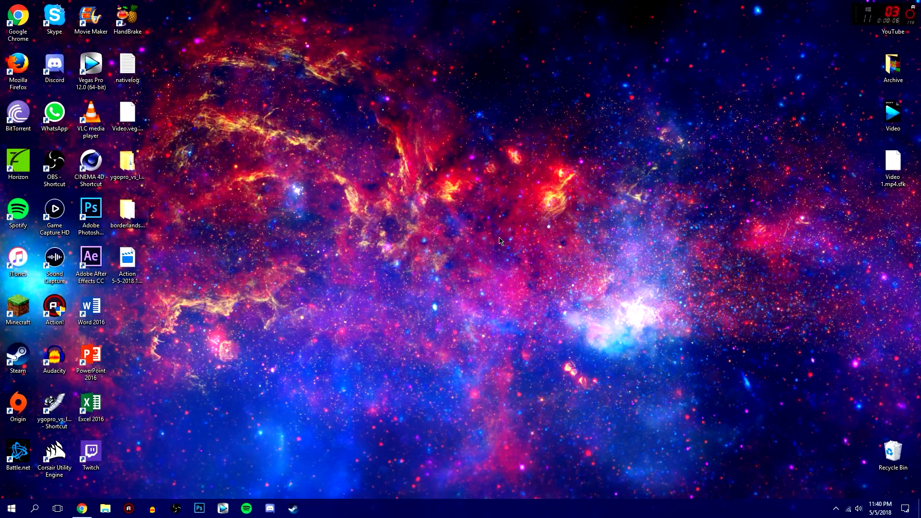
pyautogui.moveTo(459, 174)
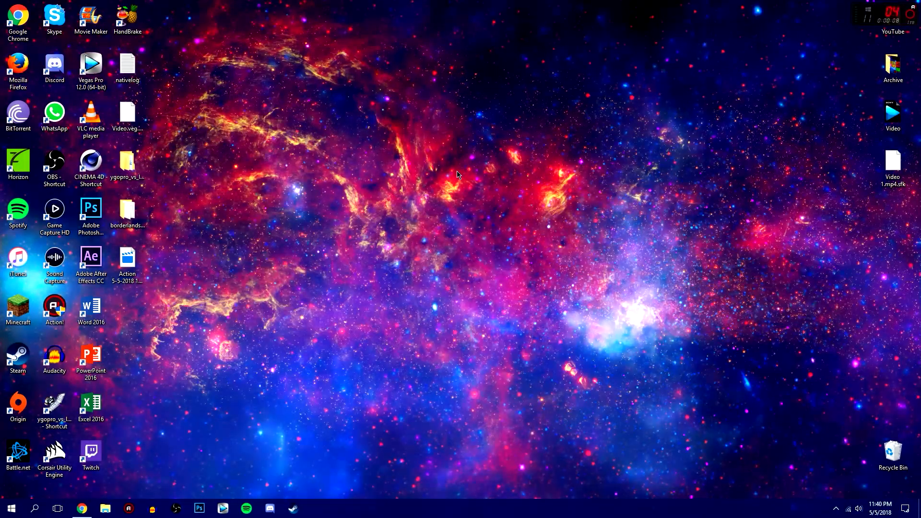
pyautogui.moveTo(280, 148)
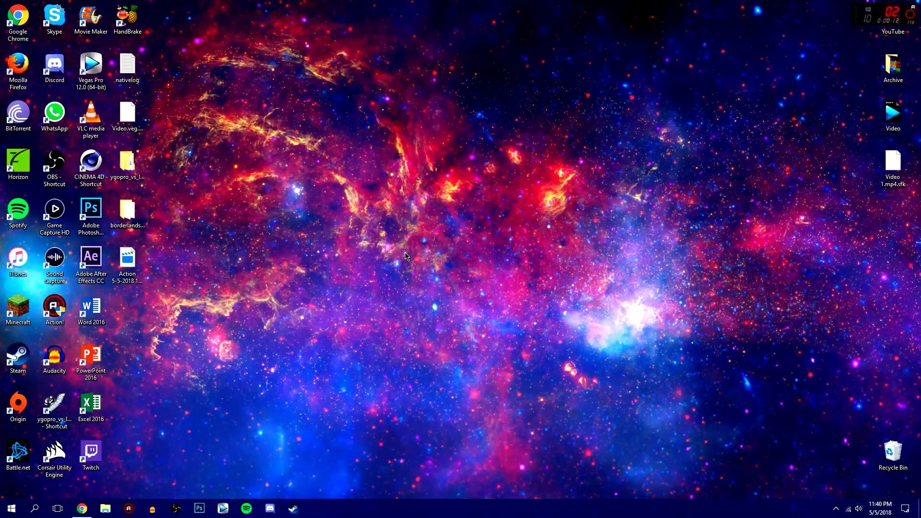
pyautogui.moveTo(459, 236)
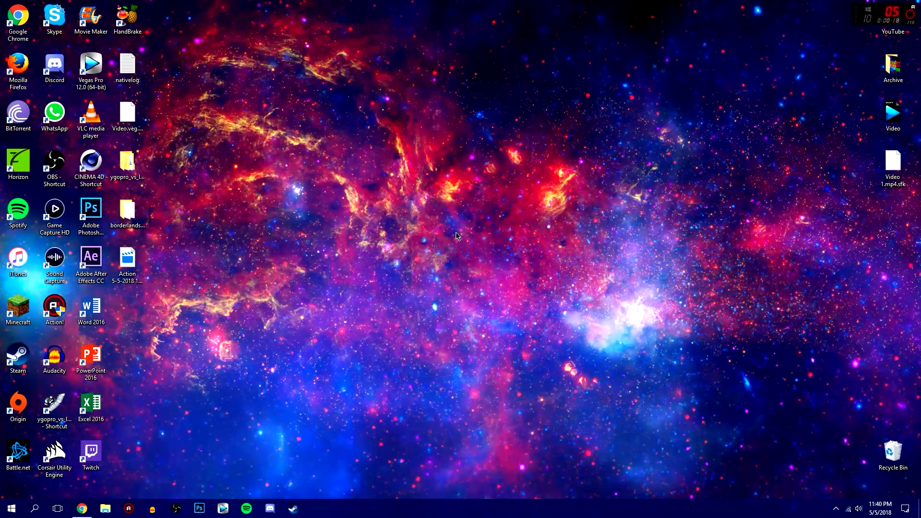
pyautogui.moveTo(355, 332)
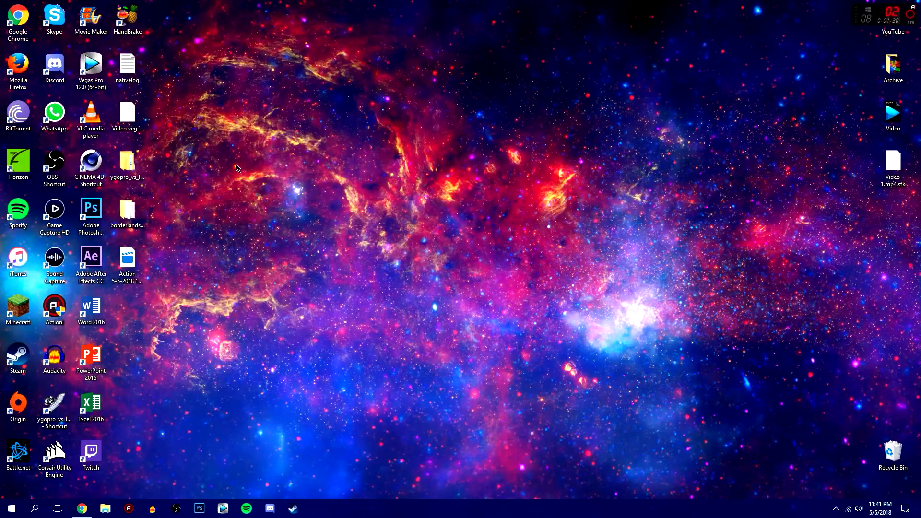
pyautogui.moveTo(210, 202)
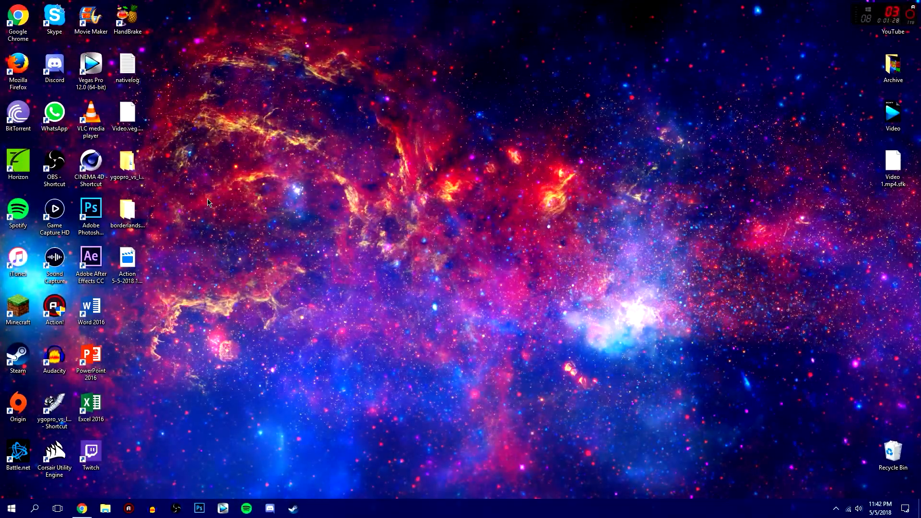
pyautogui.moveTo(663, 140)
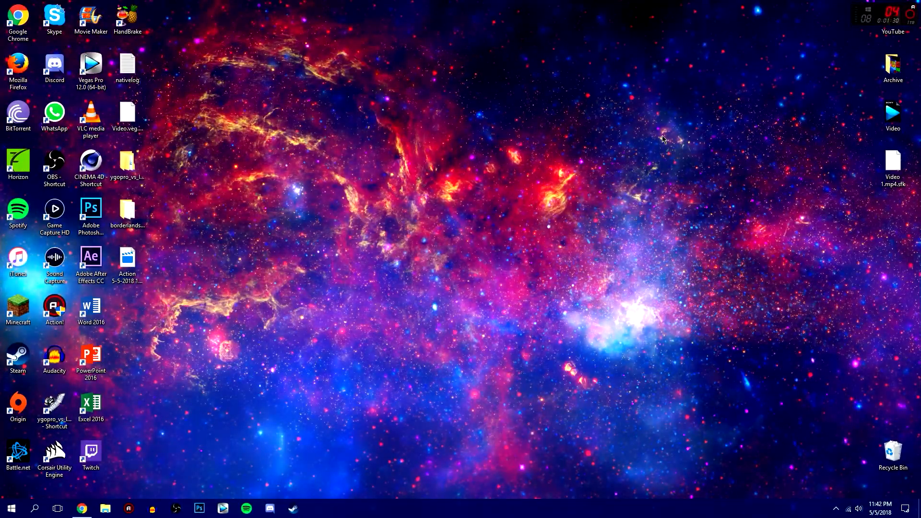
pyautogui.moveTo(371, 352)
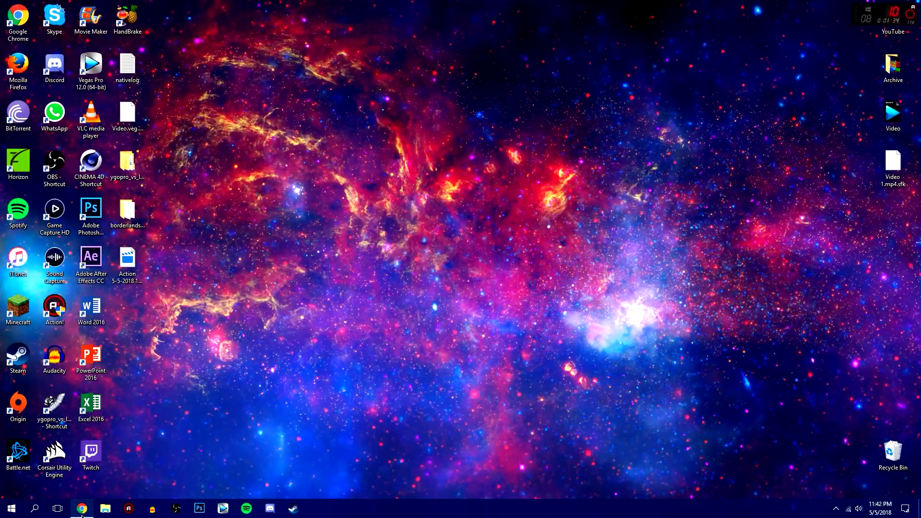
# Bring up blog.gib.me in Chrome and scroll to the Borderlands 2 Save Editor GitHub release post.
pyautogui.click(82, 508)
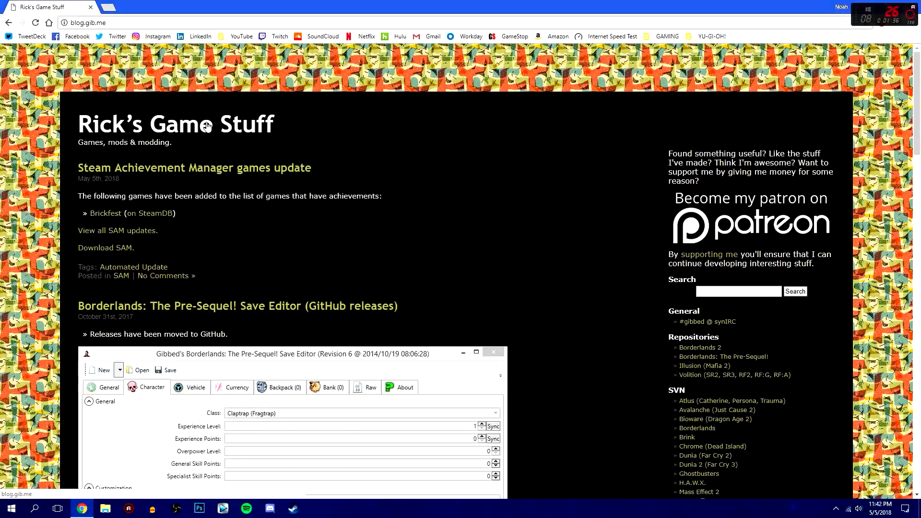
pyautogui.moveTo(182, 128)
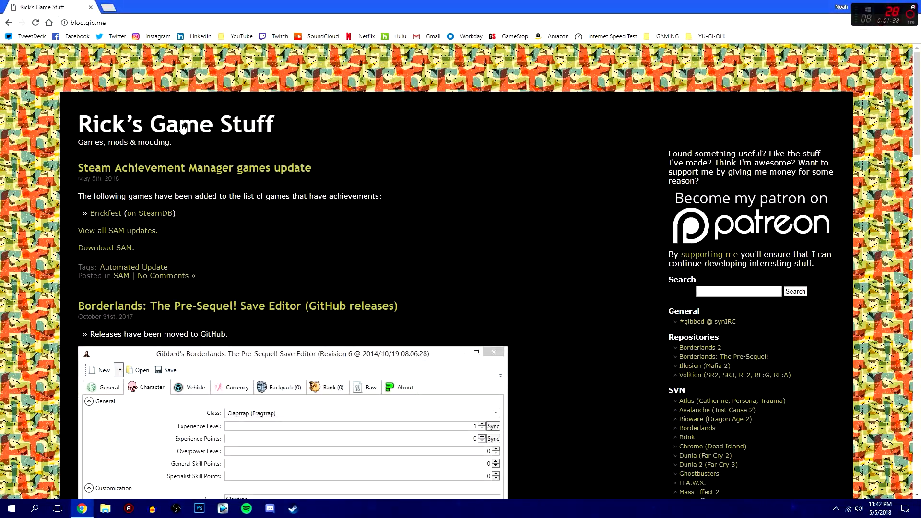
pyautogui.moveTo(114, 90)
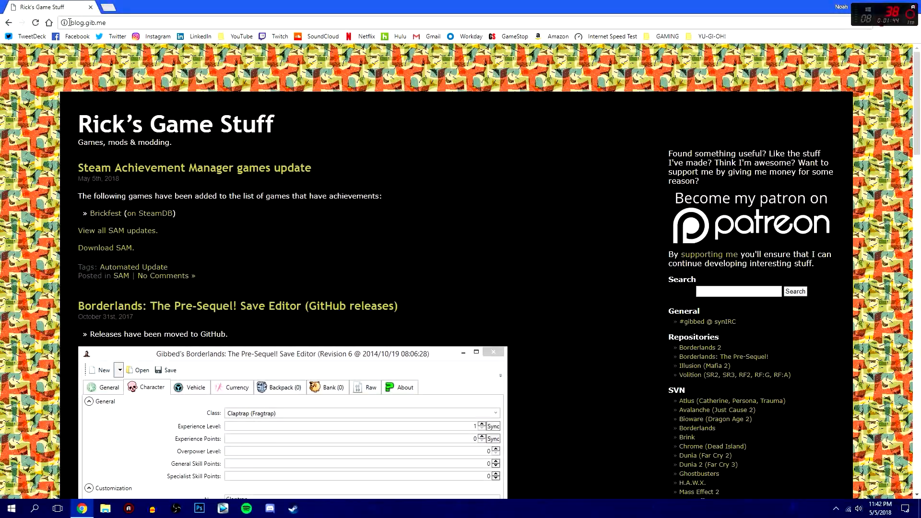
pyautogui.moveTo(63, 22)
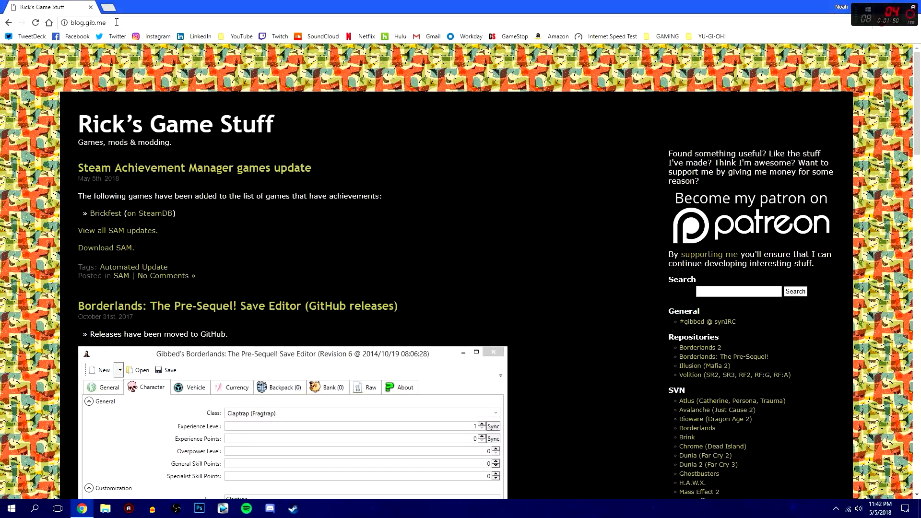
pyautogui.moveTo(342, 138)
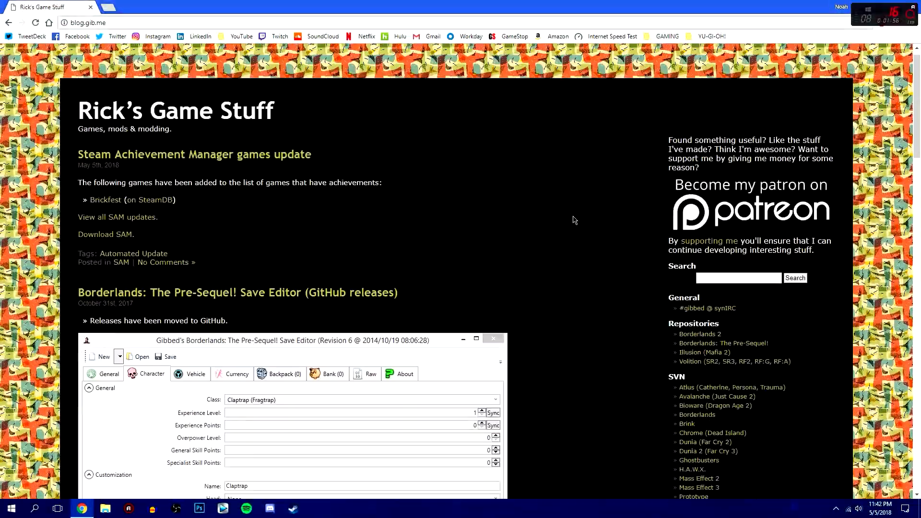
pyautogui.scroll(-3)
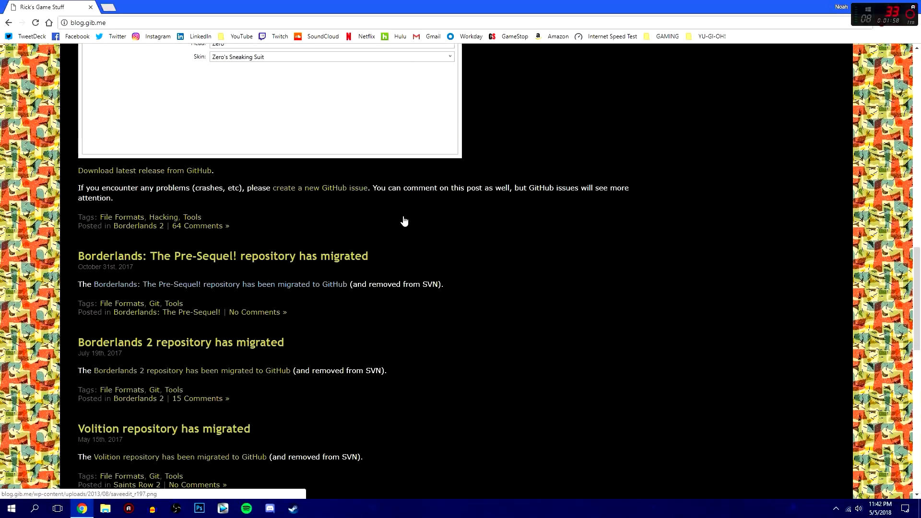
pyautogui.scroll(3)
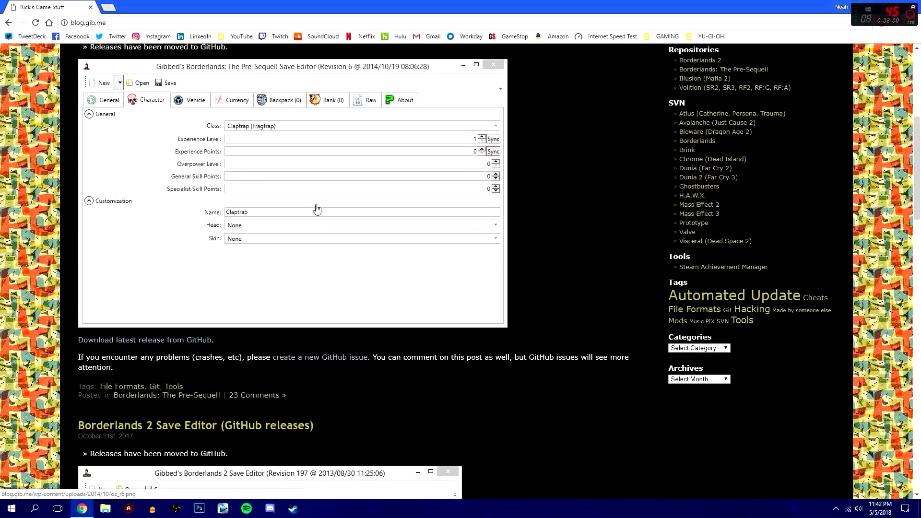
pyautogui.scroll(3)
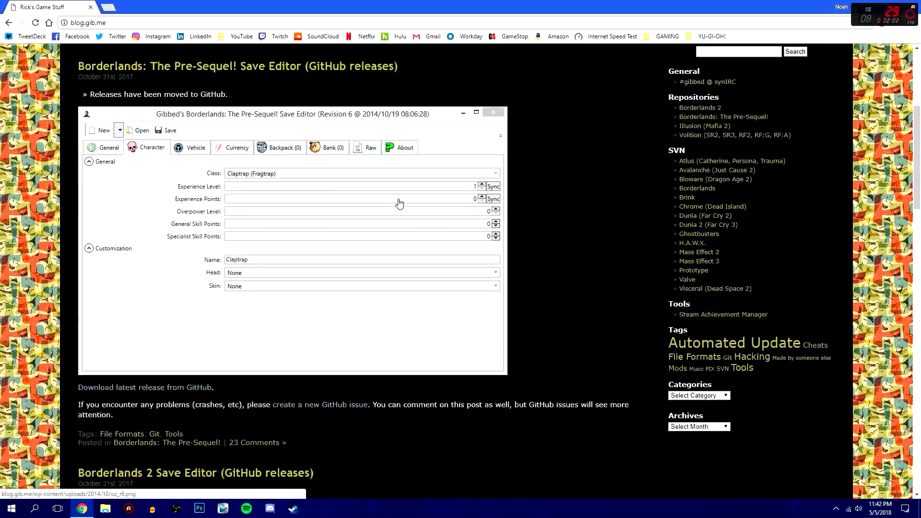
pyautogui.scroll(-3)
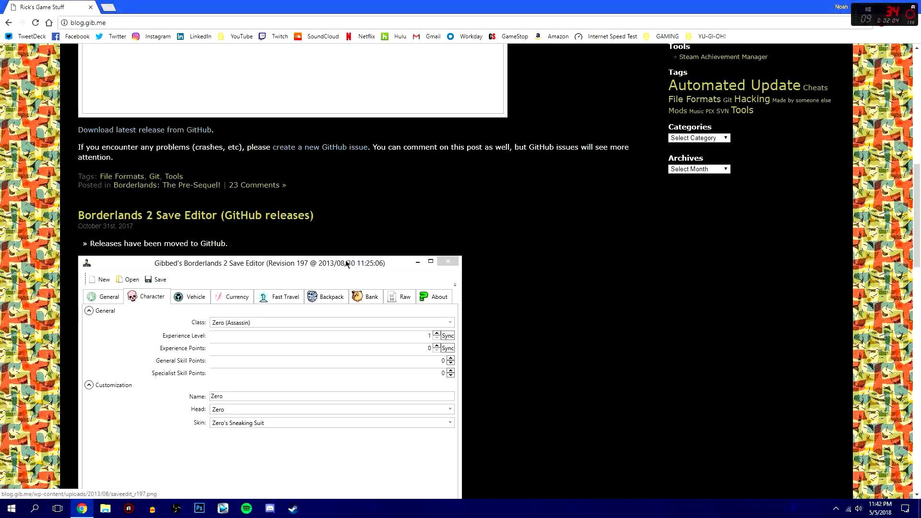
pyautogui.scroll(3)
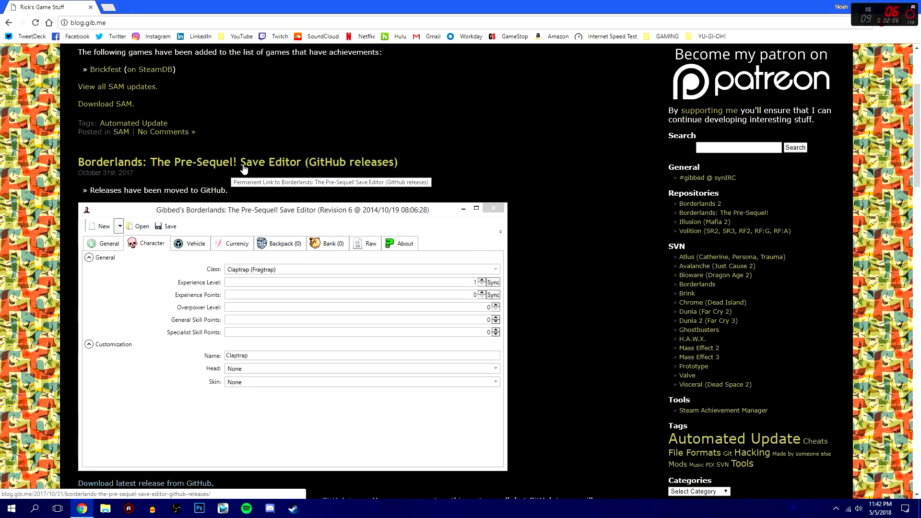
pyautogui.scroll(-3)
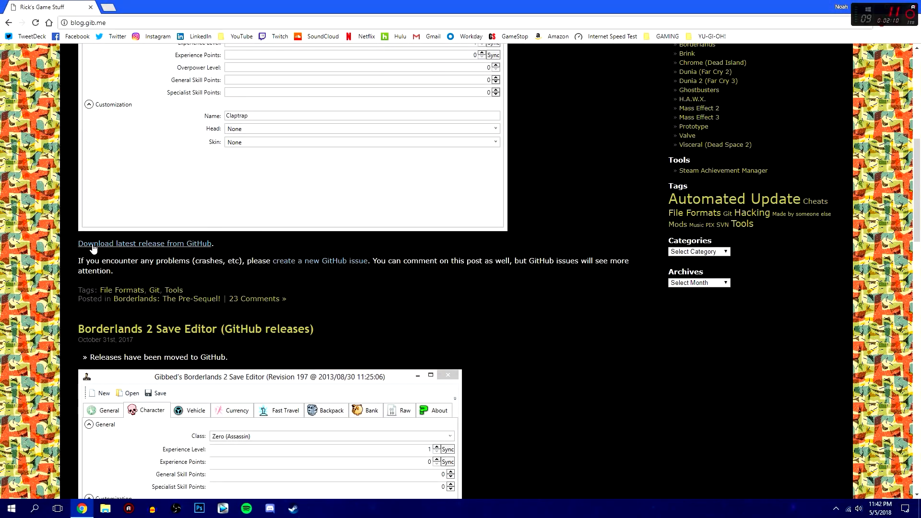
pyautogui.moveTo(127, 247)
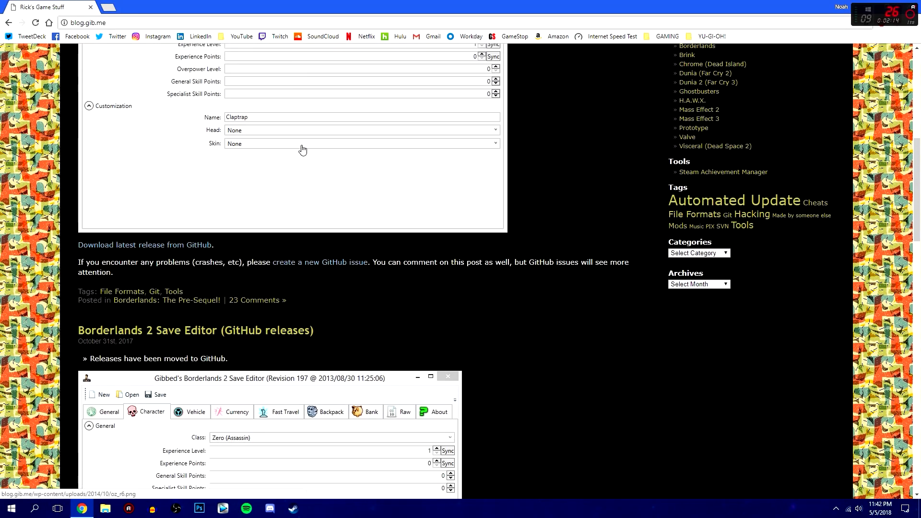
pyautogui.scroll(-3)
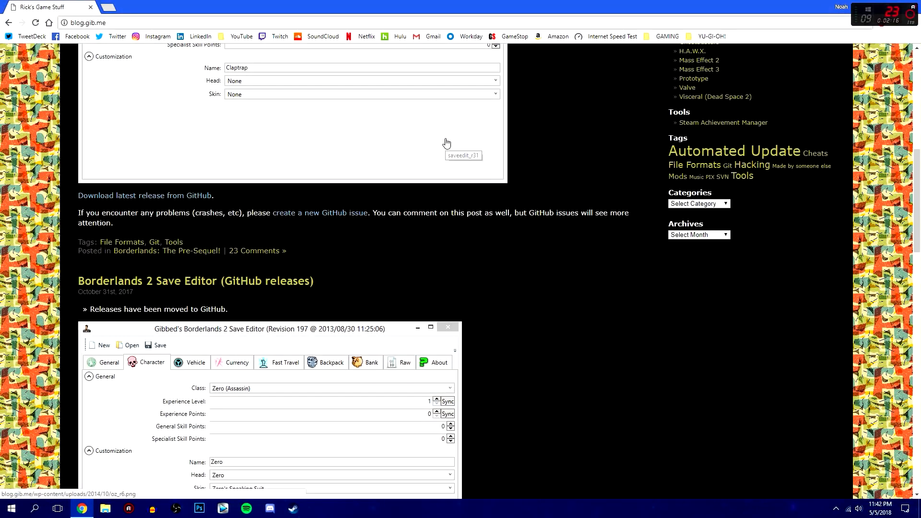
pyautogui.moveTo(388, 127)
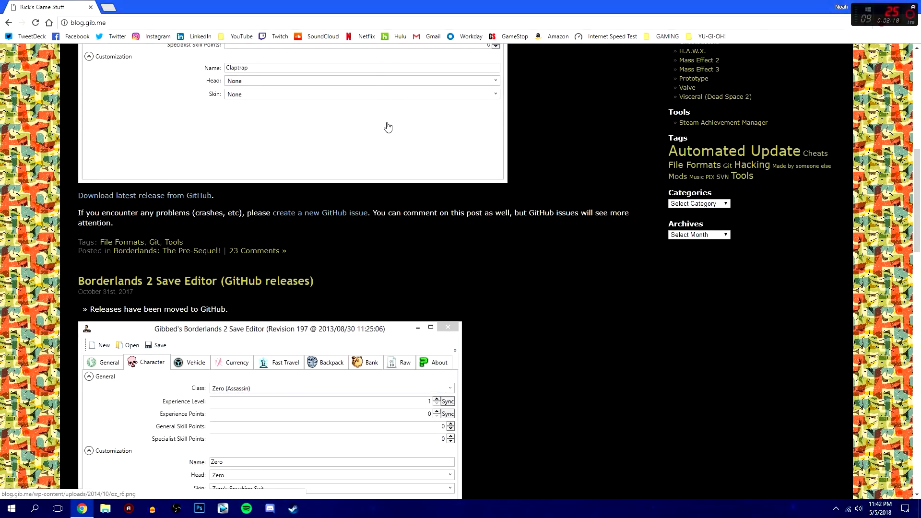
pyautogui.scroll(-3)
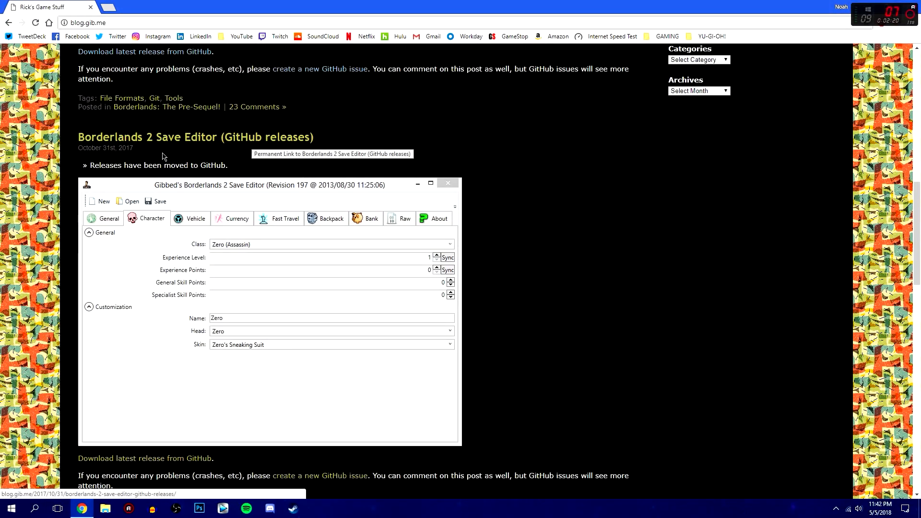
pyautogui.moveTo(179, 201)
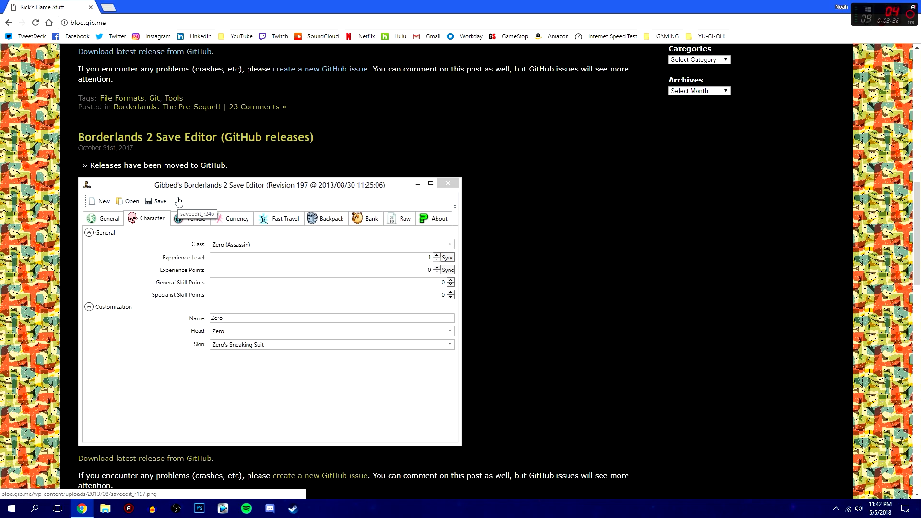
pyautogui.scroll(-3)
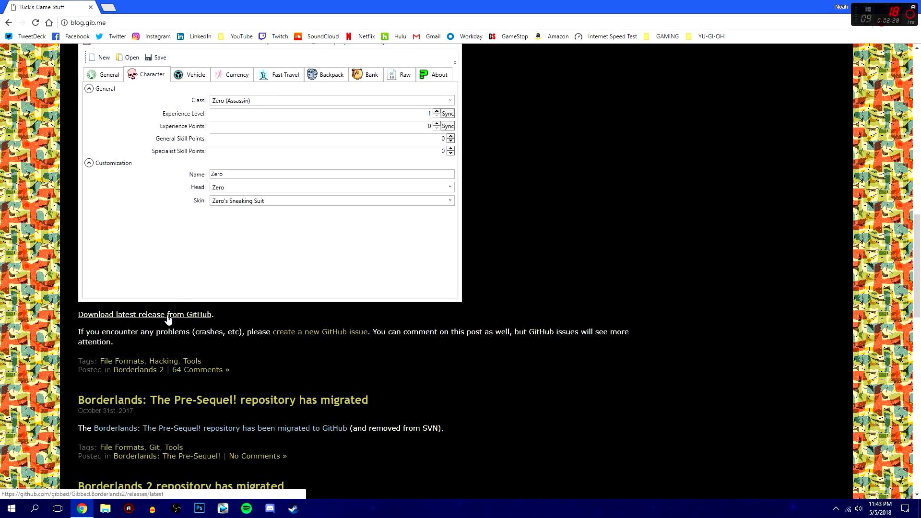
pyautogui.moveTo(190, 321)
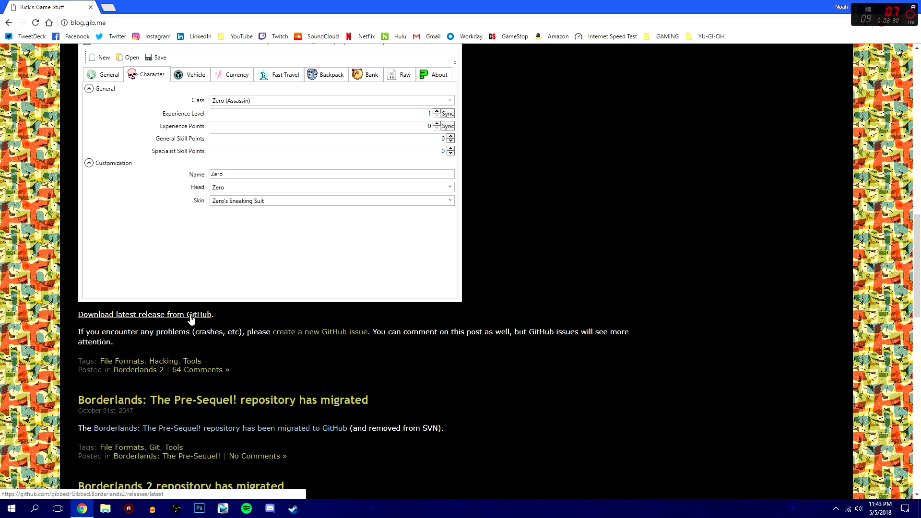
pyautogui.scroll(3)
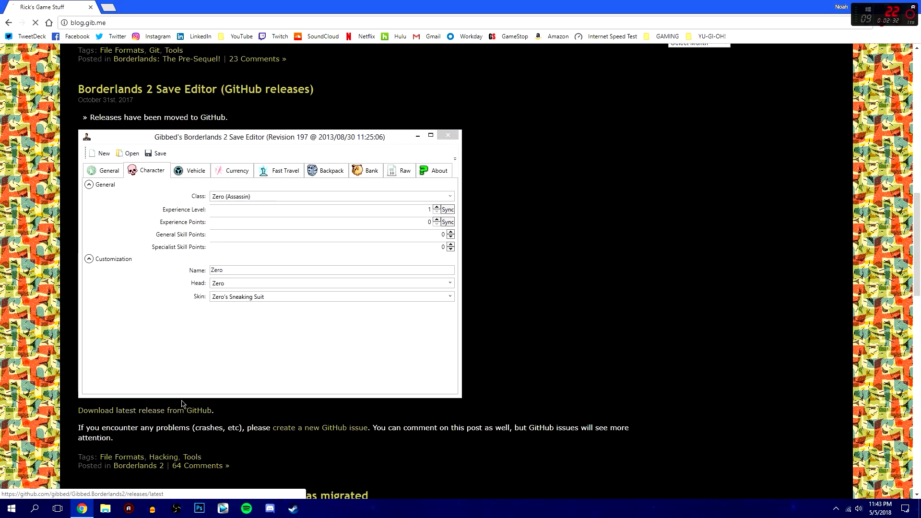
# From the Gibbed.Borderlands2 1.0.5 release, download borderlands2-1.0.5-with-symbols.zip and show its download options.
pyautogui.click(144, 410)
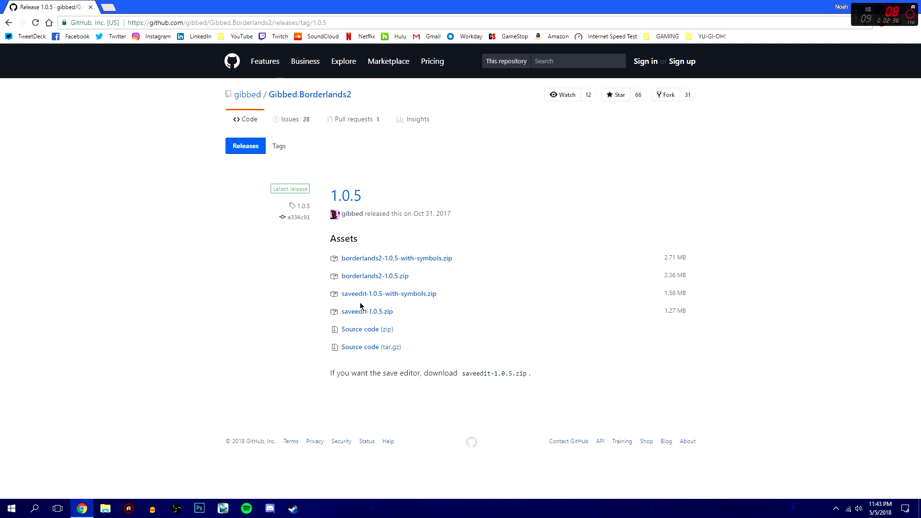
pyautogui.moveTo(366, 311)
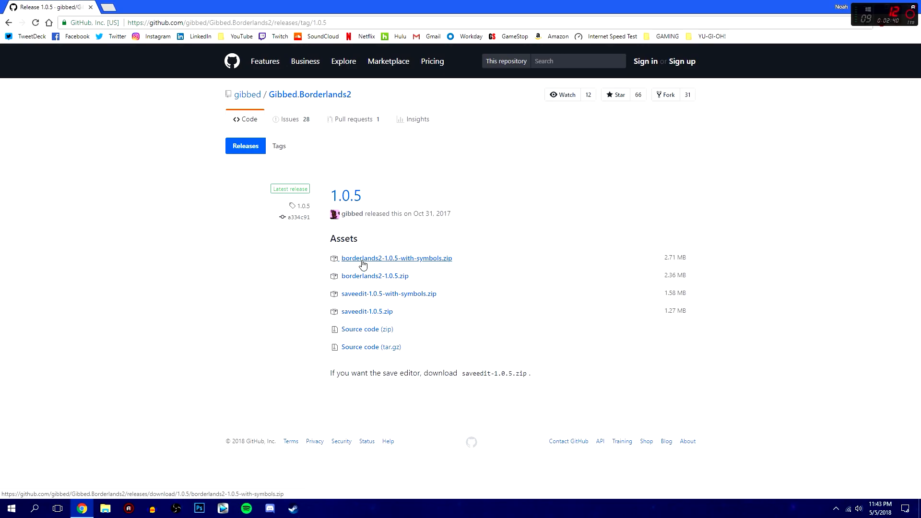
pyautogui.moveTo(420, 262)
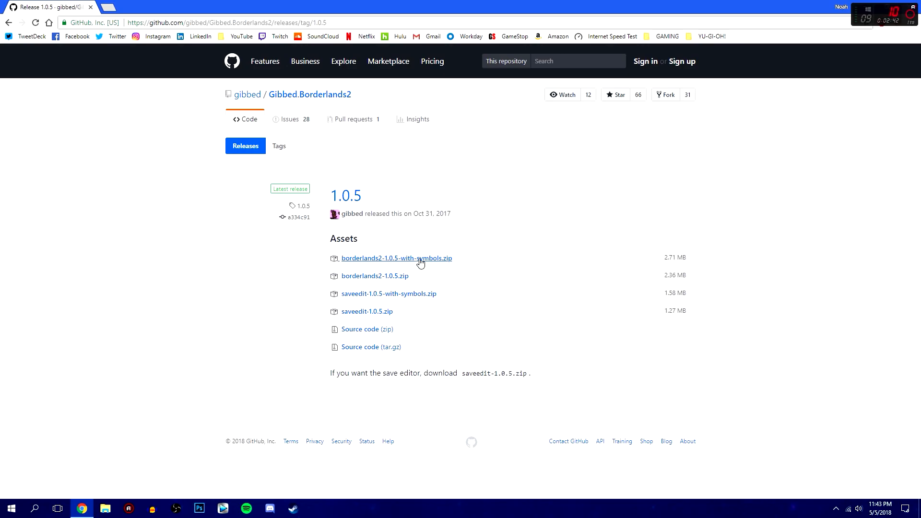
pyautogui.moveTo(378, 259)
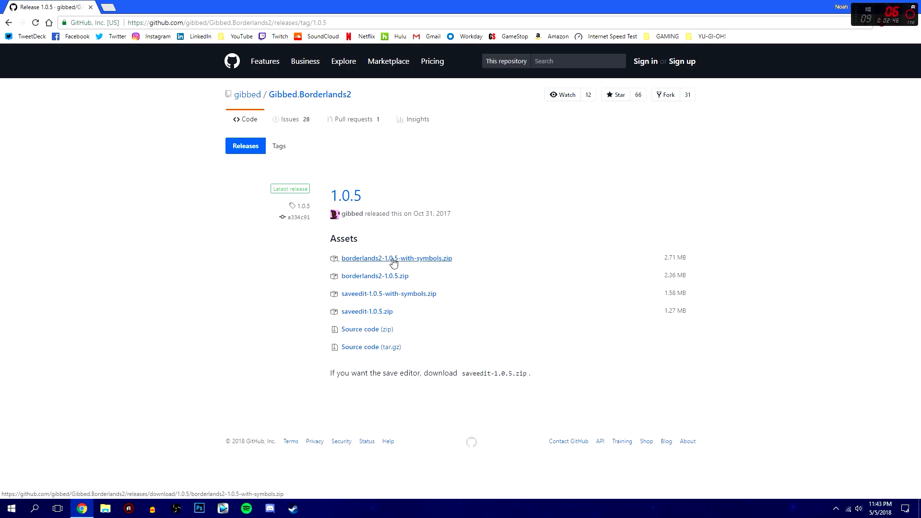
pyautogui.moveTo(406, 260)
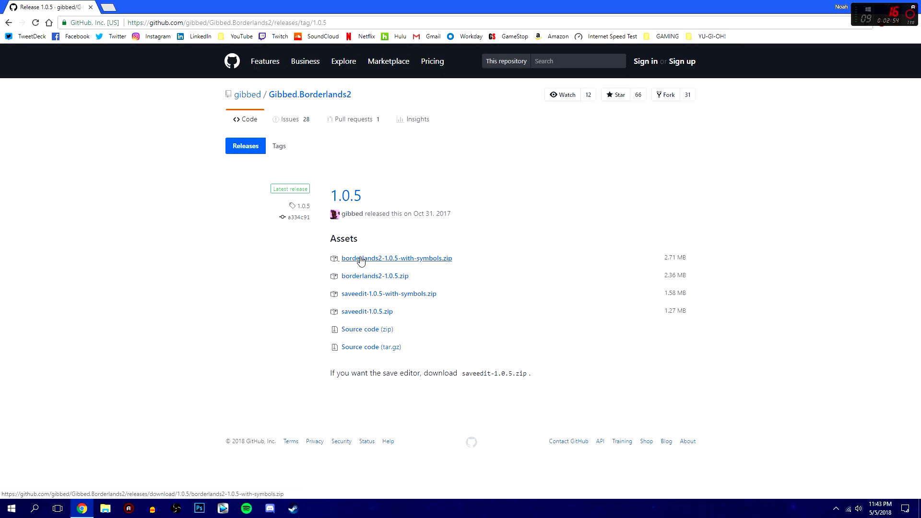
pyautogui.click(396, 258)
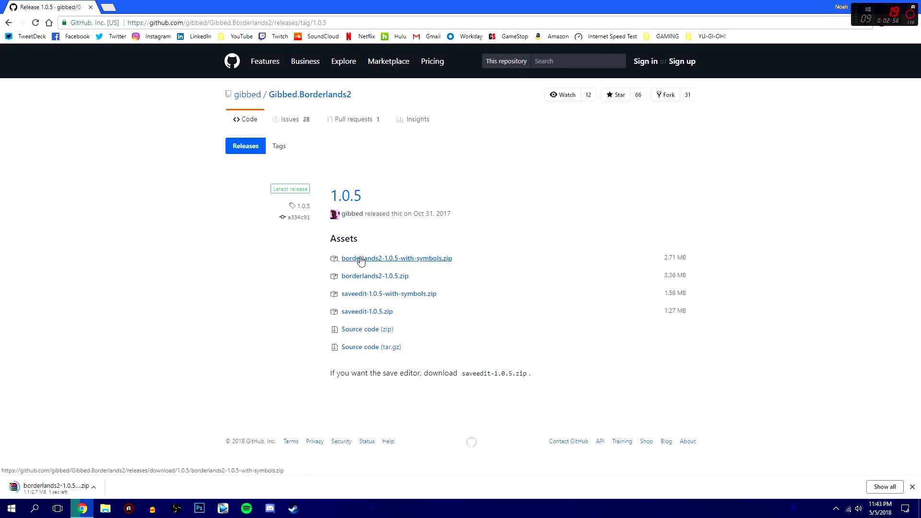
pyautogui.moveTo(31, 491)
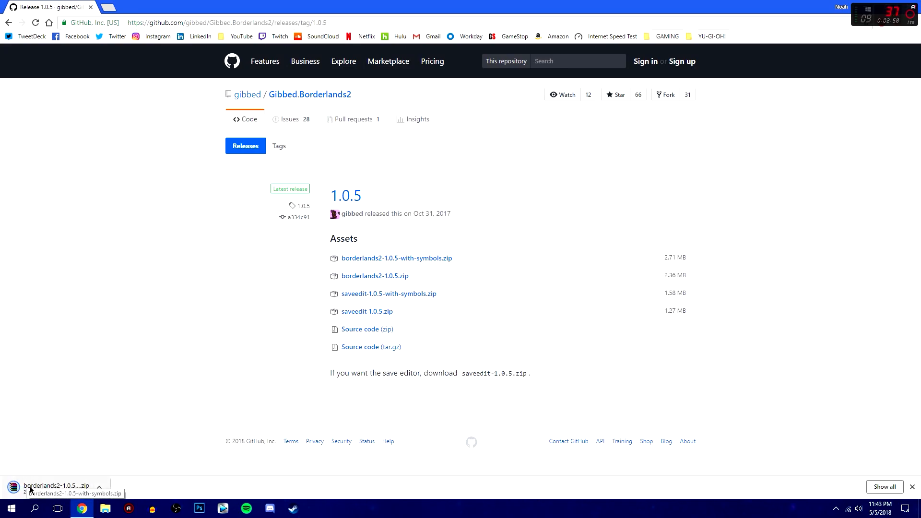
pyautogui.moveTo(78, 464)
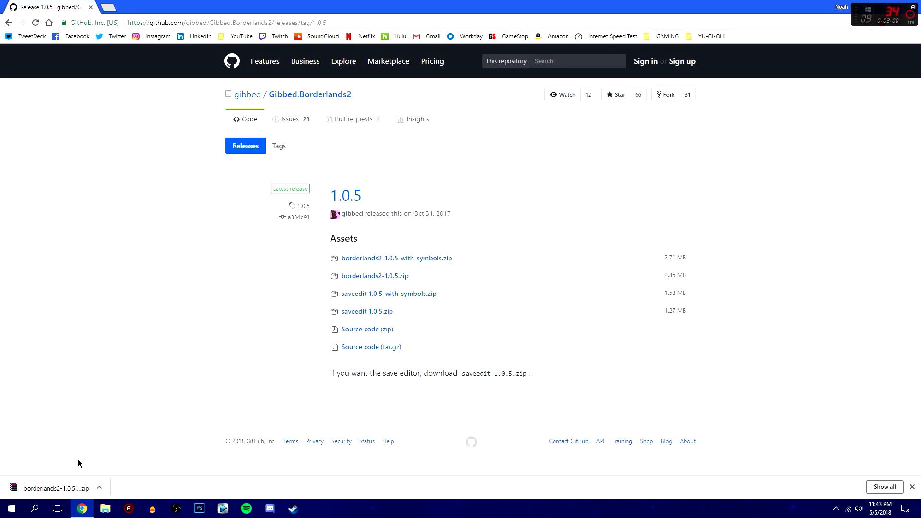
pyautogui.moveTo(175, 407)
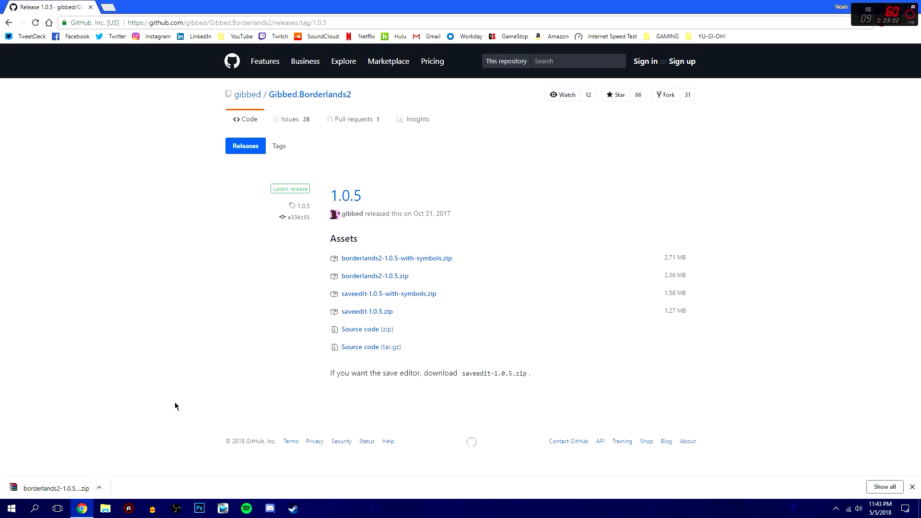
pyautogui.click(99, 488)
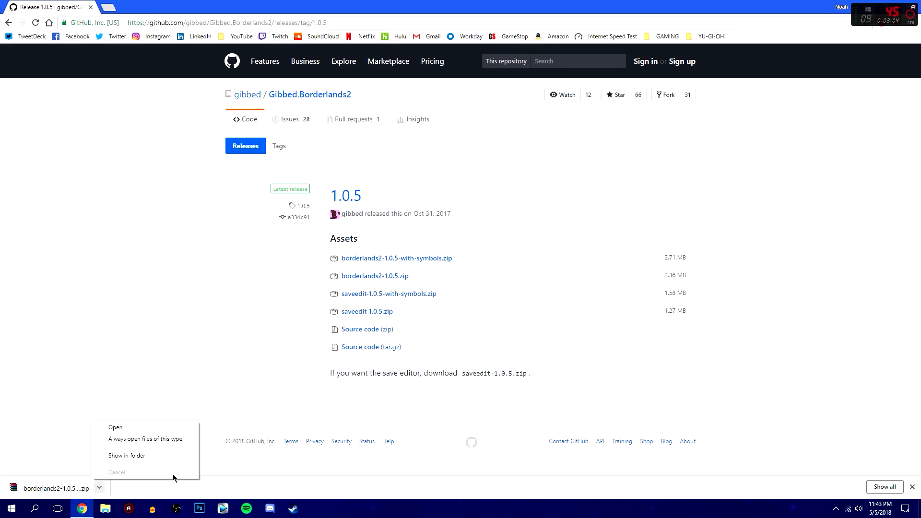
# Extract the downloaded zip into a borderlands2-1.0.5-with-symbols folder on the desktop.
pyautogui.click(126, 455)
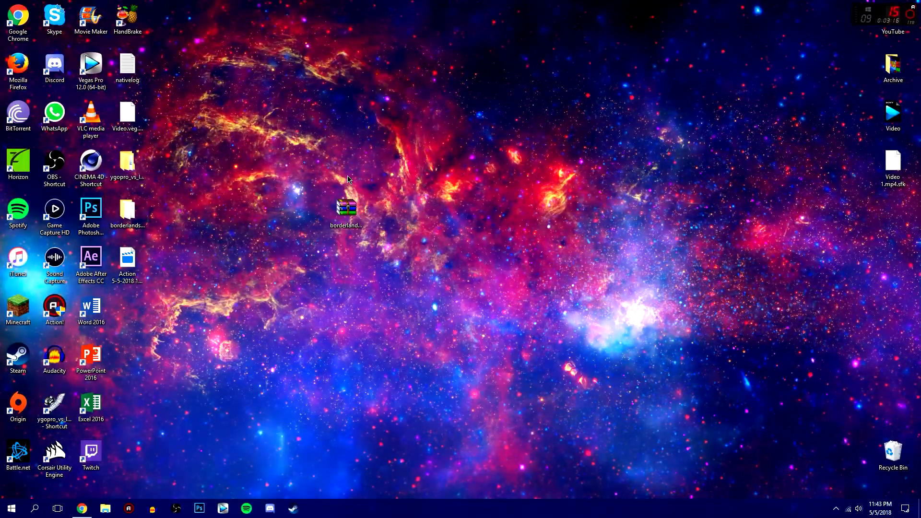
pyautogui.doubleClick(347, 208)
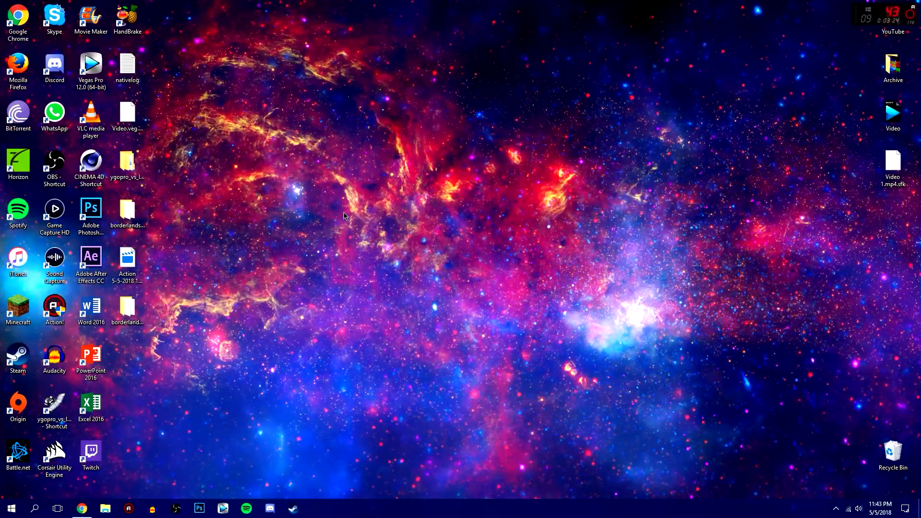
pyautogui.click(126, 305)
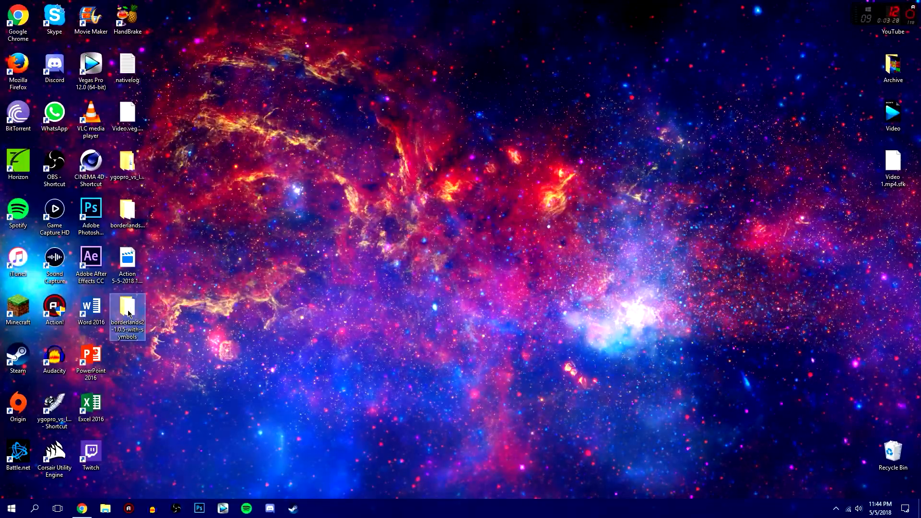
# Launch Gibbed.Borderlands2.SaveEdit from the extracted folder's bin directory.
pyautogui.doubleClick(127, 308)
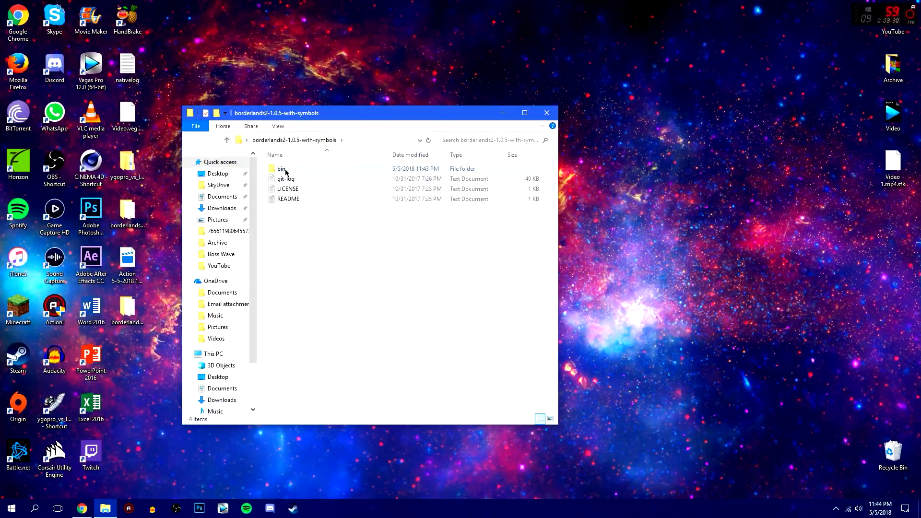
pyautogui.doubleClick(281, 169)
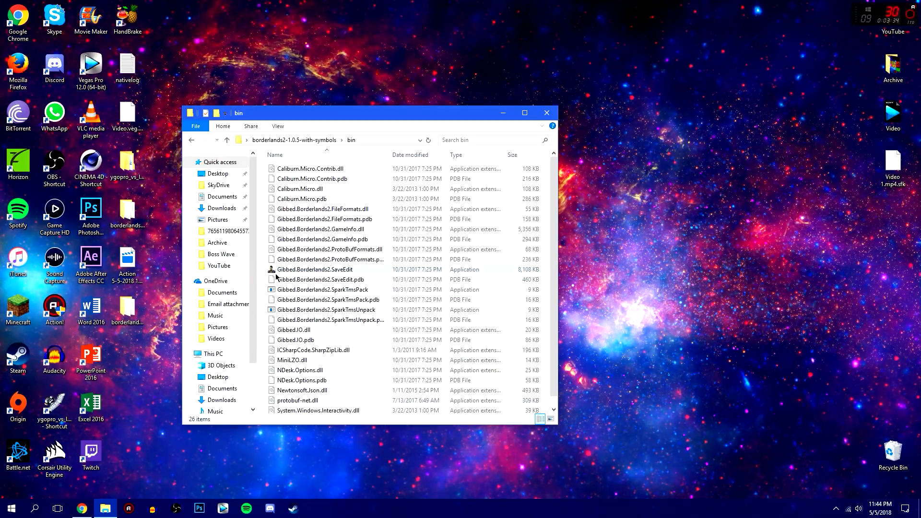
pyautogui.rightClick(315, 270)
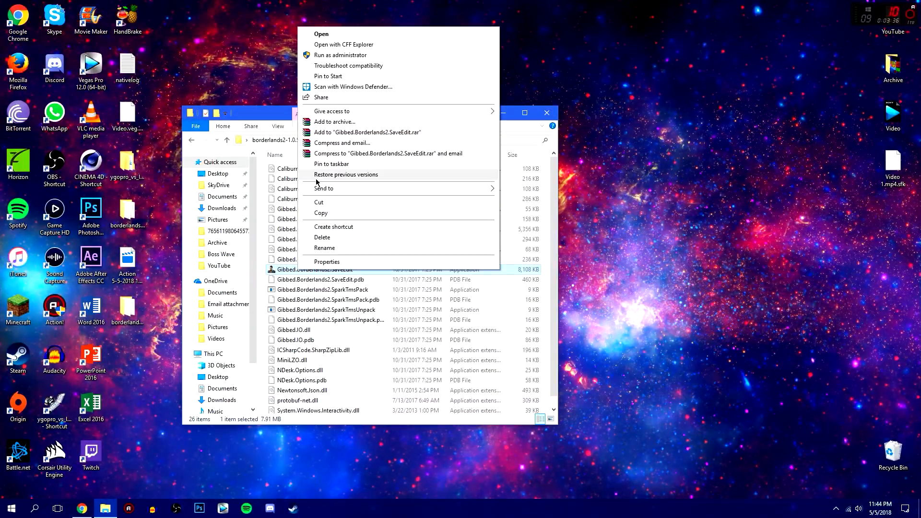
pyautogui.click(321, 33)
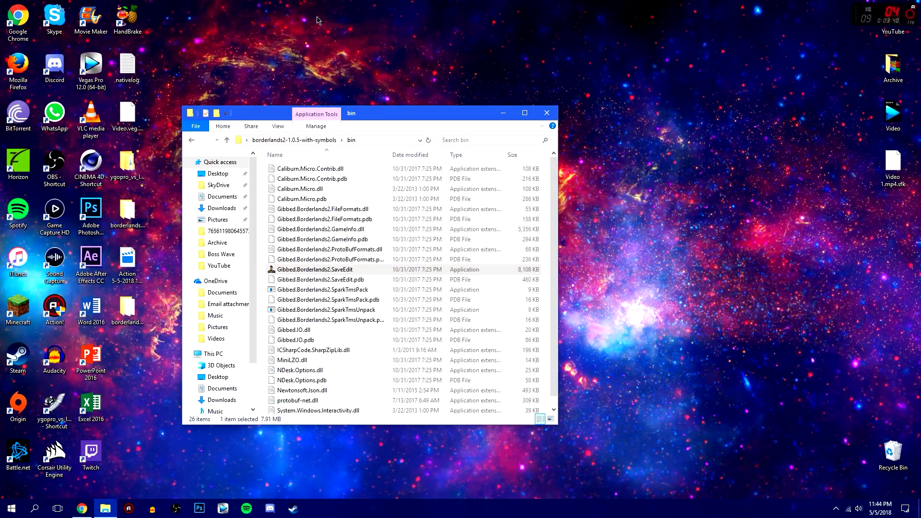
pyautogui.click(315, 268)
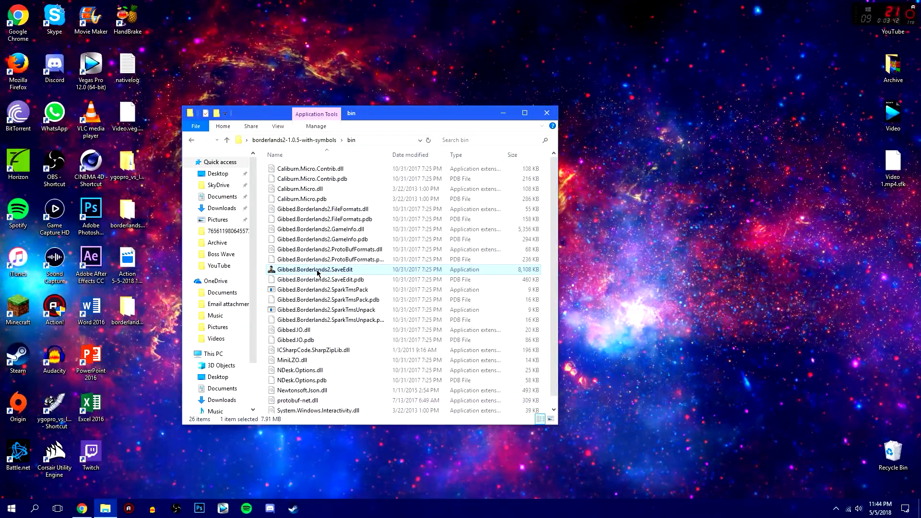
pyautogui.doubleClick(315, 268)
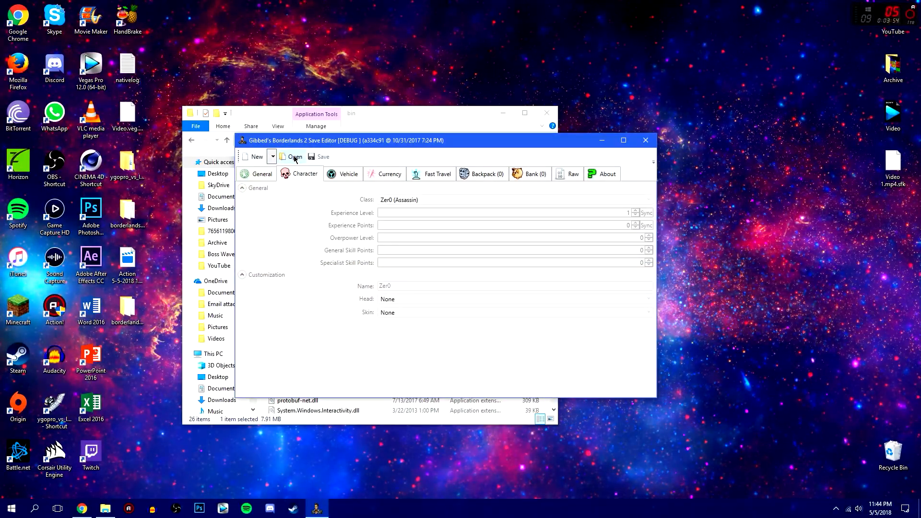
# Browse into the Steam ID SaveData folder and pick a .sav file to load.
pyautogui.click(295, 156)
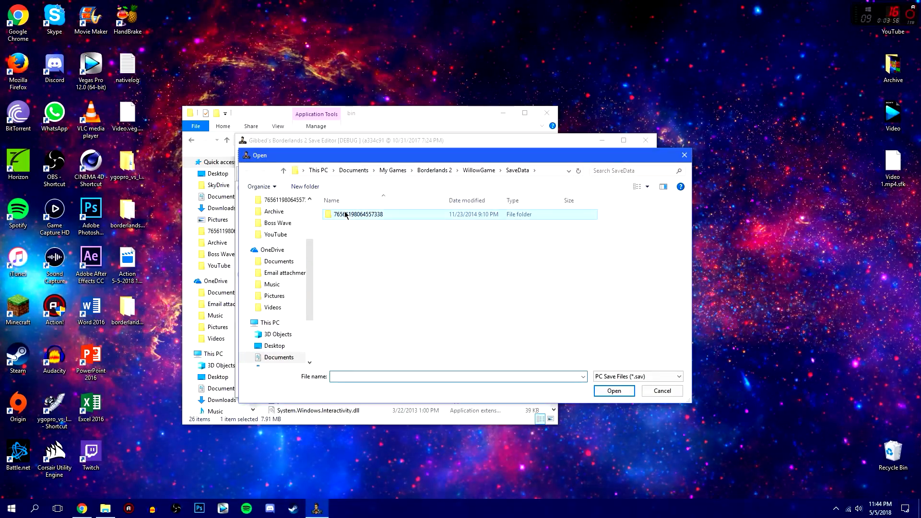
pyautogui.doubleClick(357, 214)
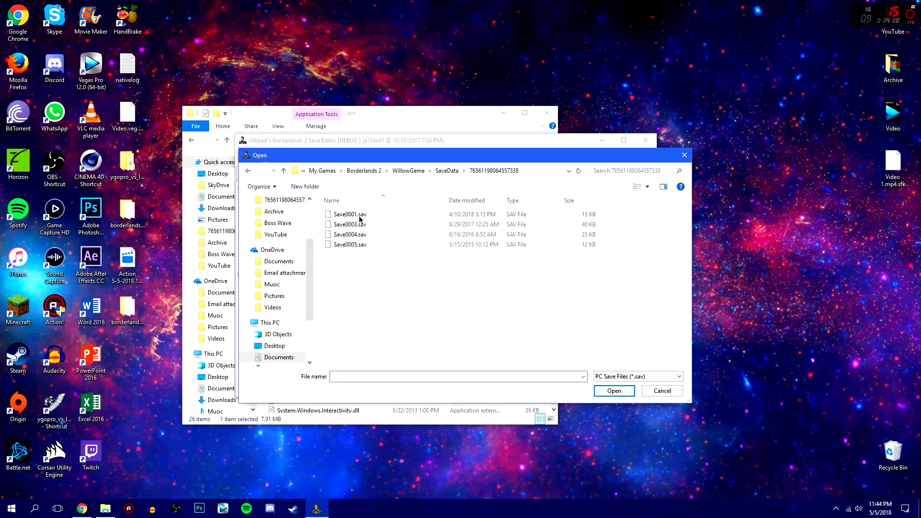
pyautogui.click(349, 224)
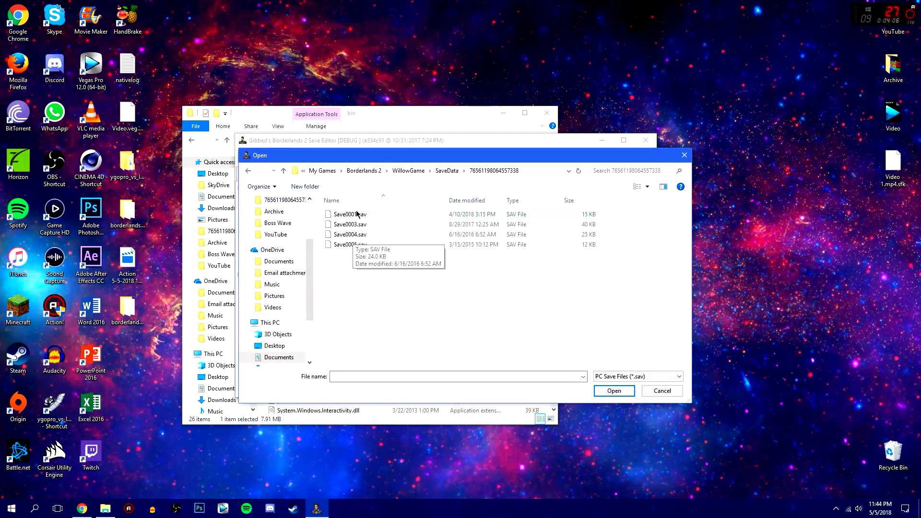
pyautogui.moveTo(401, 275)
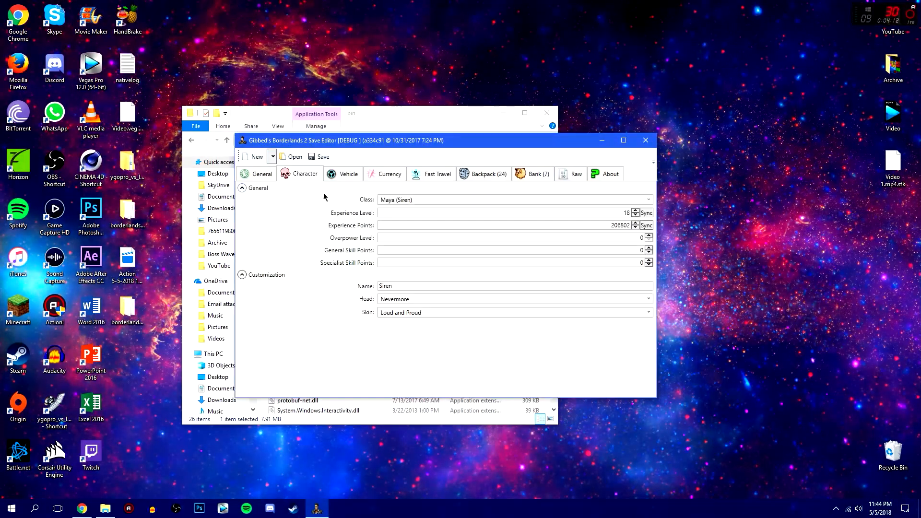
pyautogui.moveTo(402, 198)
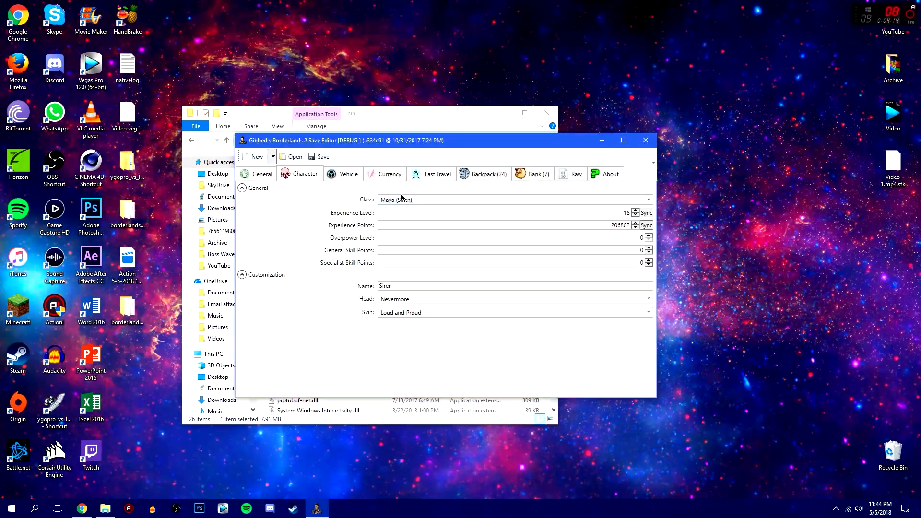
pyautogui.moveTo(460, 209)
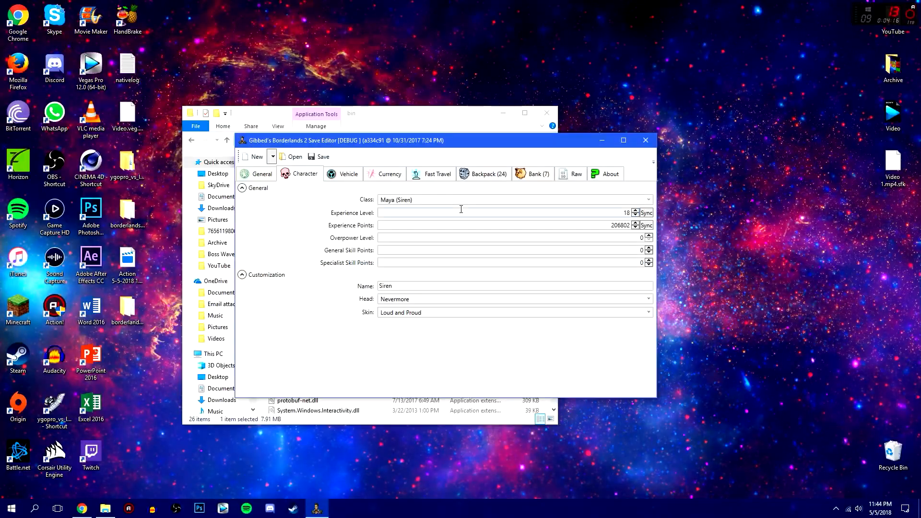
pyautogui.click(647, 298)
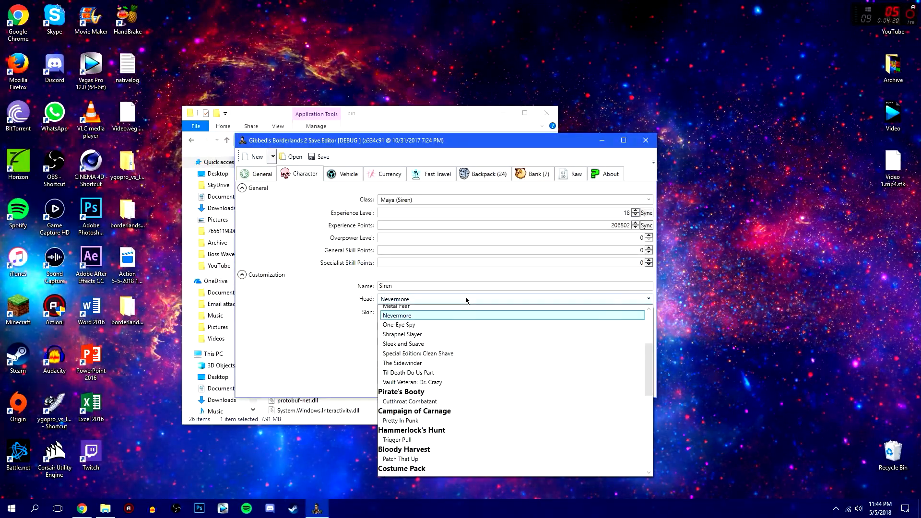
pyautogui.click(401, 312)
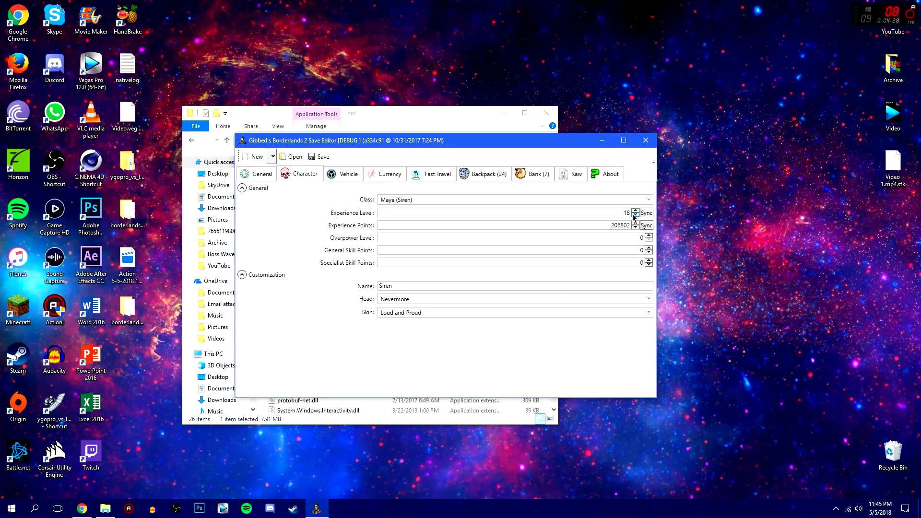
pyautogui.click(648, 199)
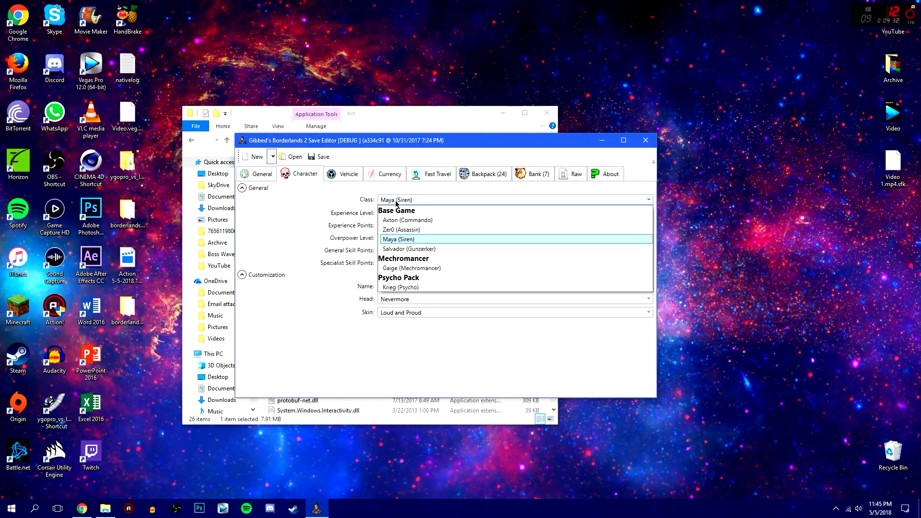
pyautogui.click(399, 239)
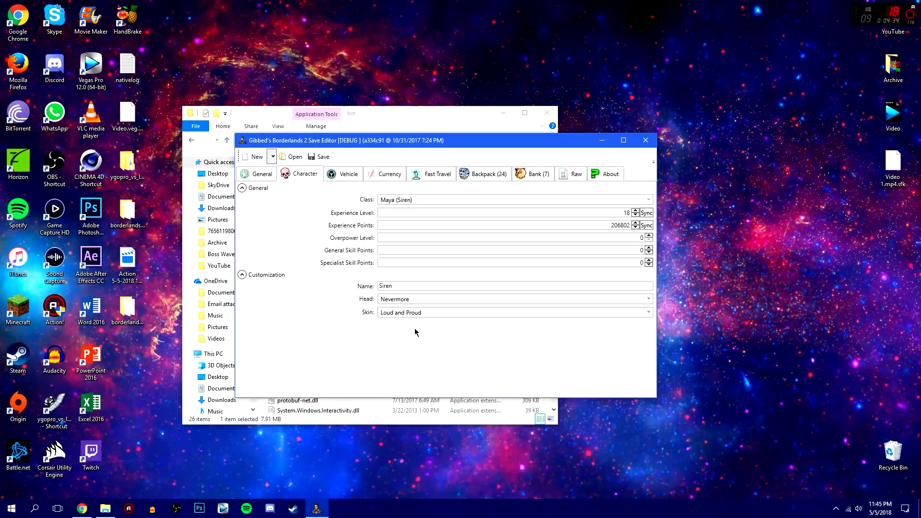
pyautogui.moveTo(562, 248)
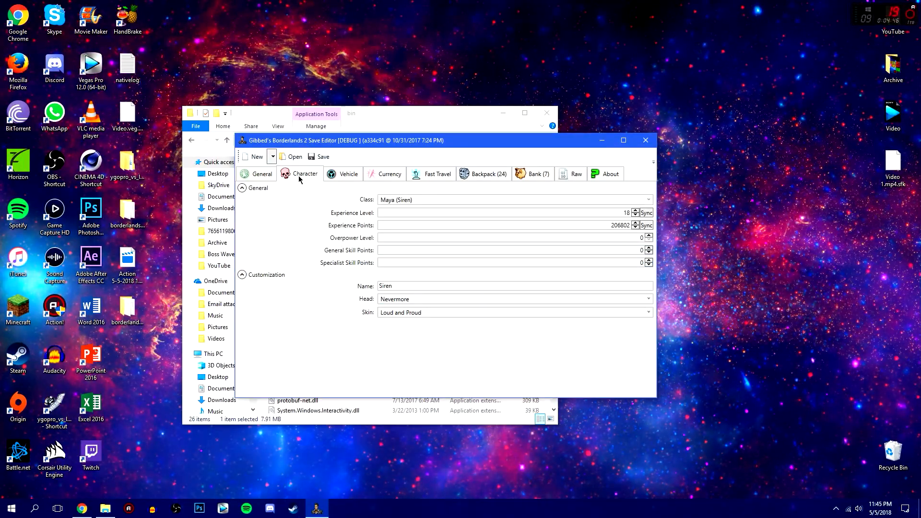
# Review the General save details with platform kept on PC, then return to the Siren's Character details.
pyautogui.click(261, 174)
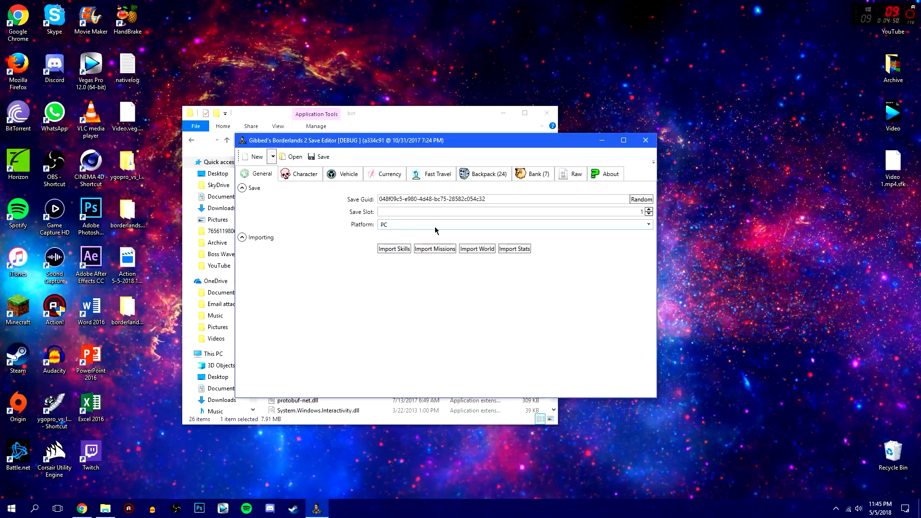
pyautogui.click(648, 224)
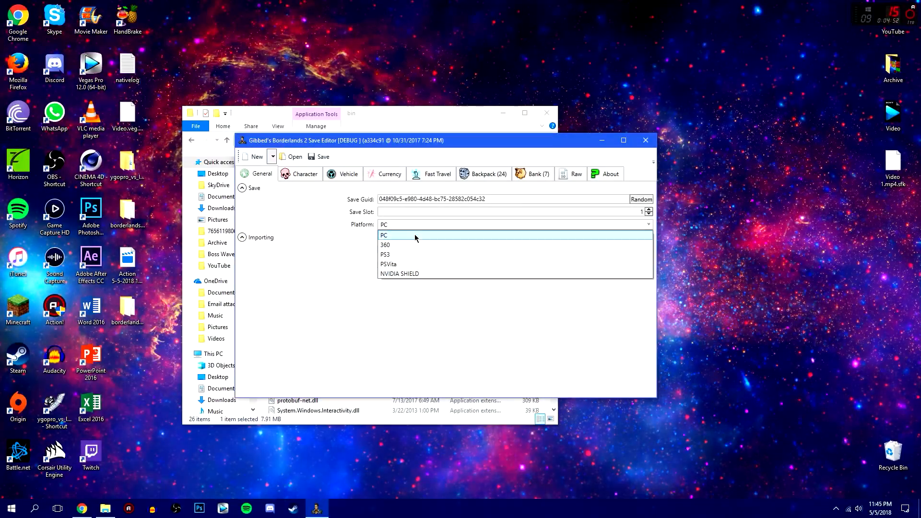
pyautogui.click(384, 235)
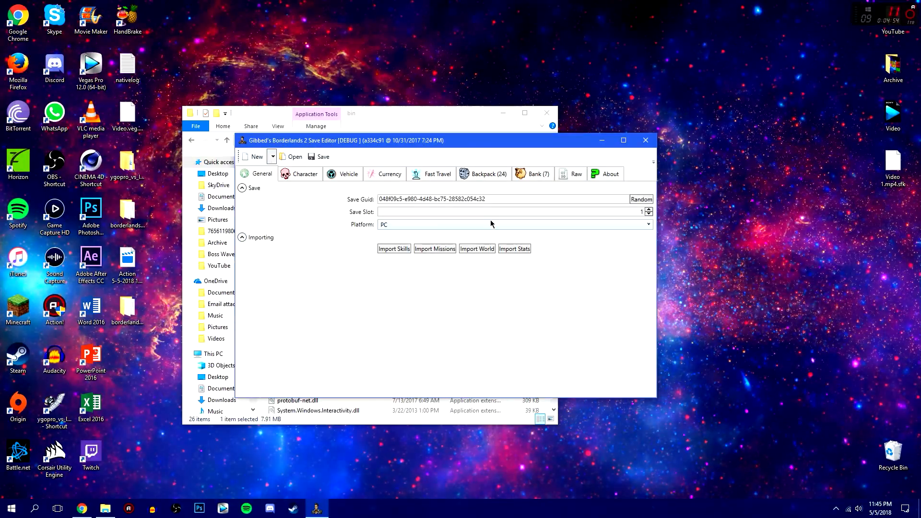
pyautogui.moveTo(493, 264)
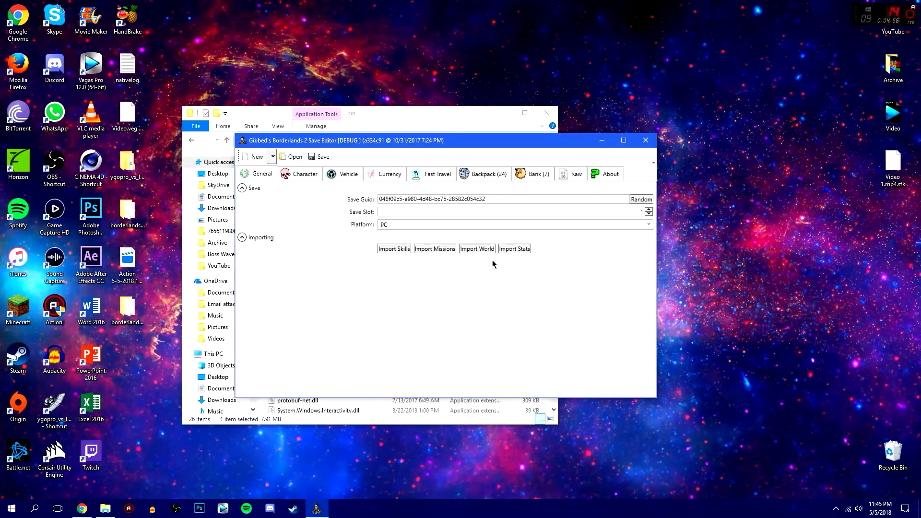
pyautogui.click(304, 173)
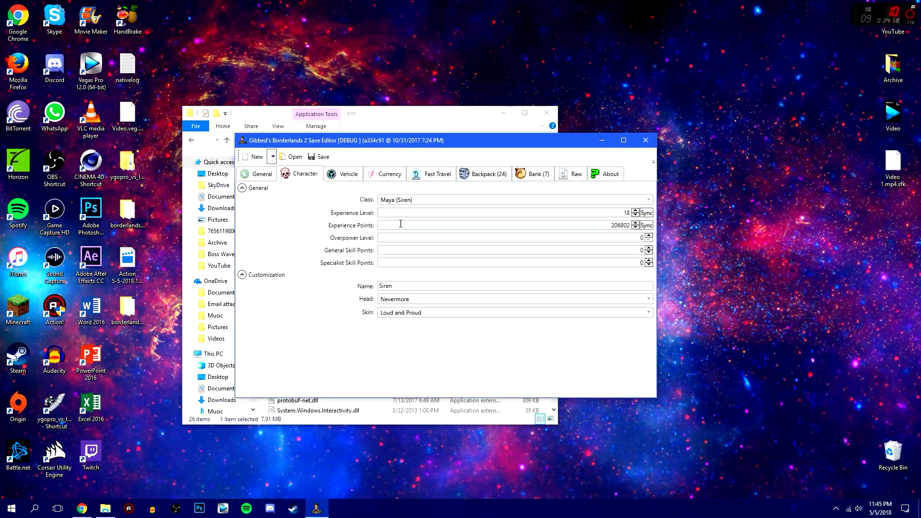
# Review the vehicle skins, then show the currency amounts of 2596451 credits and 8 Eridium.
pyautogui.click(348, 174)
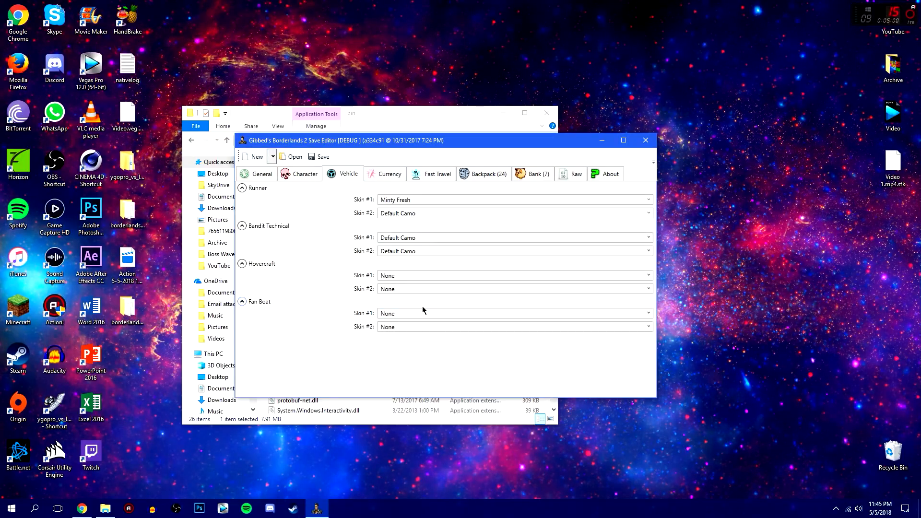
pyautogui.click(390, 173)
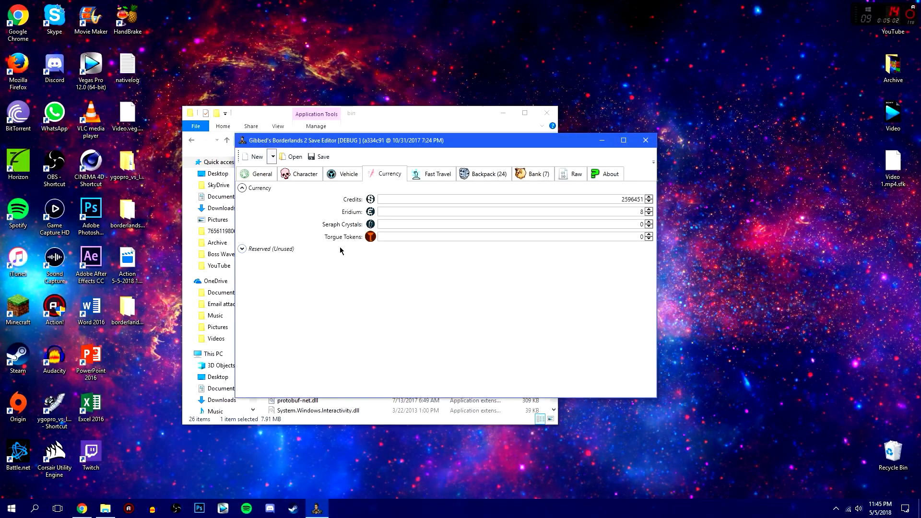
pyautogui.moveTo(321, 228)
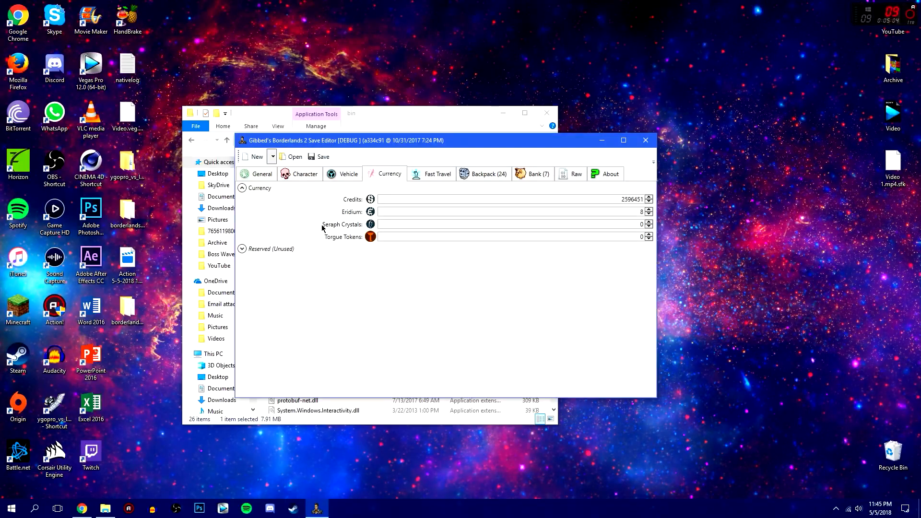
pyautogui.moveTo(345, 206)
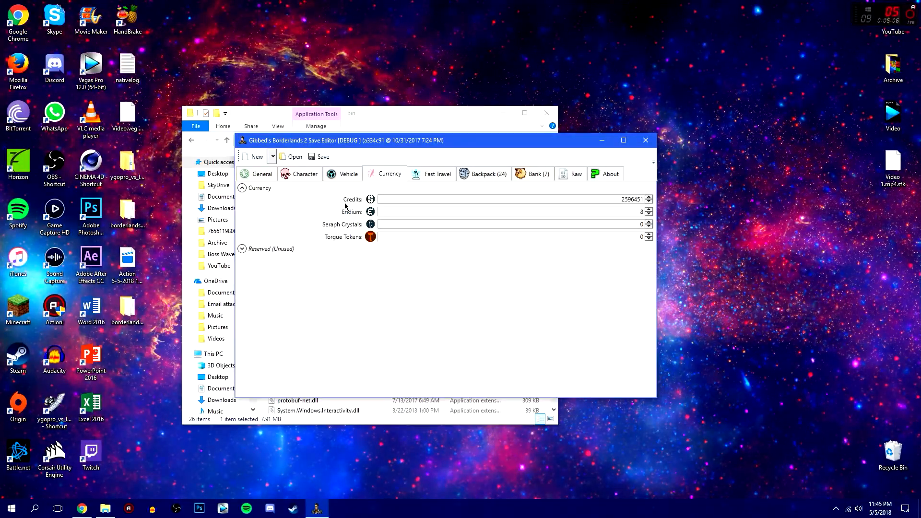
pyautogui.moveTo(270, 250)
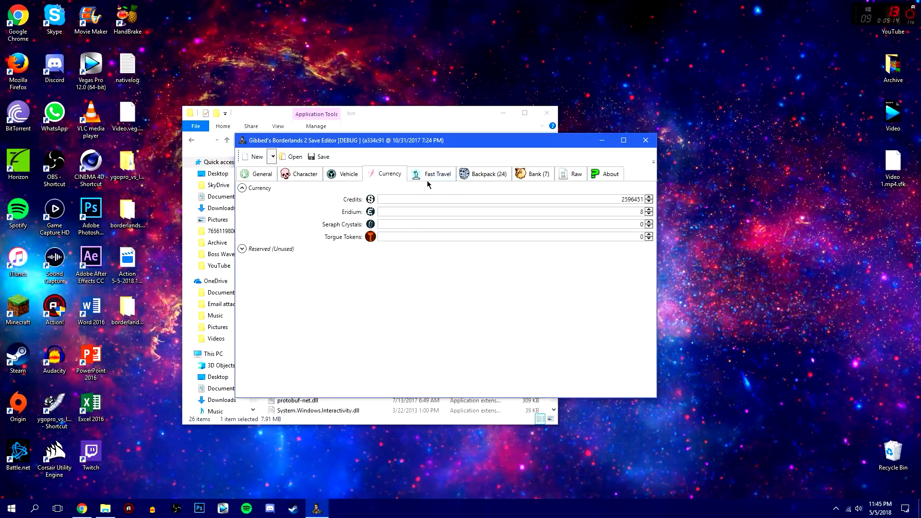
# Scroll through the Visited Teleporters checklist on the Fast Travel page without changes.
pyautogui.click(437, 174)
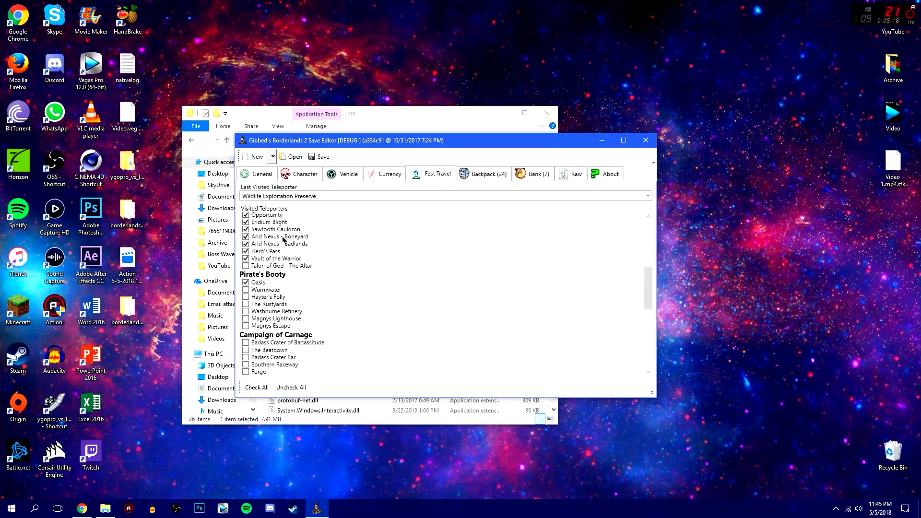
pyautogui.scroll(-3)
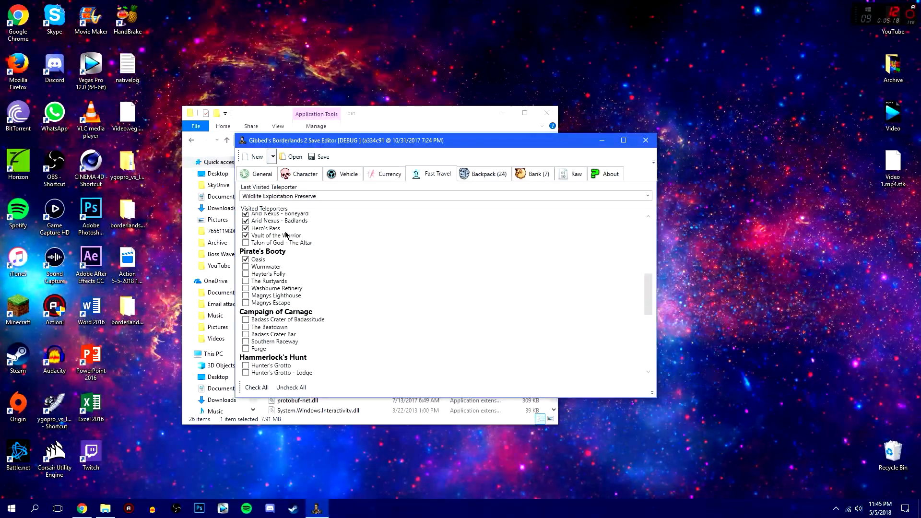
pyautogui.scroll(3)
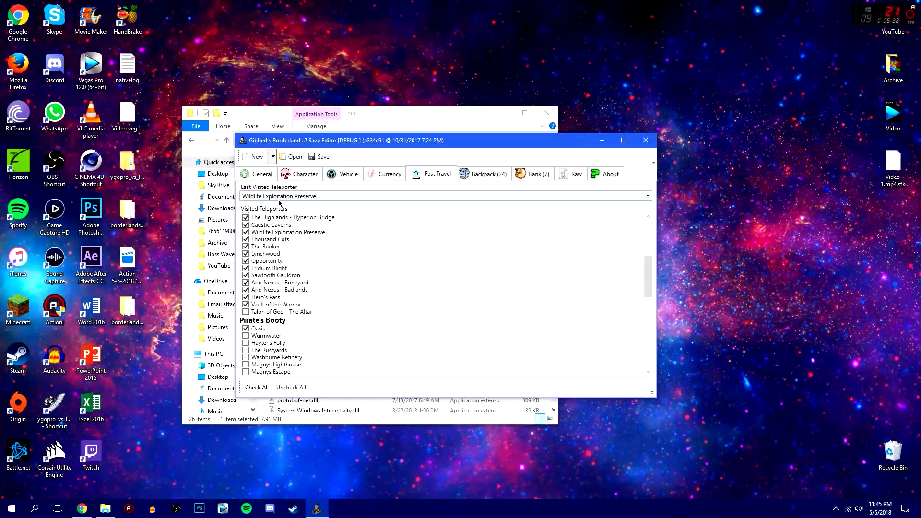
pyautogui.scroll(3)
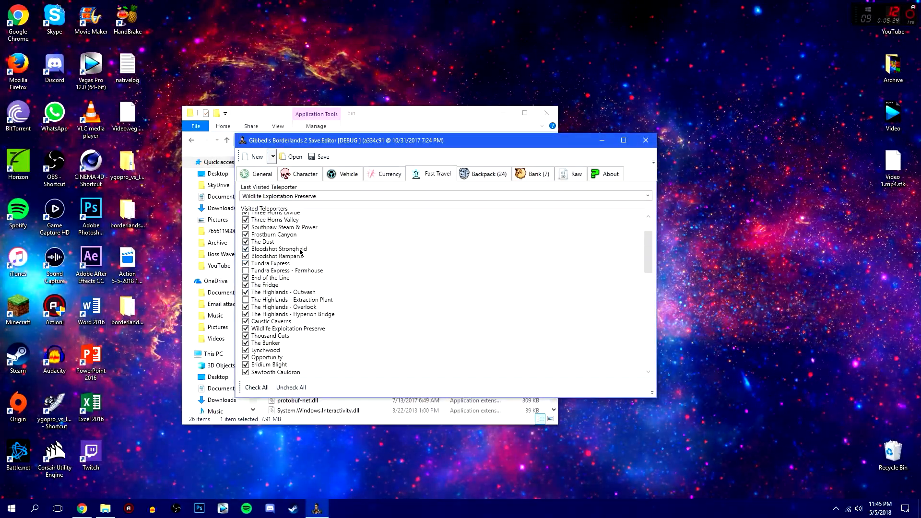
pyautogui.scroll(3)
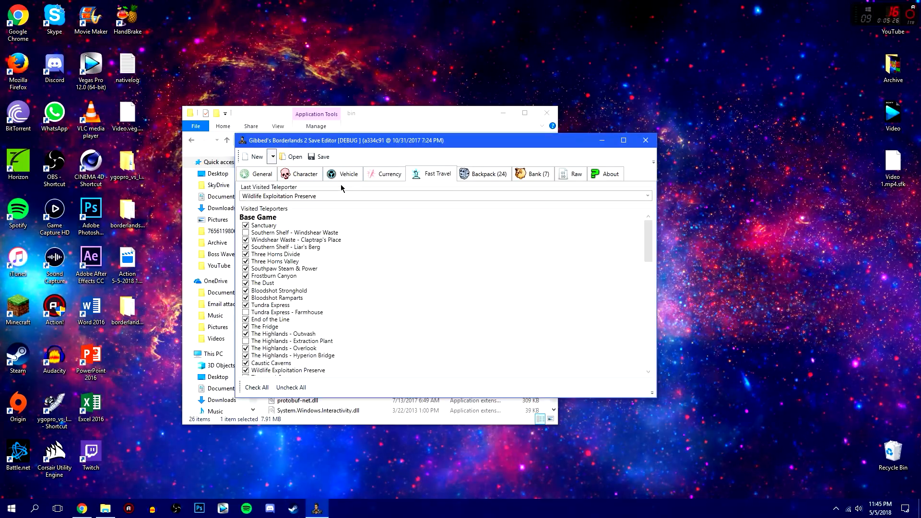
pyautogui.scroll(-3)
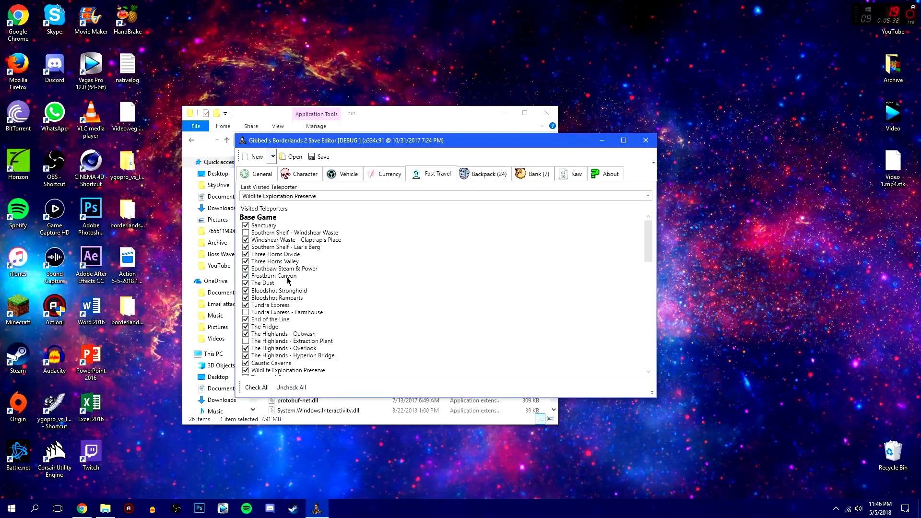
pyautogui.click(484, 174)
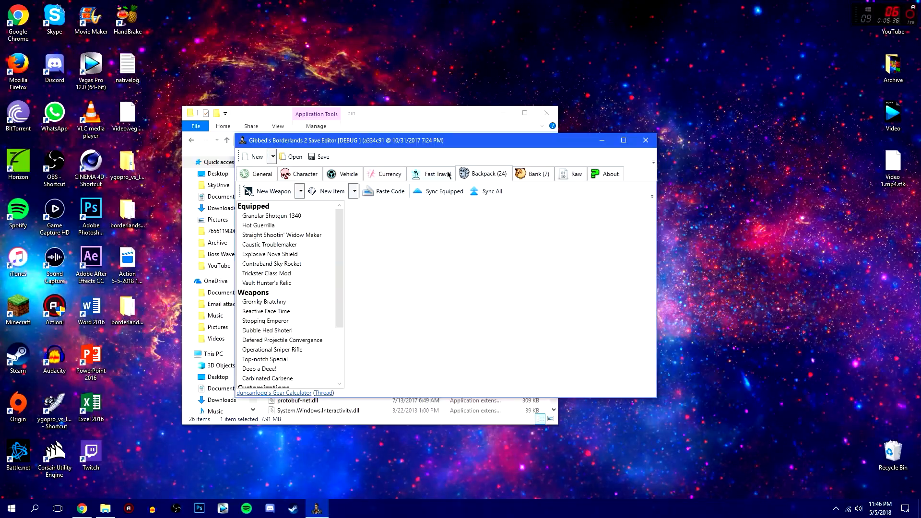
# Browse the Siren's backpack list of gear, weapons, customizations and relics with the editor maximized.
pyautogui.click(258, 225)
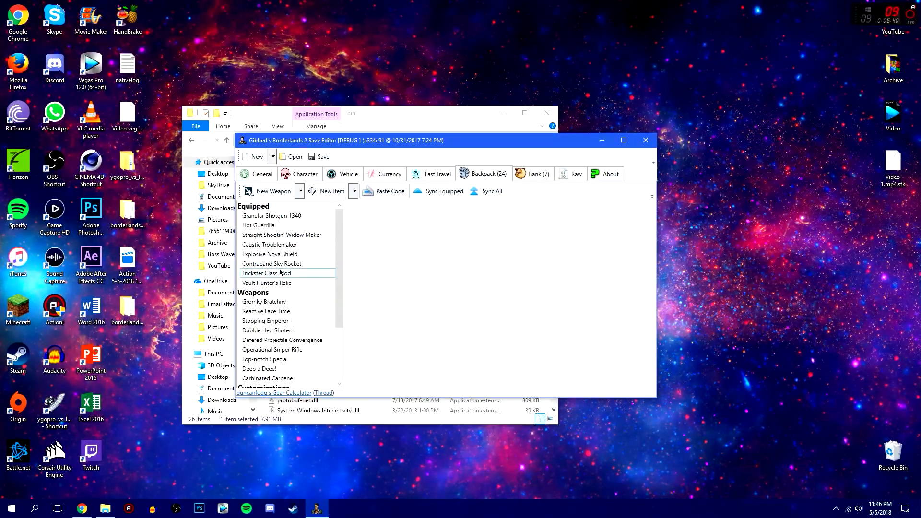
pyautogui.scroll(-3)
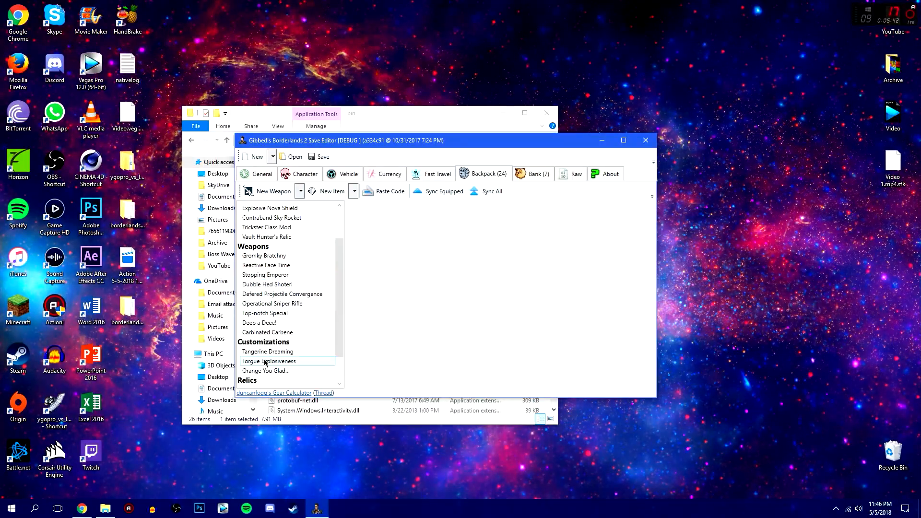
pyautogui.scroll(-3)
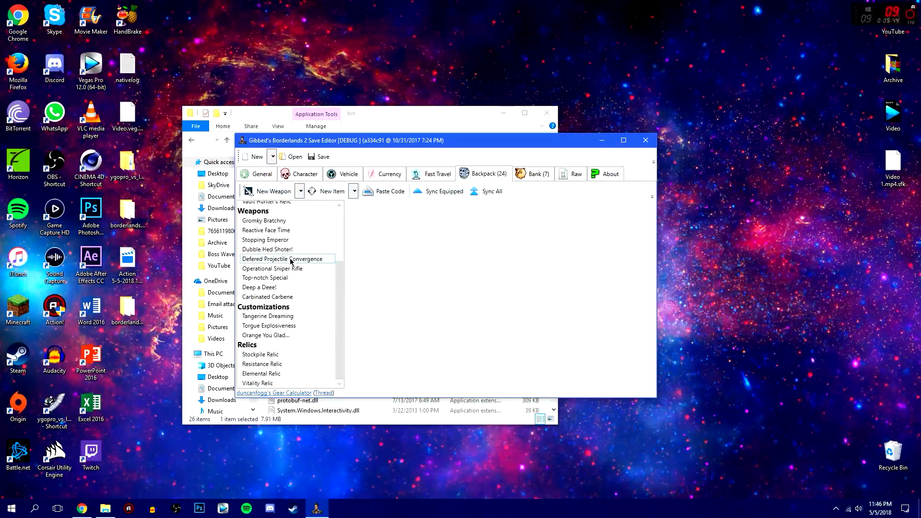
pyautogui.scroll(3)
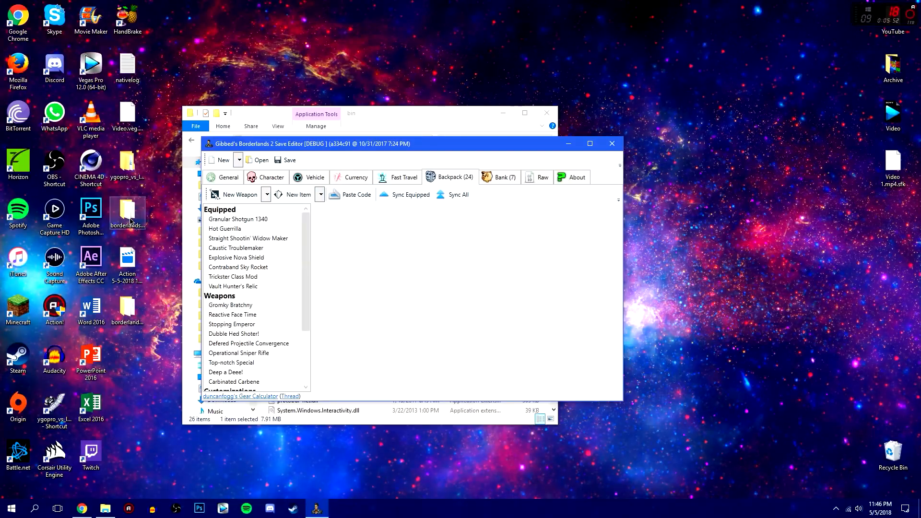
pyautogui.click(589, 143)
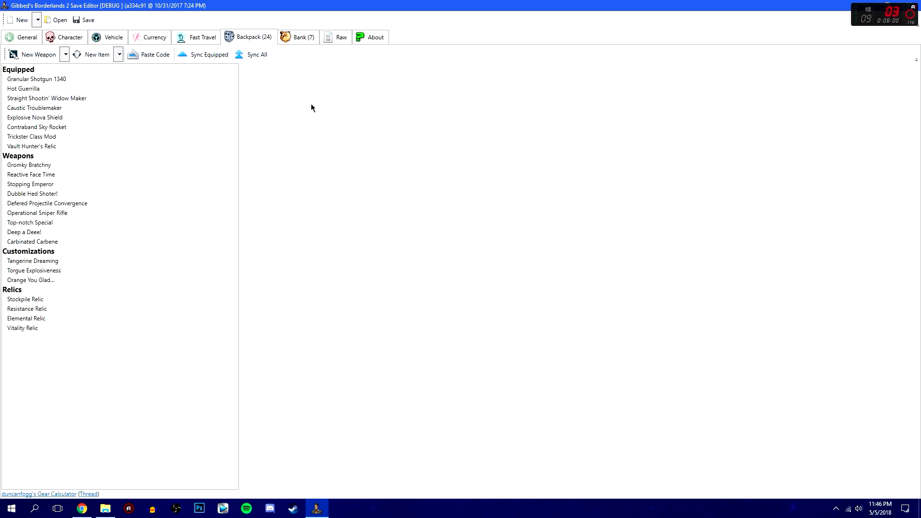
pyautogui.moveTo(37, 54)
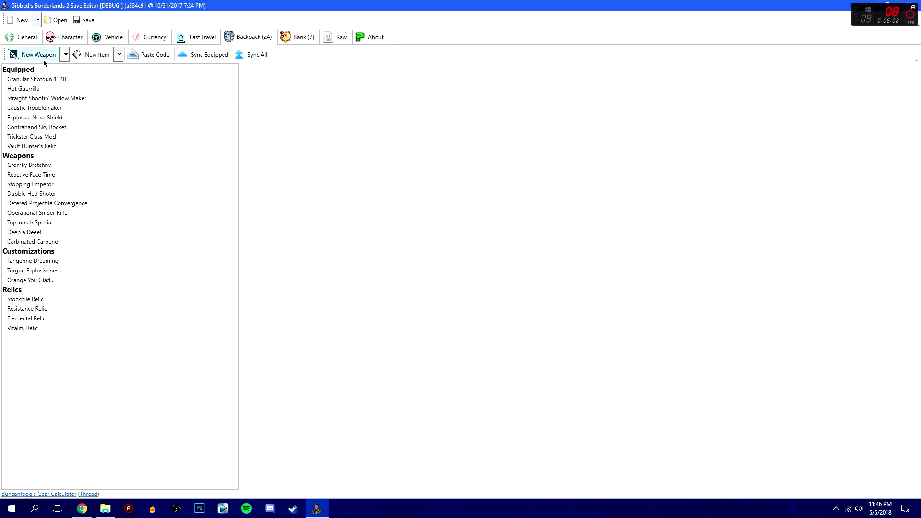
pyautogui.moveTo(114, 68)
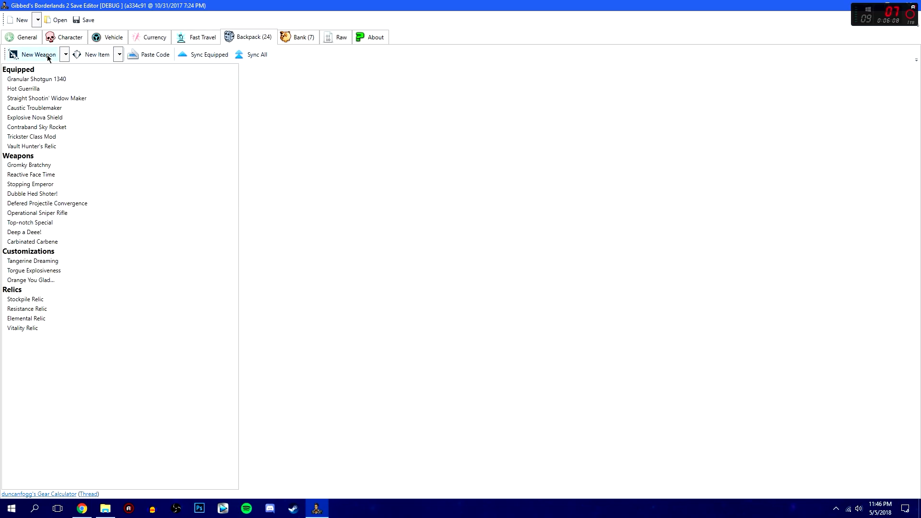
pyautogui.click(64, 54)
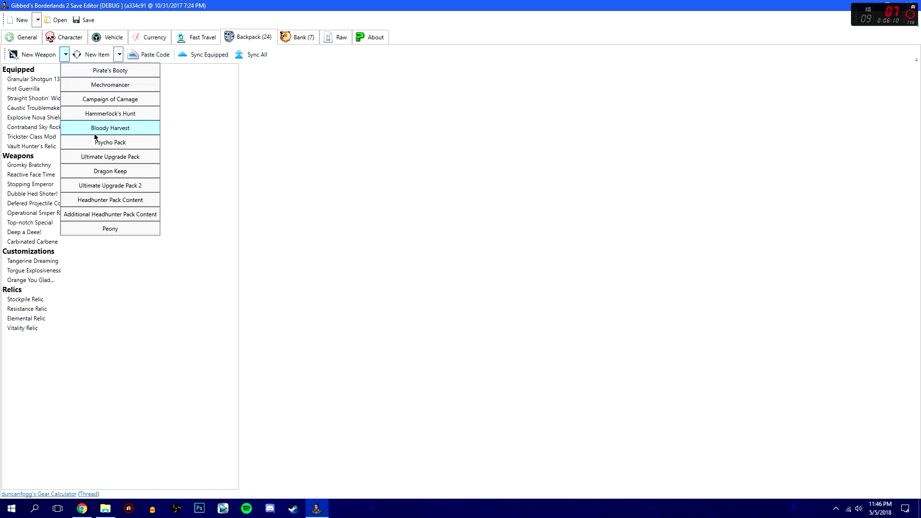
pyautogui.moveTo(109, 113)
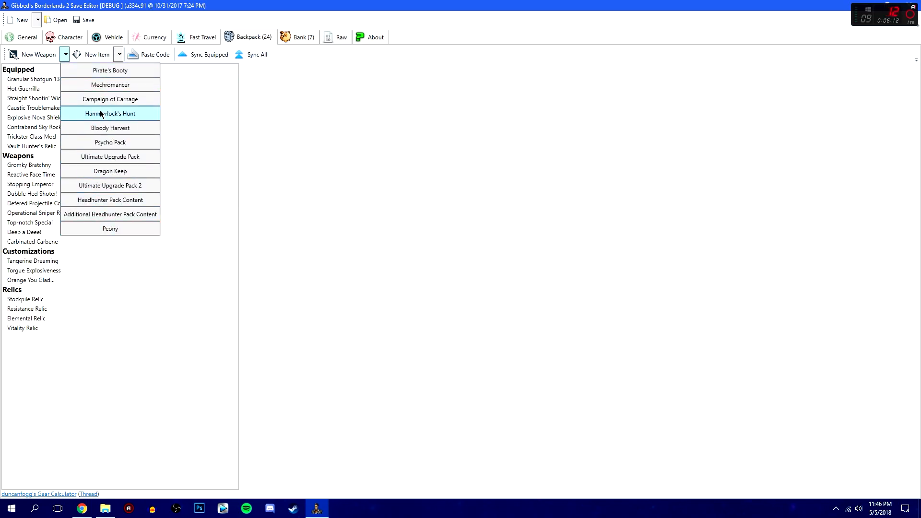
pyautogui.moveTo(110, 84)
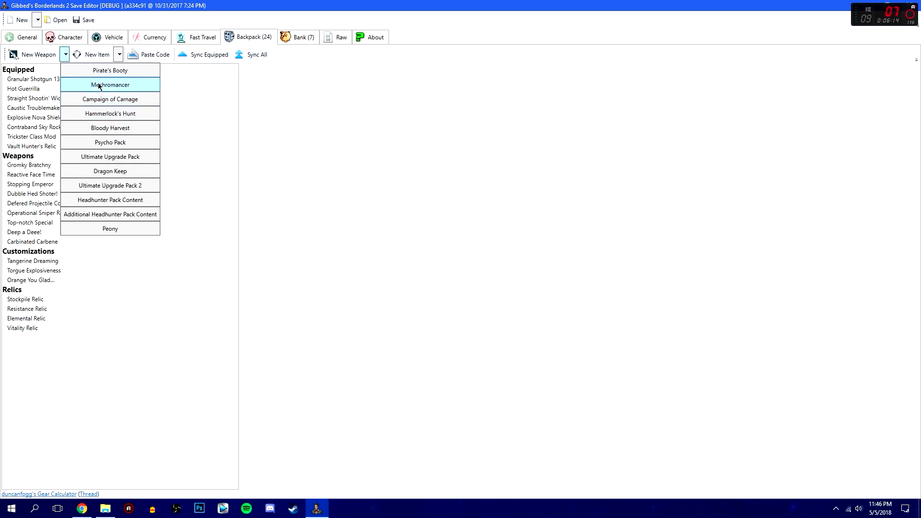
pyautogui.moveTo(110, 142)
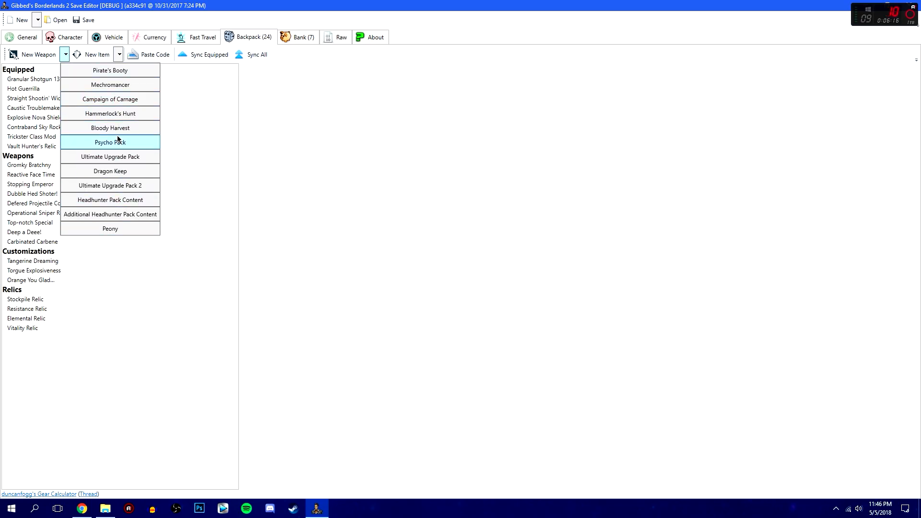
pyautogui.moveTo(113, 147)
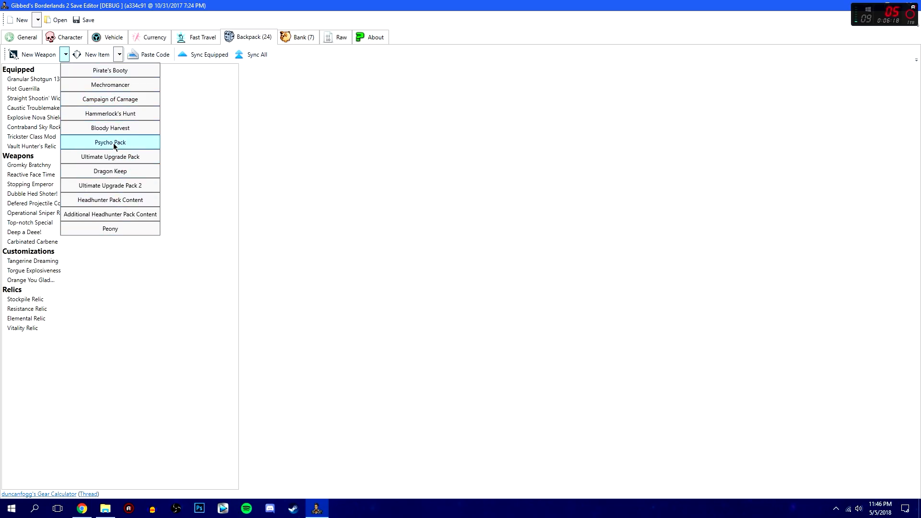
pyautogui.moveTo(110, 185)
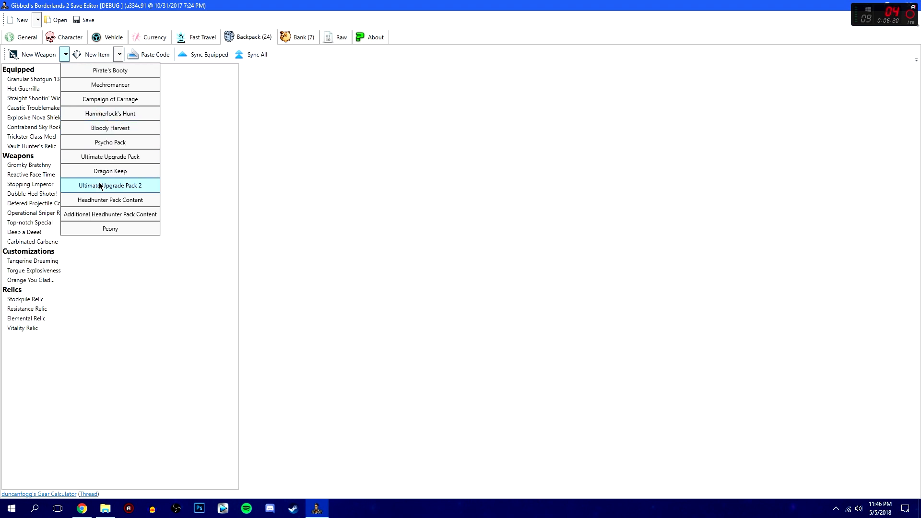
pyautogui.moveTo(131, 113)
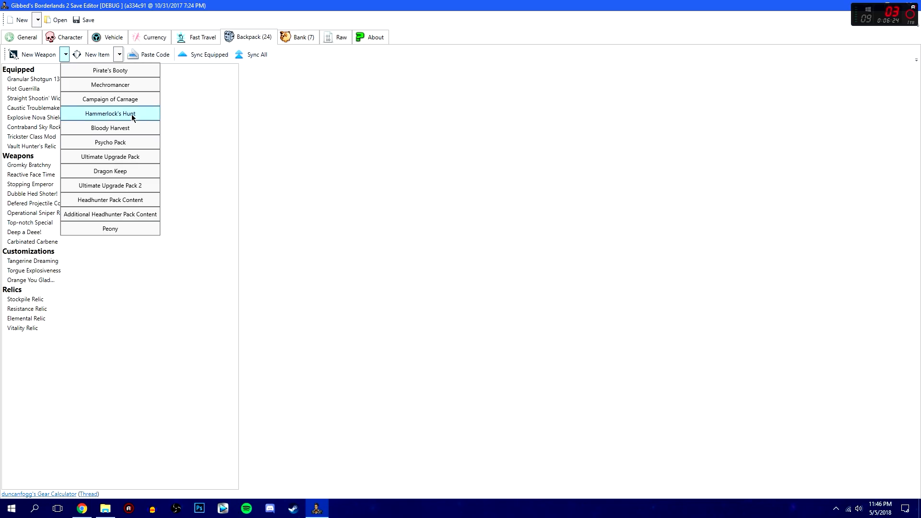
pyautogui.moveTo(110, 127)
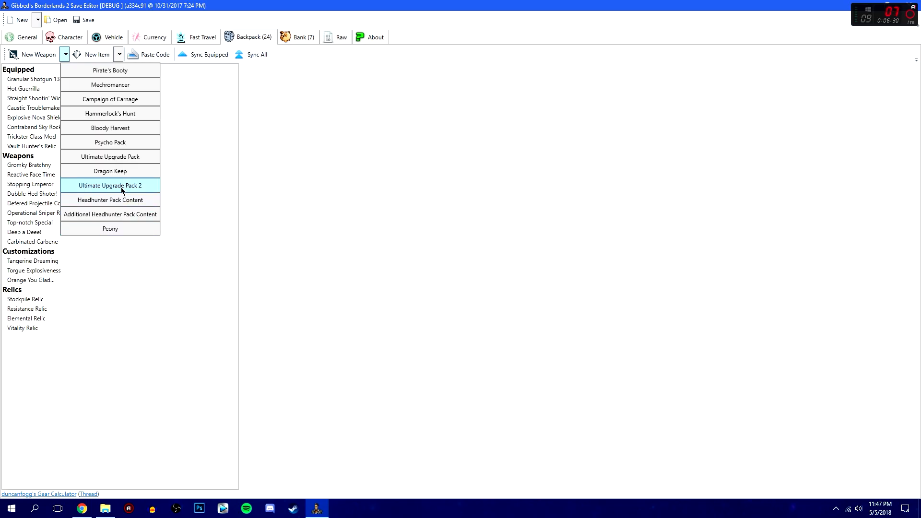
pyautogui.moveTo(109, 156)
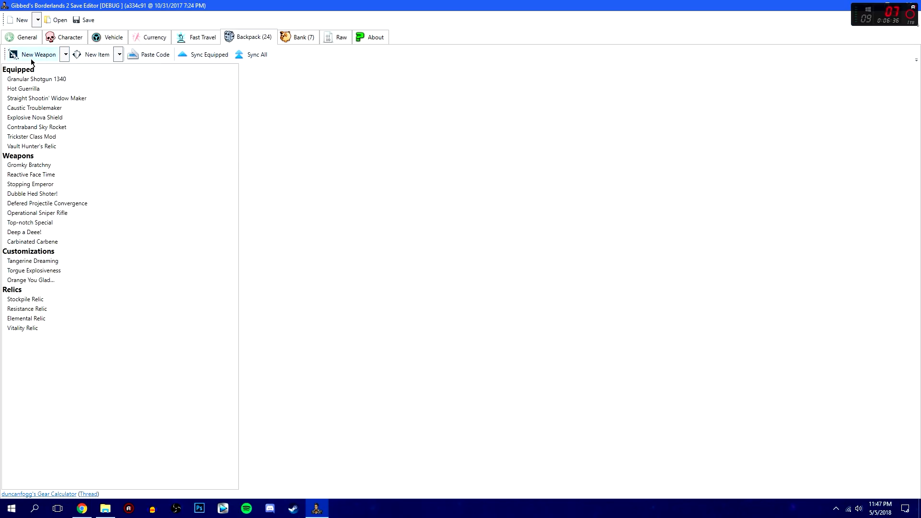
# Set the new weapon's type to WeaponType_Jakobs_Pistol and its balance to Legendary Pistol_Jakobs_5_Maggie.
pyautogui.click(38, 54)
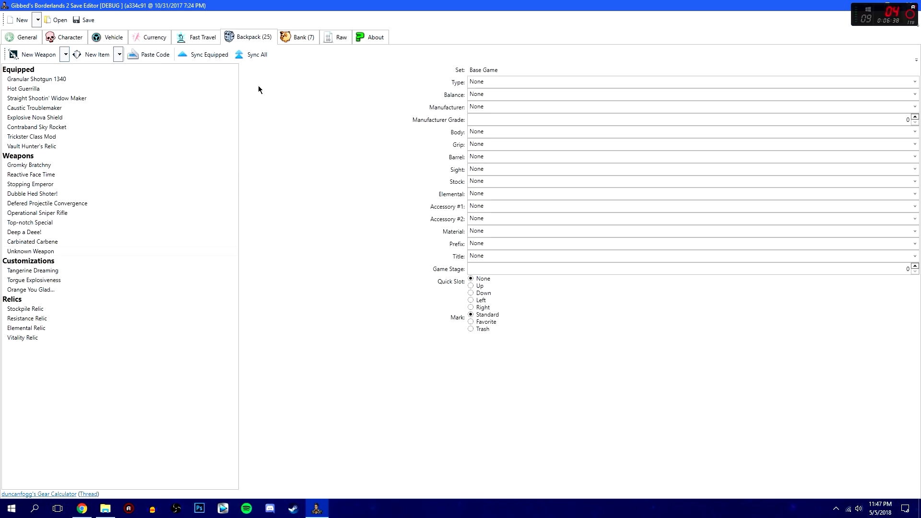
pyautogui.moveTo(820, 81)
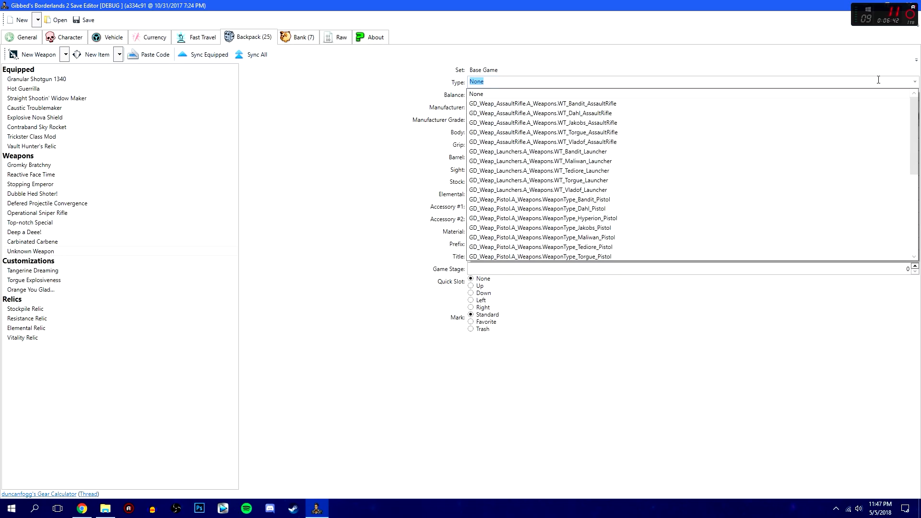
pyautogui.moveTo(650, 189)
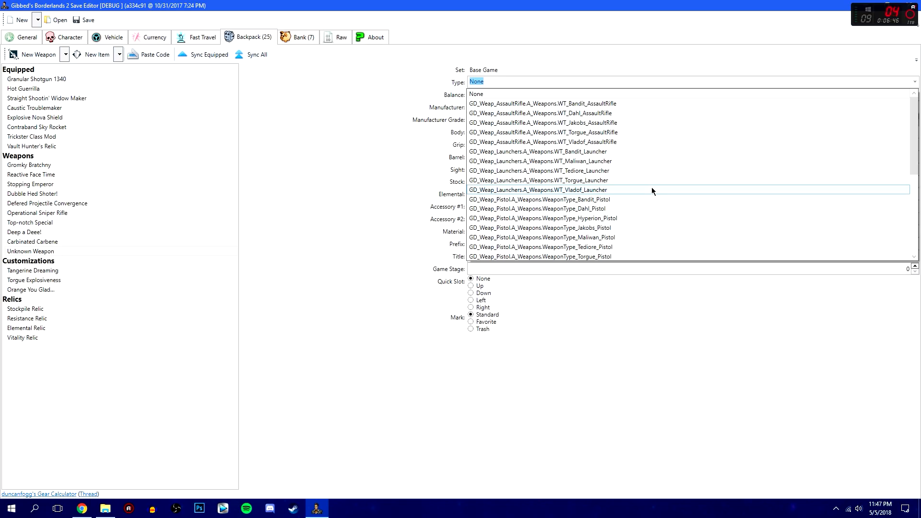
pyautogui.moveTo(646, 180)
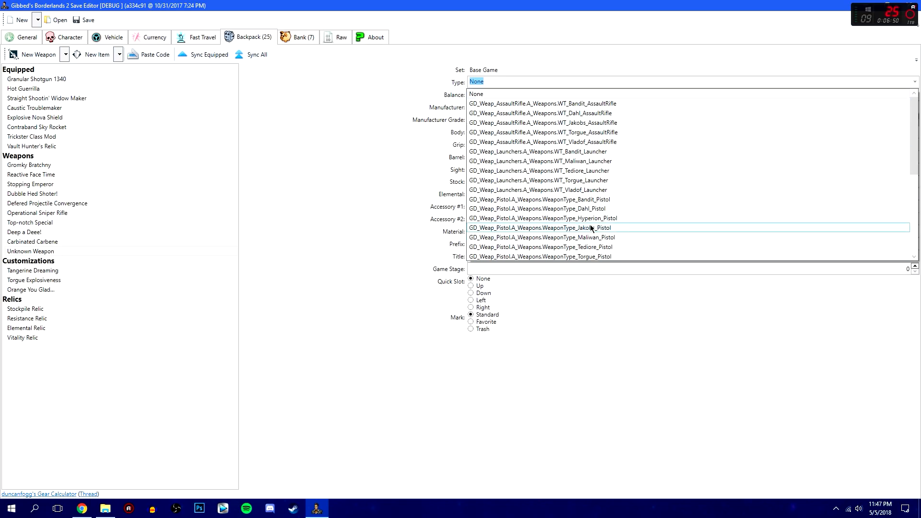
pyautogui.click(539, 228)
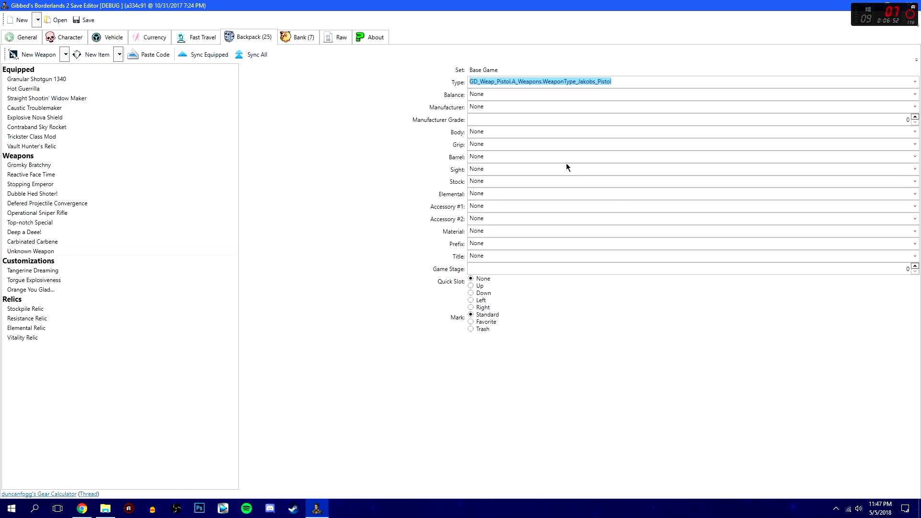
pyautogui.click(914, 94)
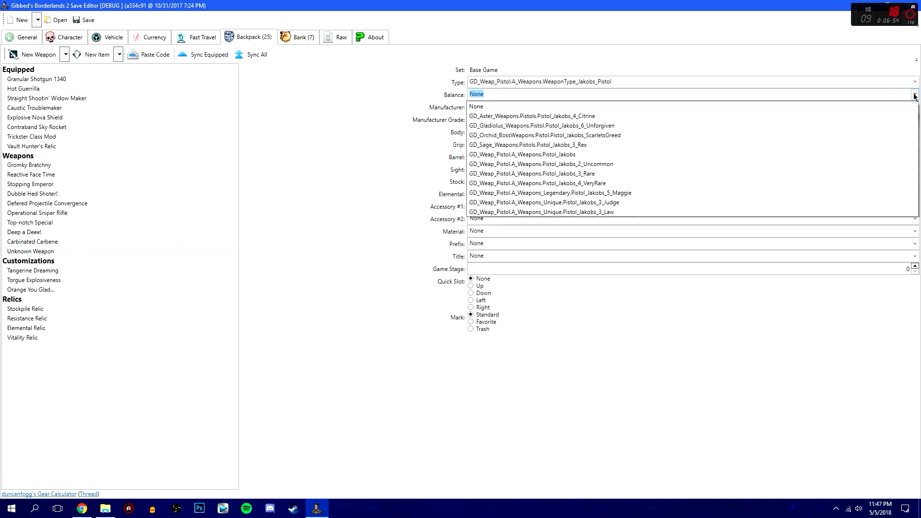
pyautogui.moveTo(610, 173)
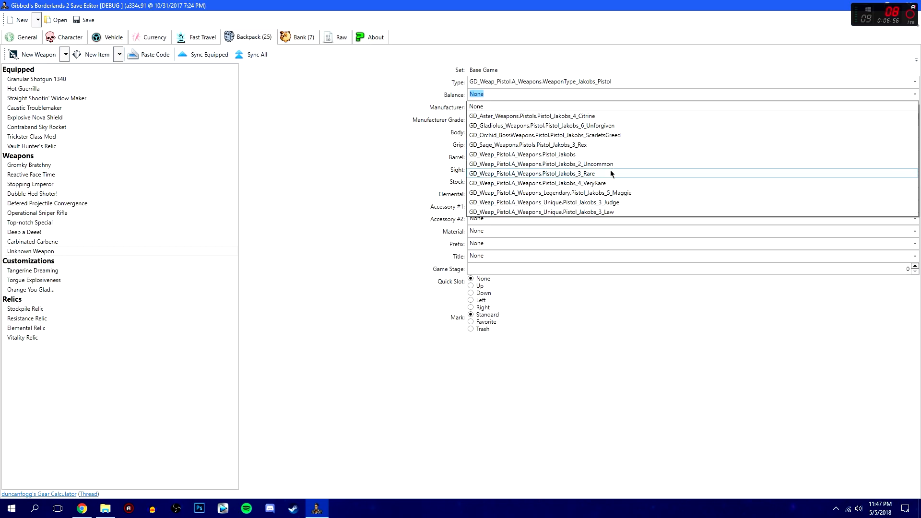
pyautogui.moveTo(597, 183)
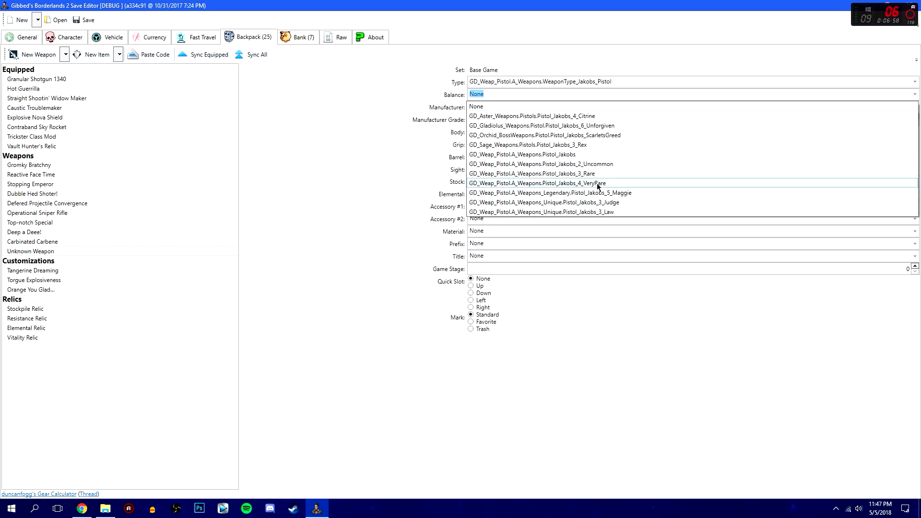
pyautogui.moveTo(667, 202)
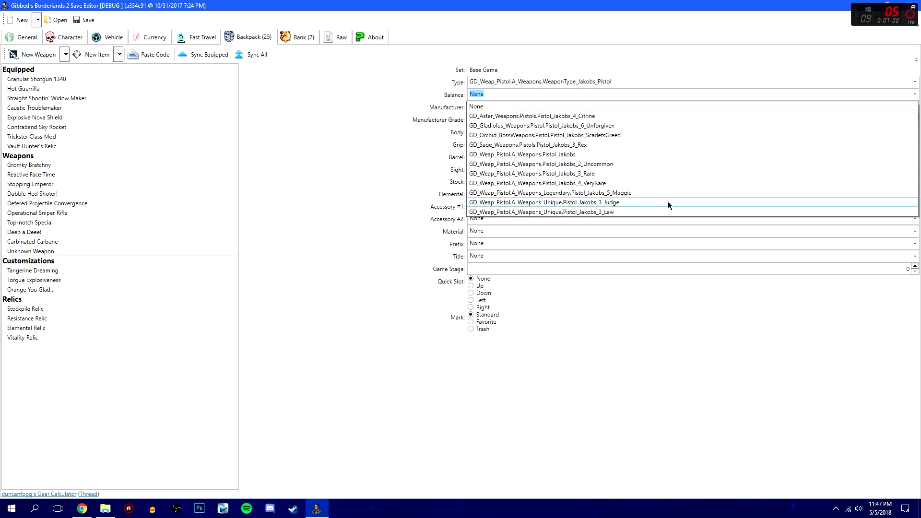
pyautogui.moveTo(560, 193)
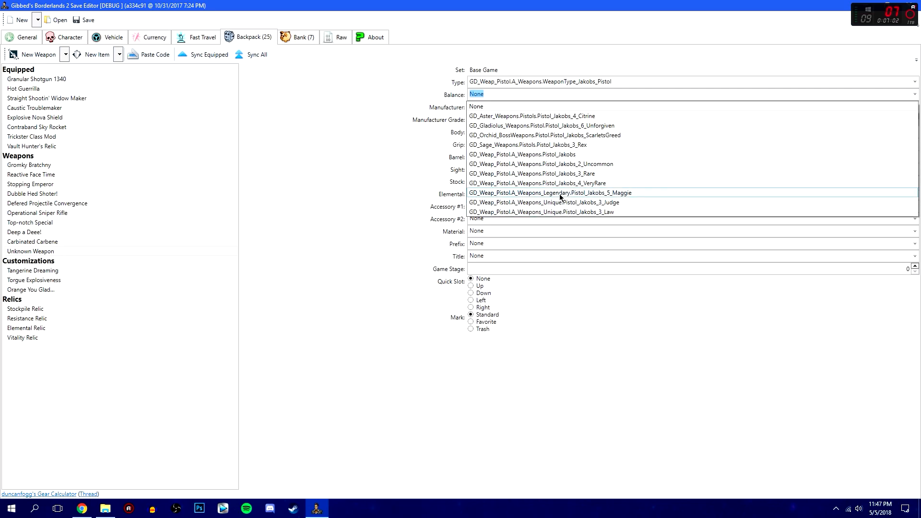
pyautogui.moveTo(574, 202)
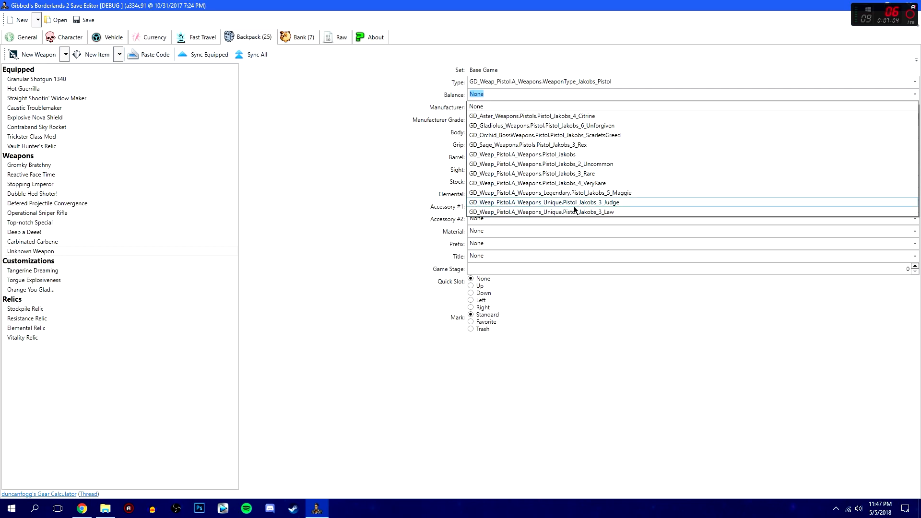
pyautogui.moveTo(550, 206)
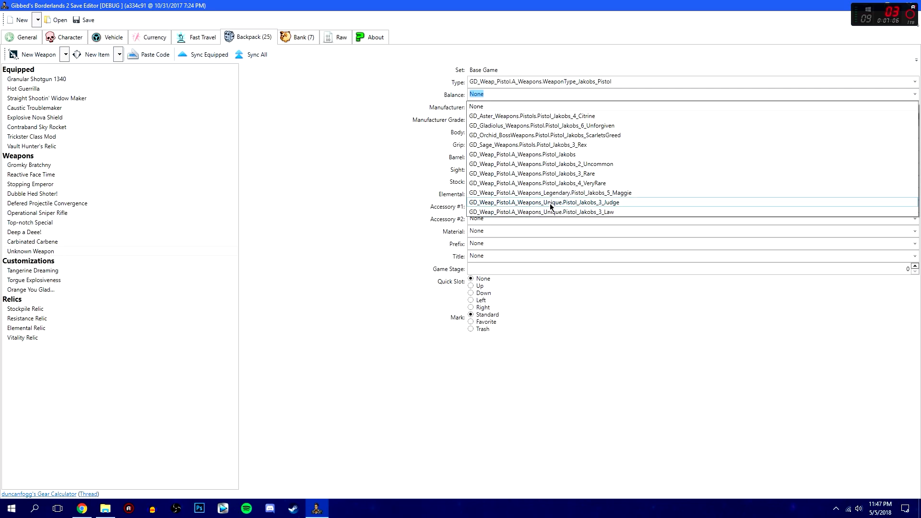
pyautogui.moveTo(529, 225)
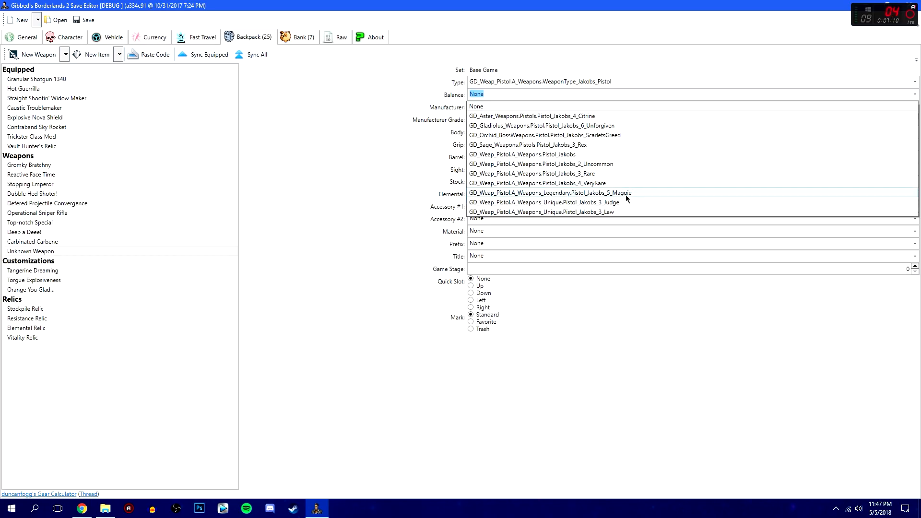
pyautogui.click(549, 192)
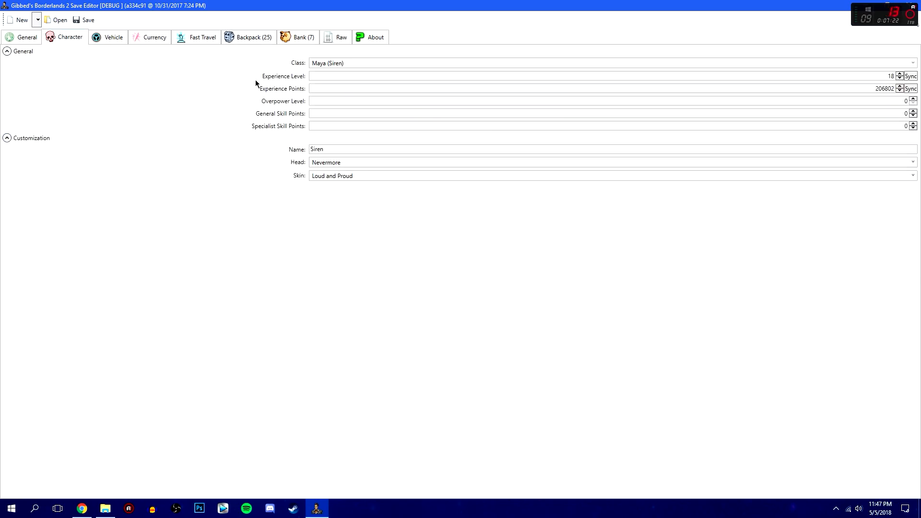
# Check the Siren's level on the Character tab, then give the pistol Jakobs manufacturer at grade 18.
pyautogui.click(153, 38)
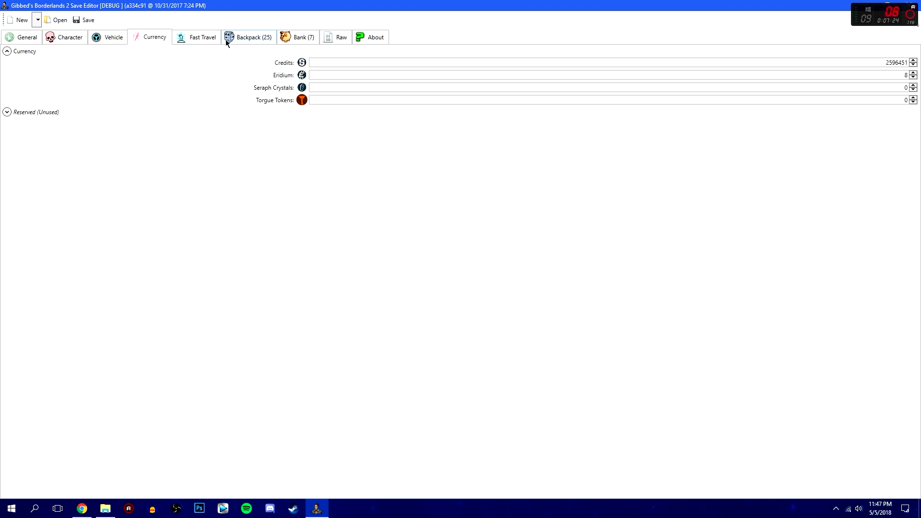
pyautogui.click(247, 38)
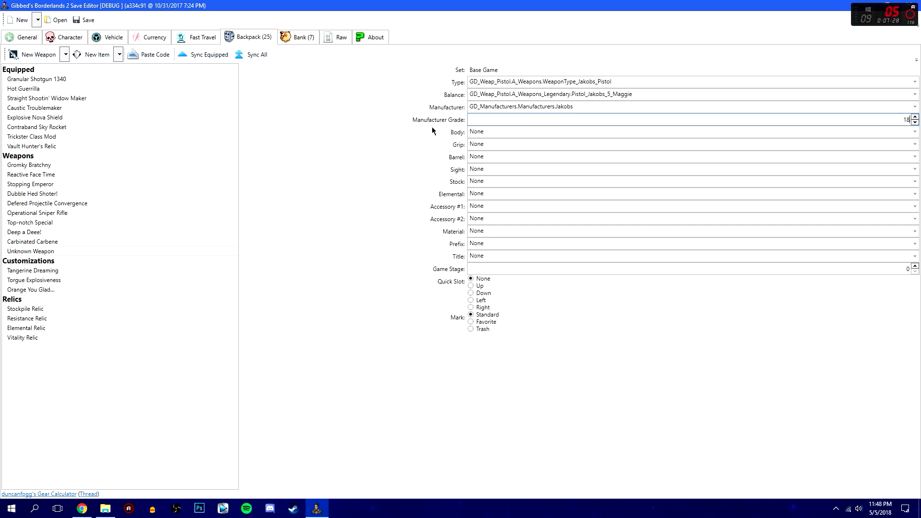
pyautogui.moveTo(683, 128)
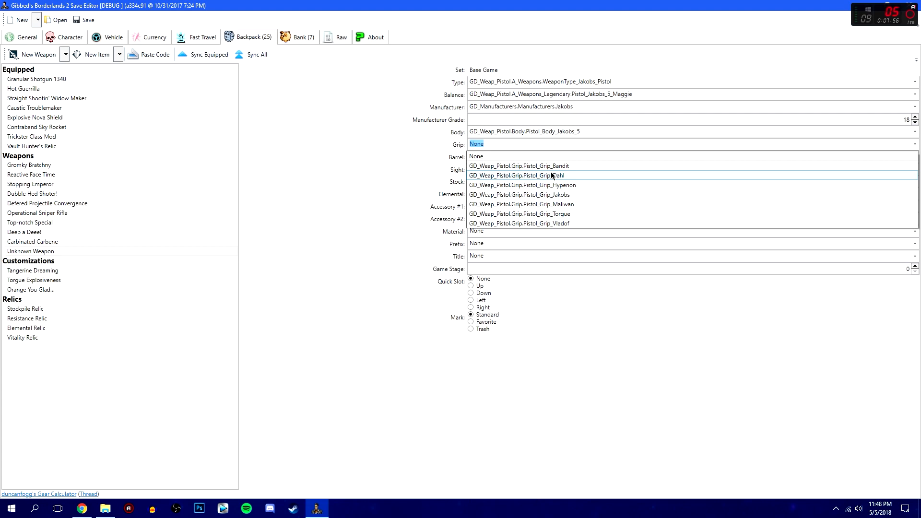
pyautogui.moveTo(525, 214)
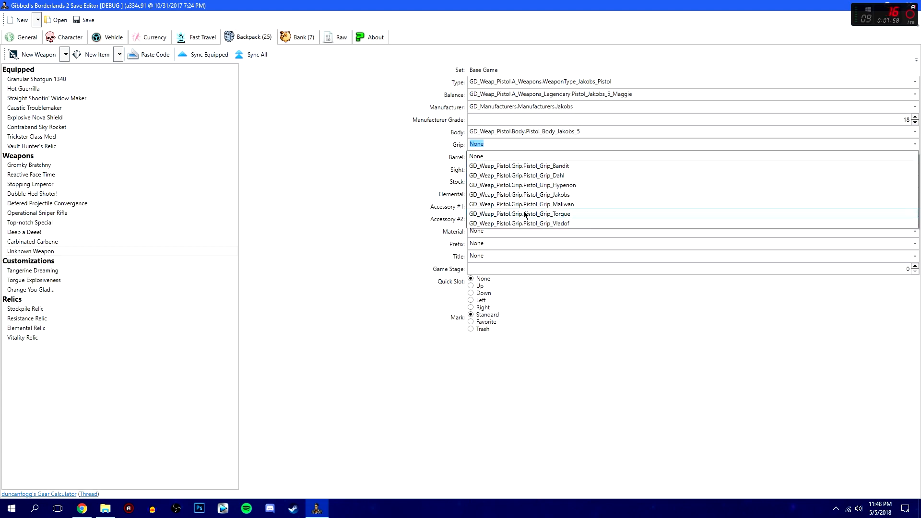
# Fit Pistol_Grip_Jakobs, Pistol_Barrel_Jakobs_Maggie and Pistol_Sight_Jakobs on the pistol.
pyautogui.click(519, 195)
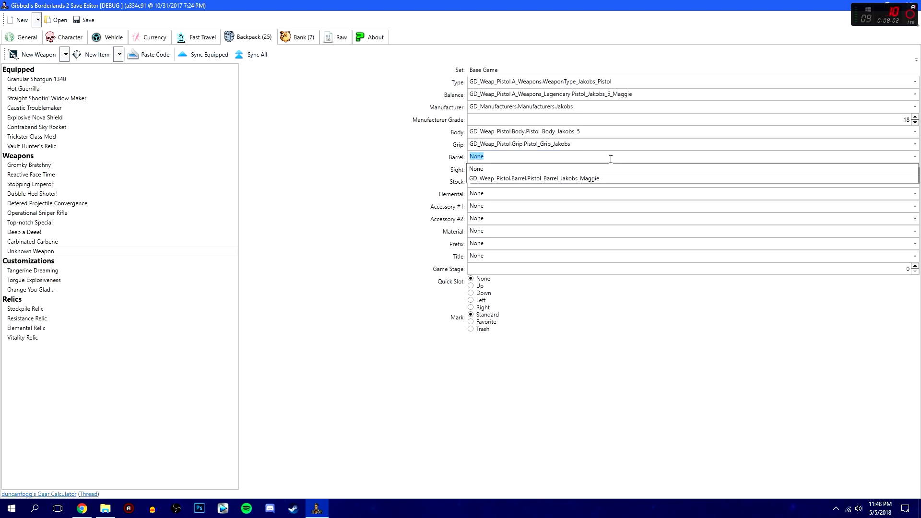
pyautogui.click(534, 178)
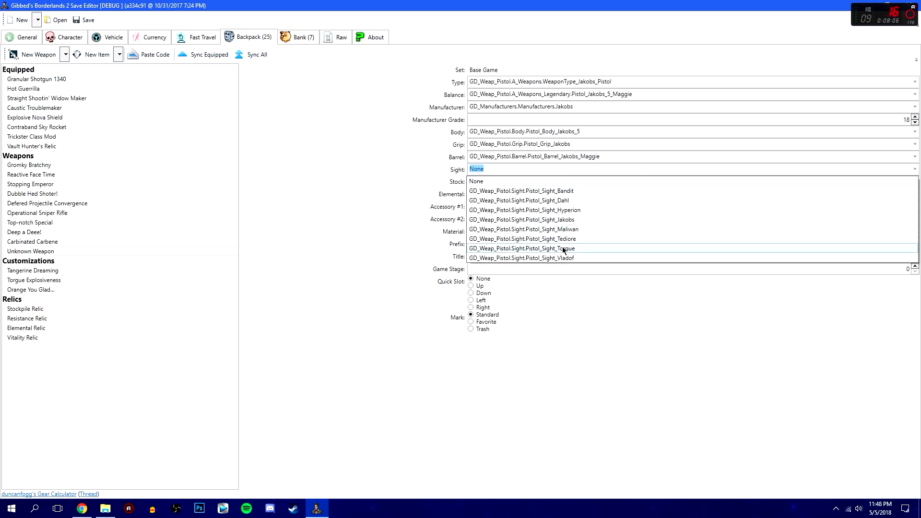
pyautogui.moveTo(566, 255)
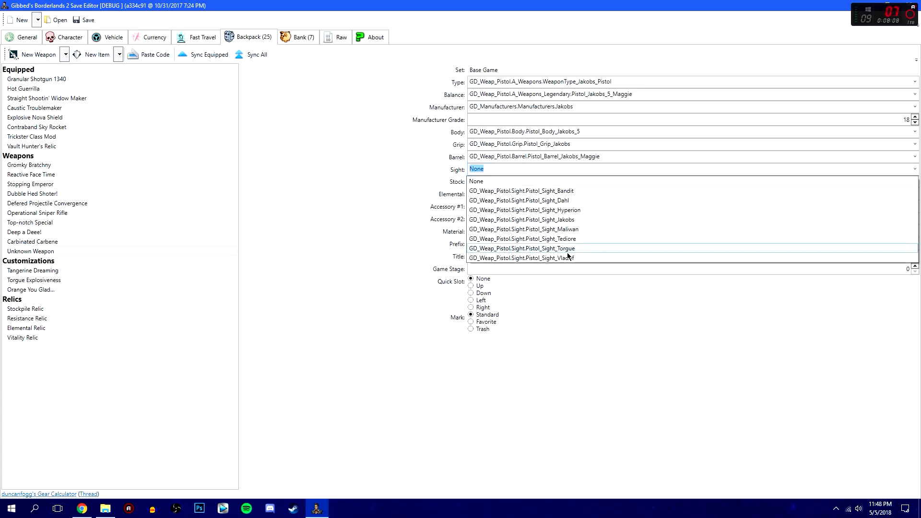
pyautogui.moveTo(561, 229)
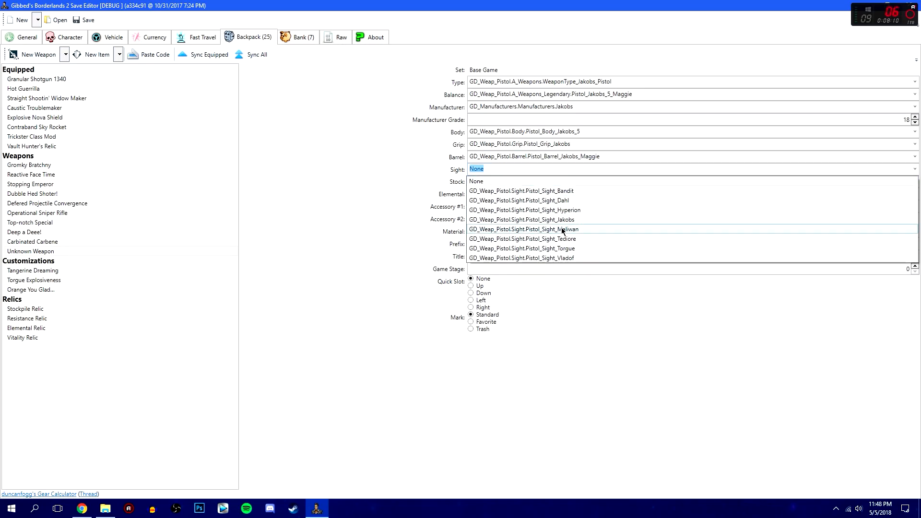
pyautogui.click(521, 219)
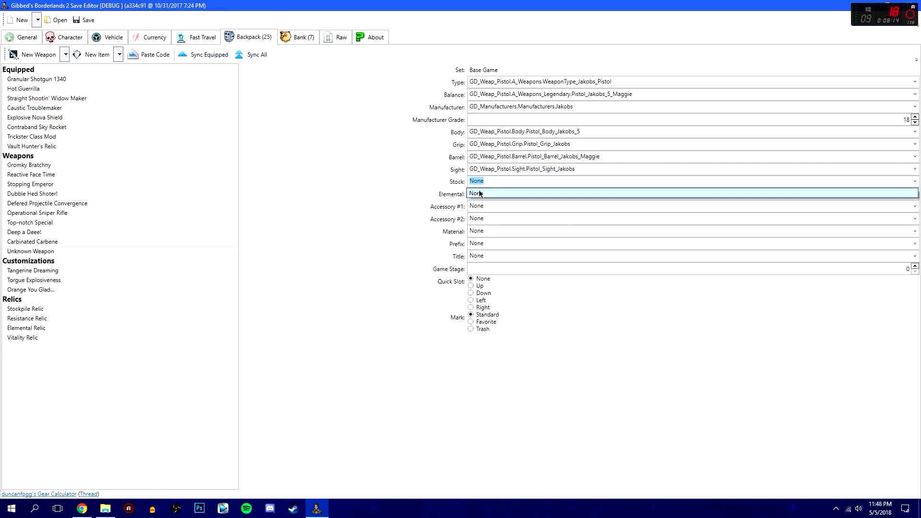
# Leave Stock at None and set Accessory #1 to Pistol_Accessory_Stock_Stability.
pyautogui.click(476, 181)
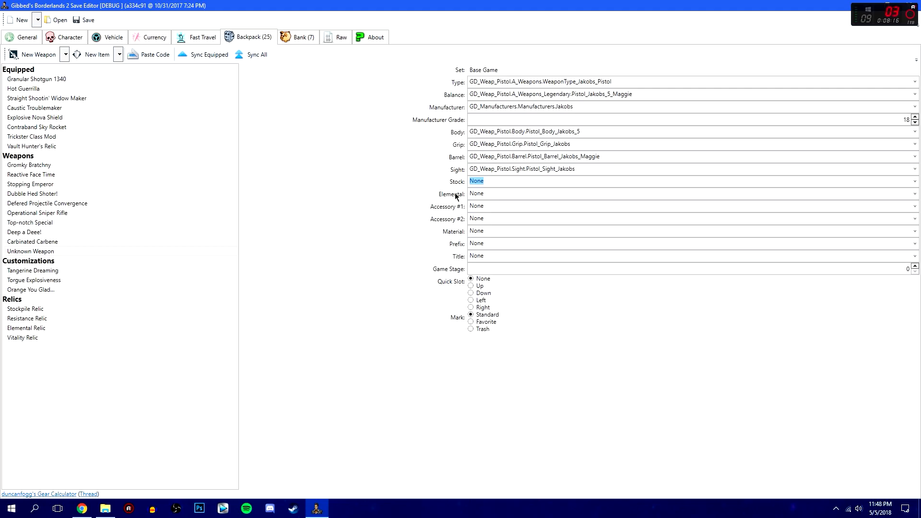
pyautogui.moveTo(495, 190)
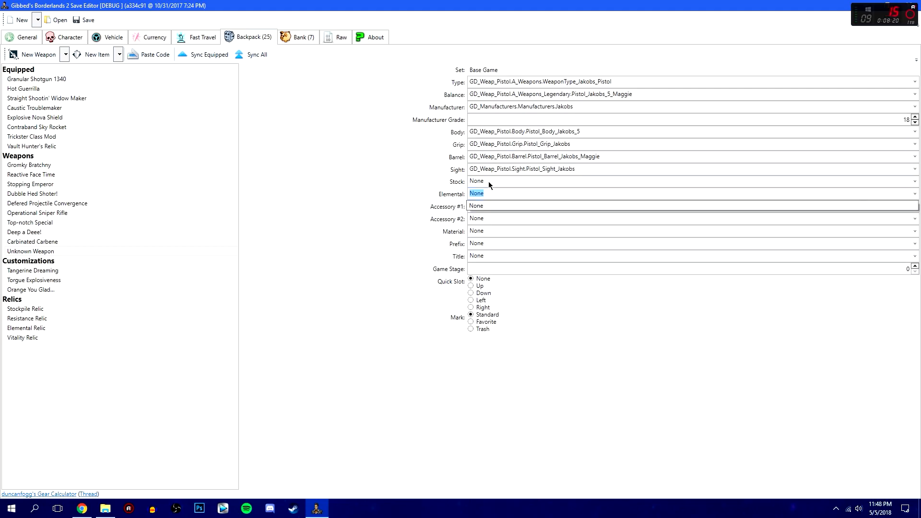
pyautogui.moveTo(480, 239)
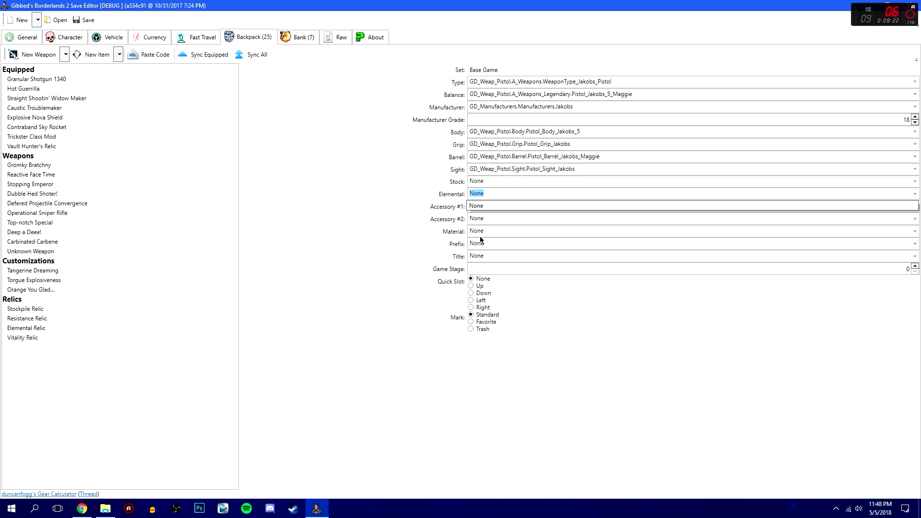
pyautogui.moveTo(479, 216)
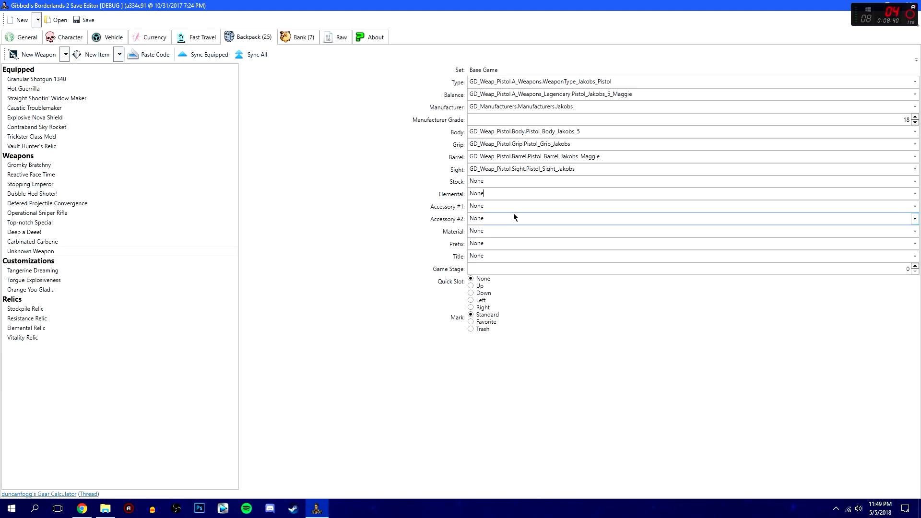
pyautogui.moveTo(635, 216)
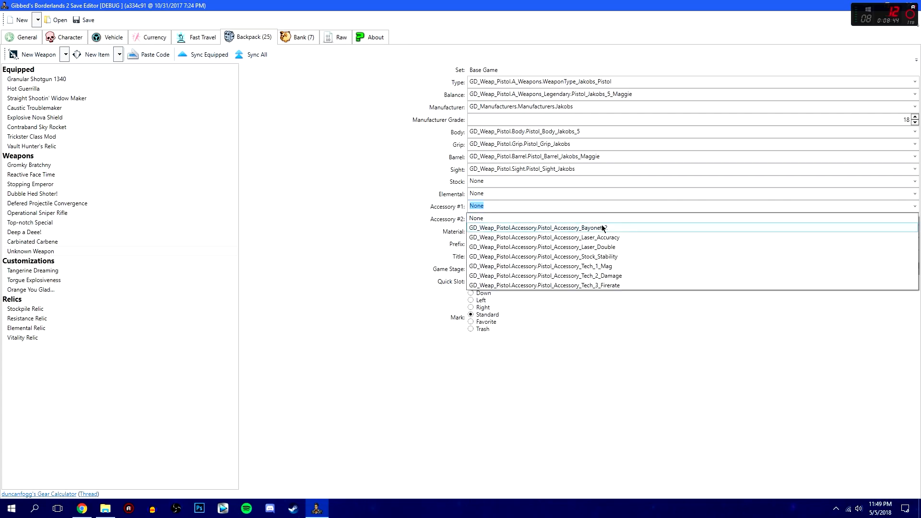
pyautogui.moveTo(618, 253)
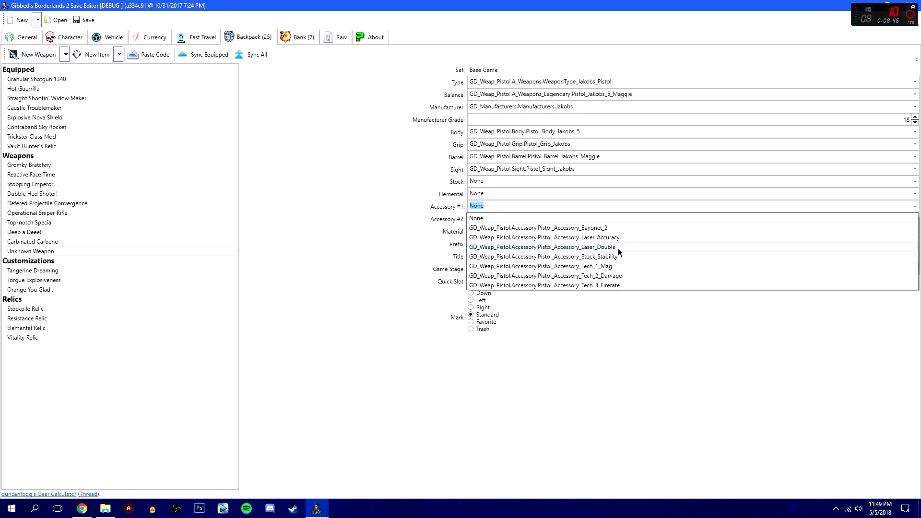
pyautogui.moveTo(623, 276)
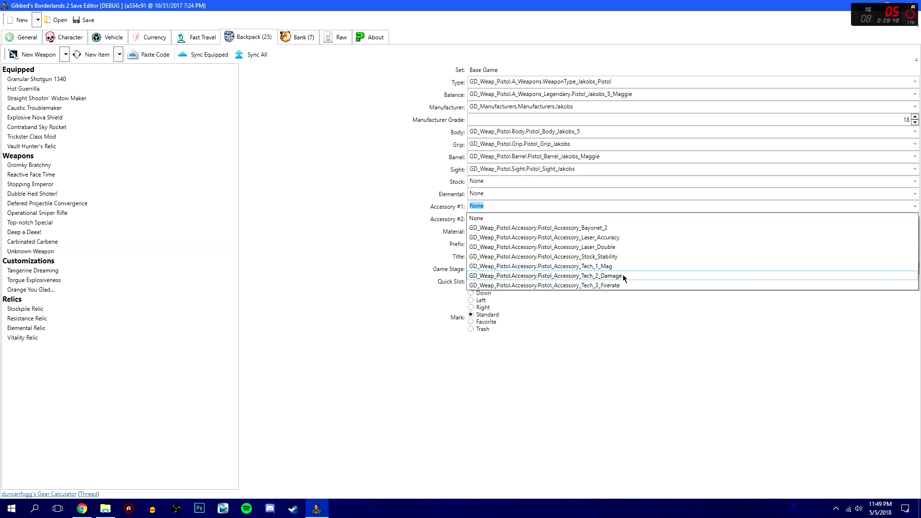
pyautogui.moveTo(668, 256)
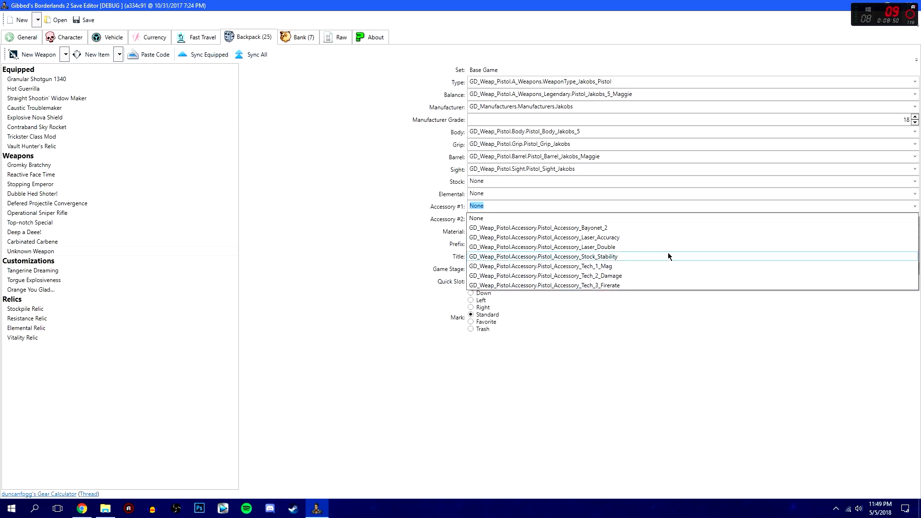
pyautogui.click(542, 256)
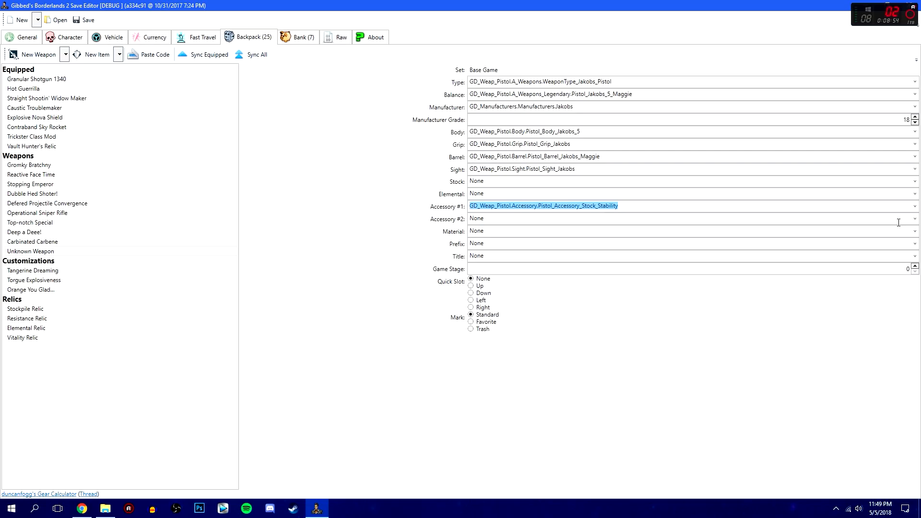
# Leave Accessory #2 at None and set Material to Mat_Jakobs_5_Legendary.
pyautogui.click(477, 218)
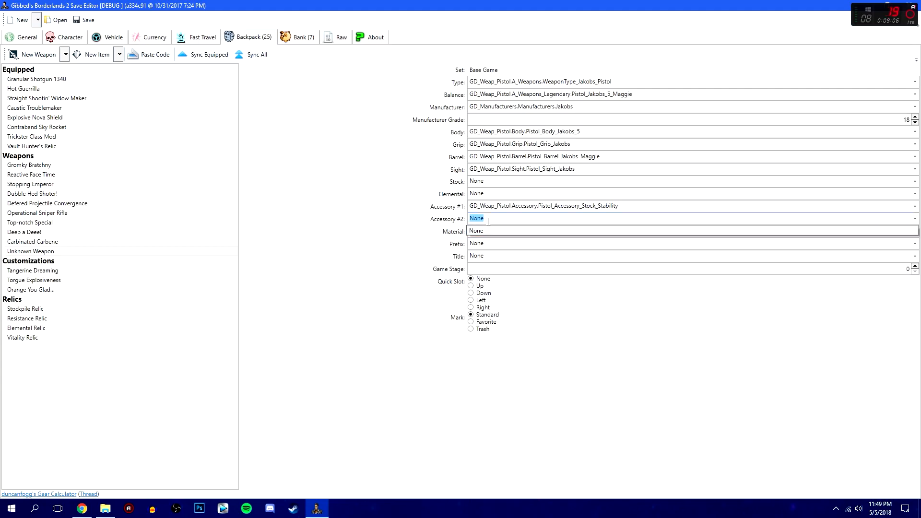
pyautogui.moveTo(893, 248)
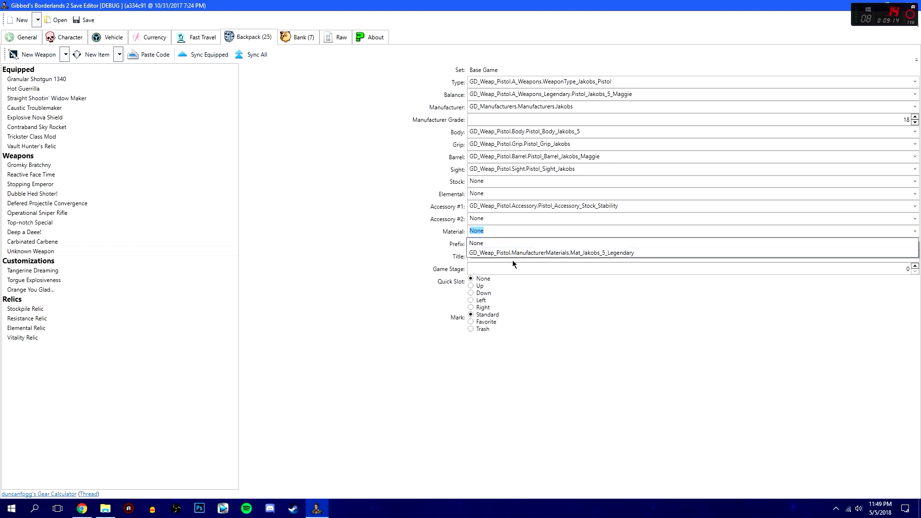
pyautogui.click(551, 253)
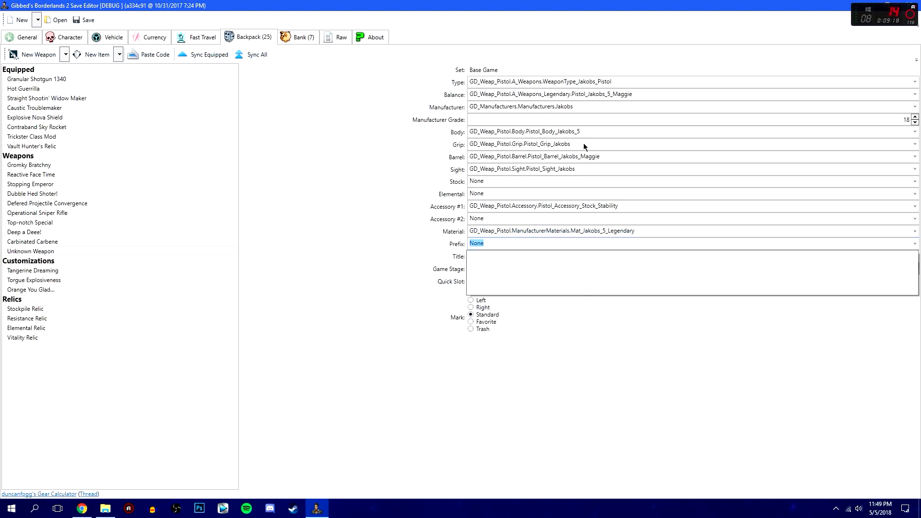
pyautogui.moveTo(586, 106)
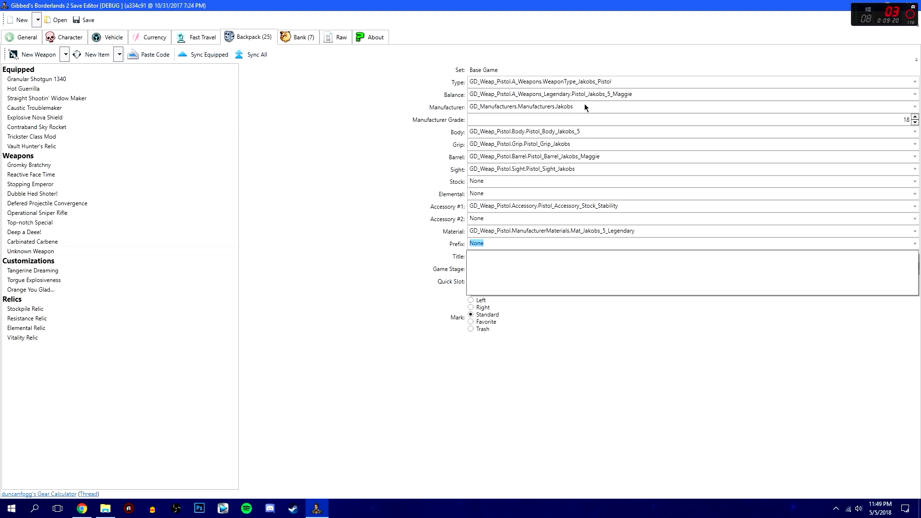
pyautogui.moveTo(93, 58)
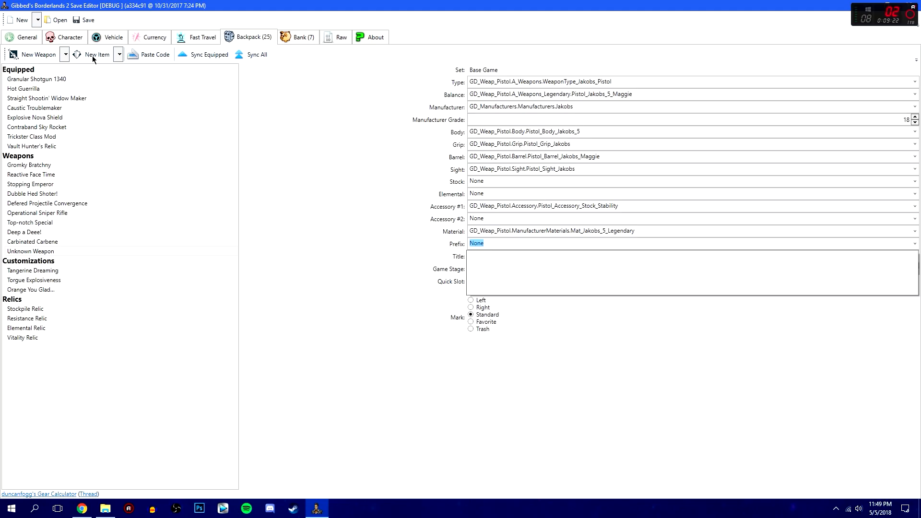
pyautogui.moveTo(156, 97)
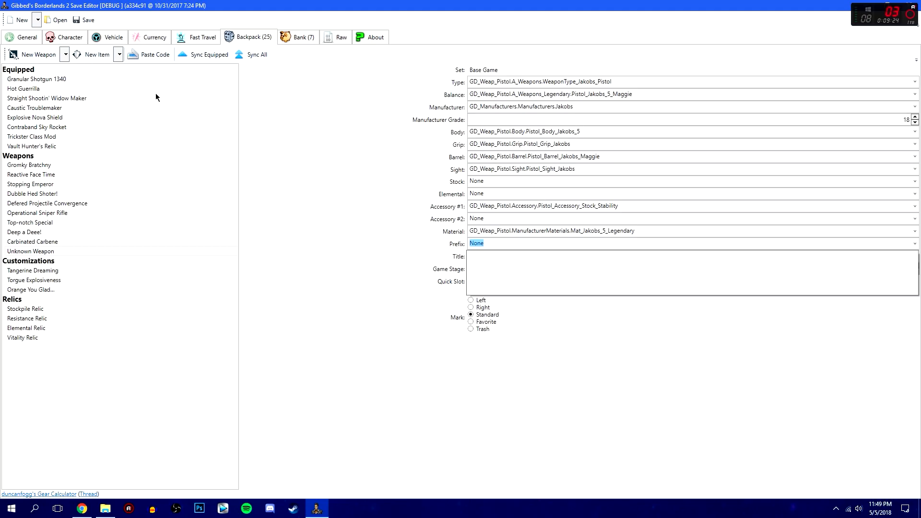
pyautogui.moveTo(331, 141)
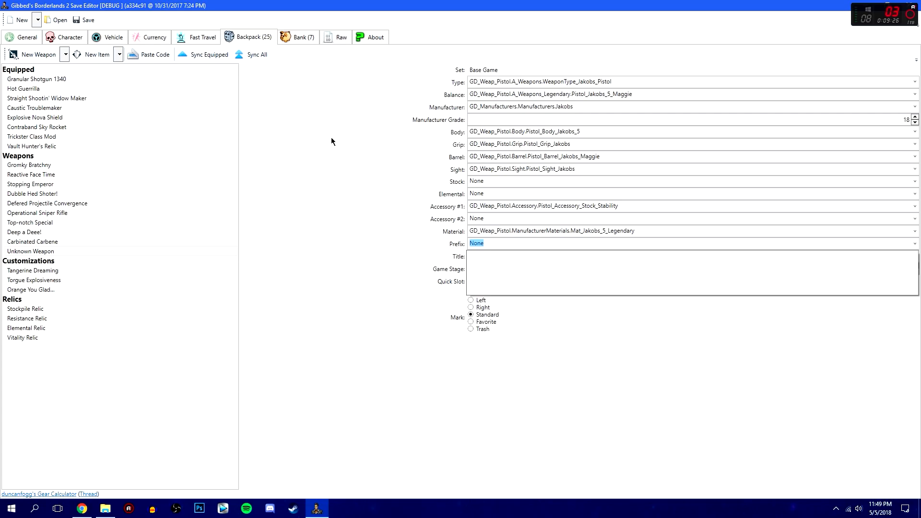
pyautogui.moveTo(401, 256)
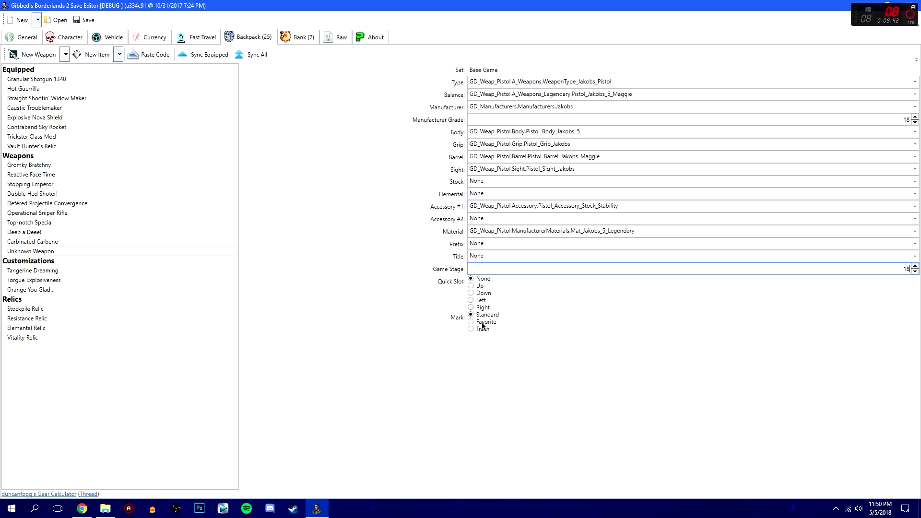
pyautogui.moveTo(482, 299)
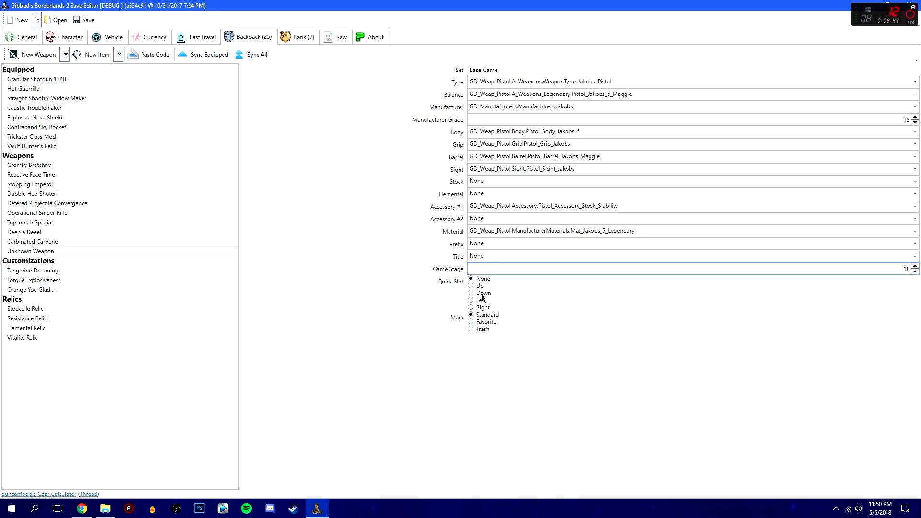
pyautogui.moveTo(27, 255)
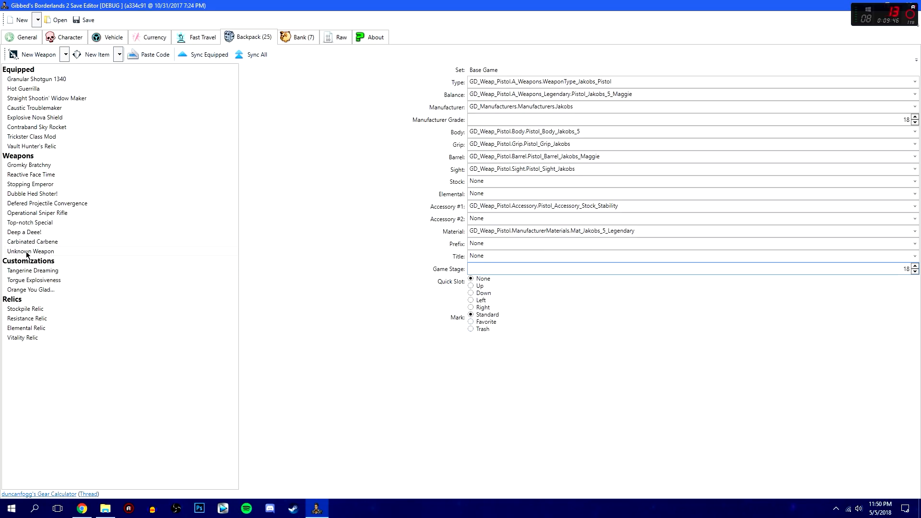
# Enter 18 in the Game Stage field, keeping Prefix and Title at None.
pyautogui.click(32, 242)
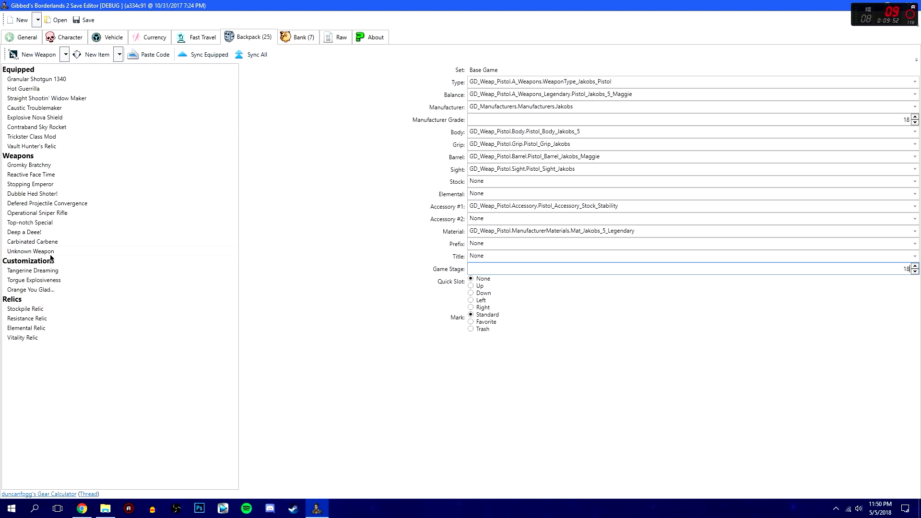
pyautogui.moveTo(328, 179)
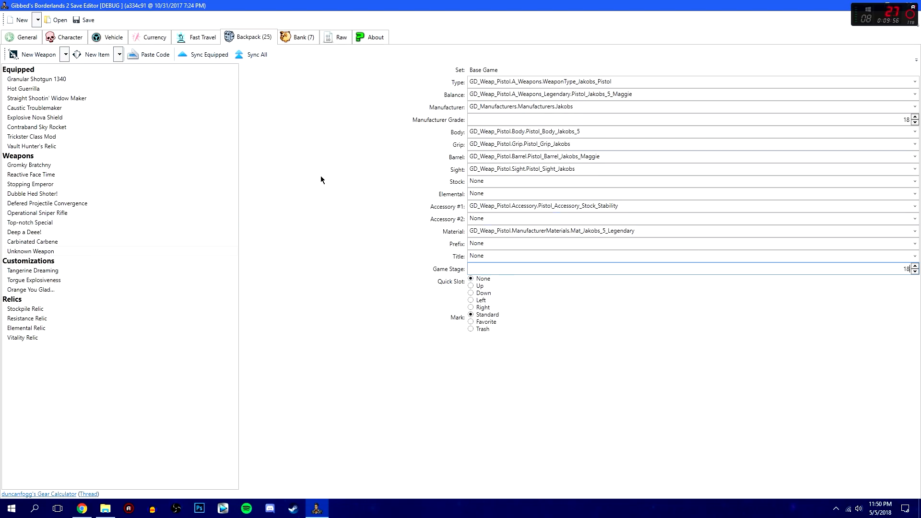
pyautogui.moveTo(617, 104)
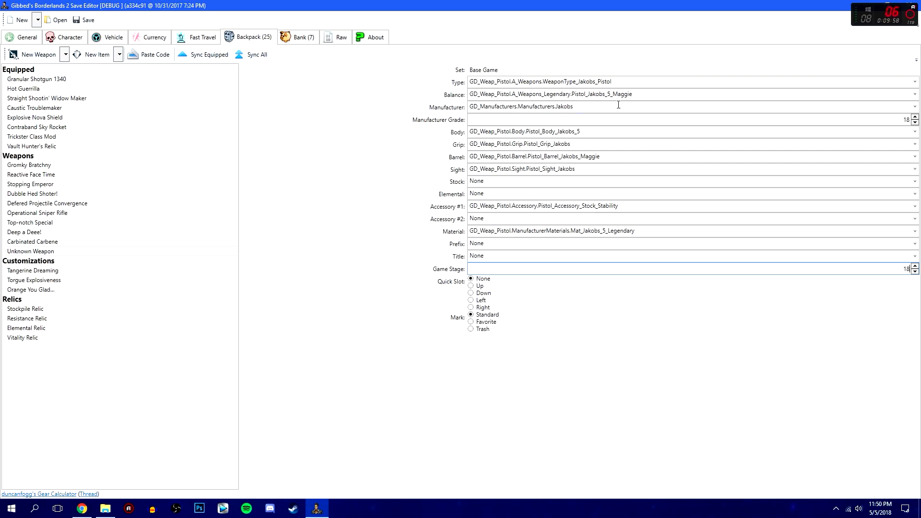
pyautogui.moveTo(385, 116)
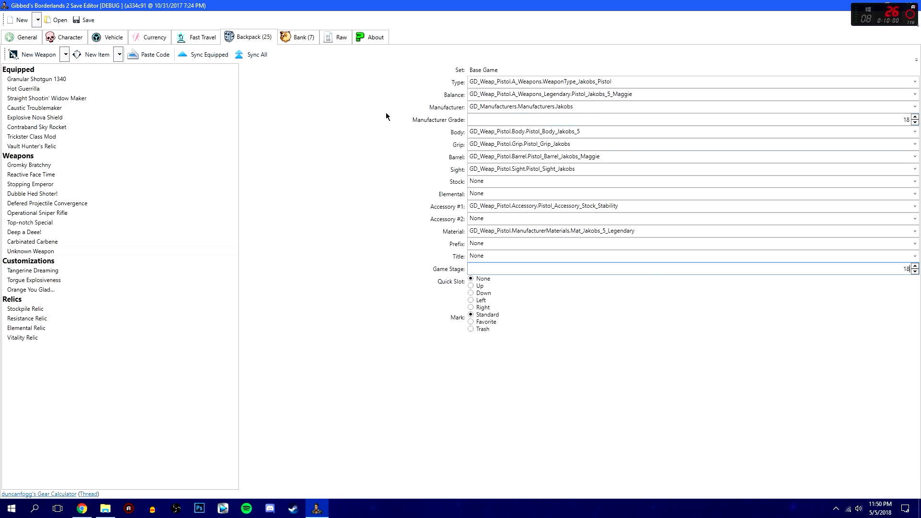
pyautogui.moveTo(395, 121)
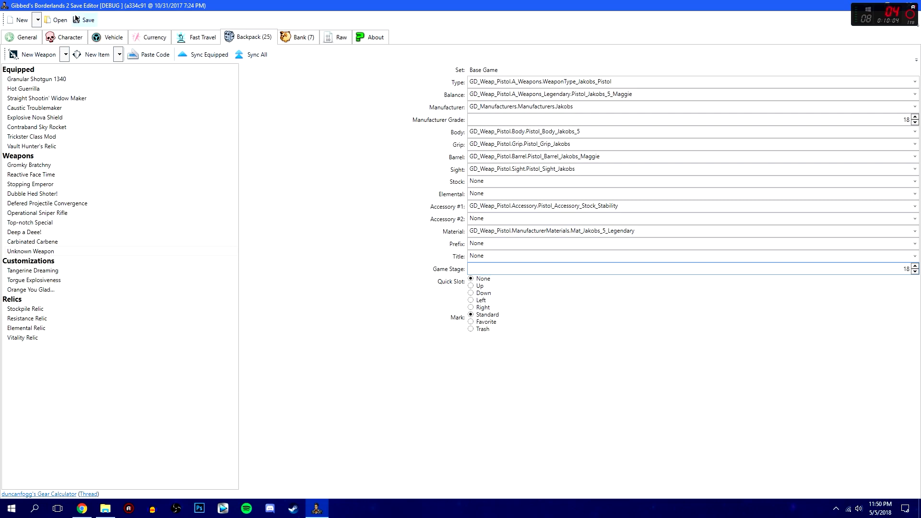
# Save over Save0001.sav in the Steam ID SaveData folder, confirming the replace.
pyautogui.click(87, 19)
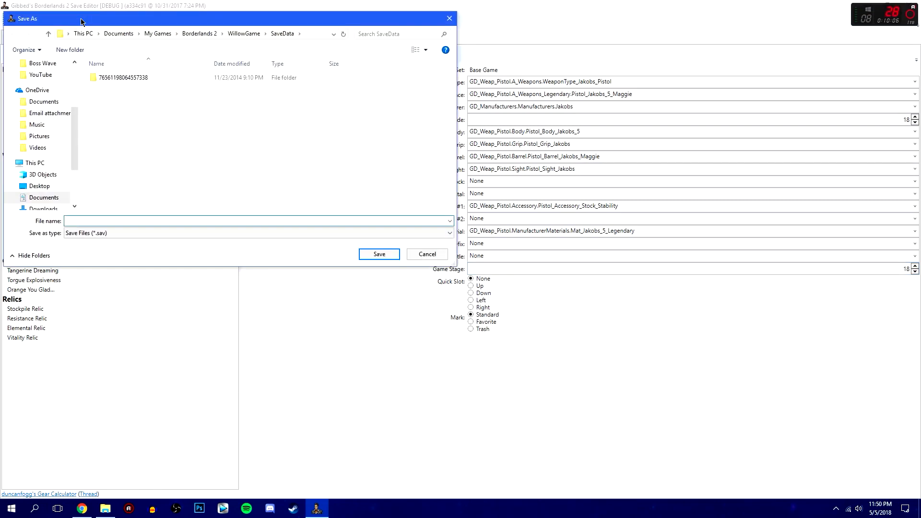
pyautogui.doubleClick(122, 77)
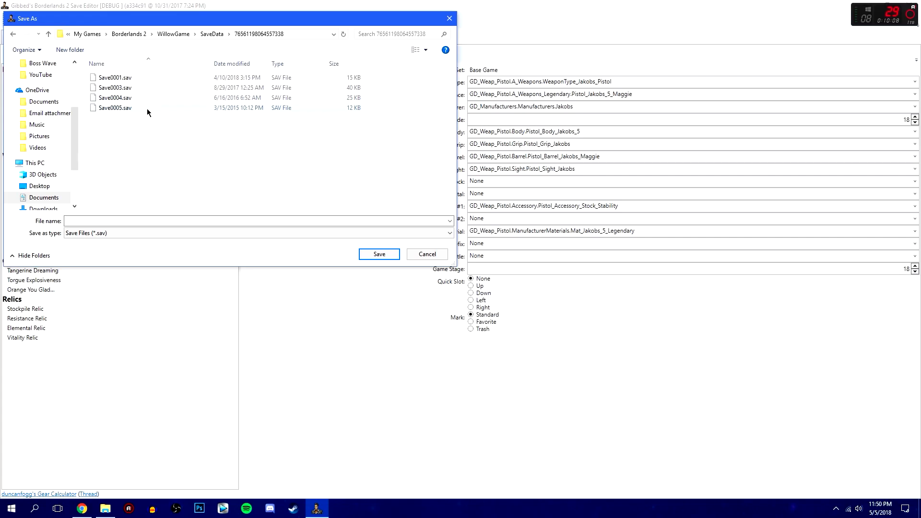
pyautogui.moveTo(115, 77)
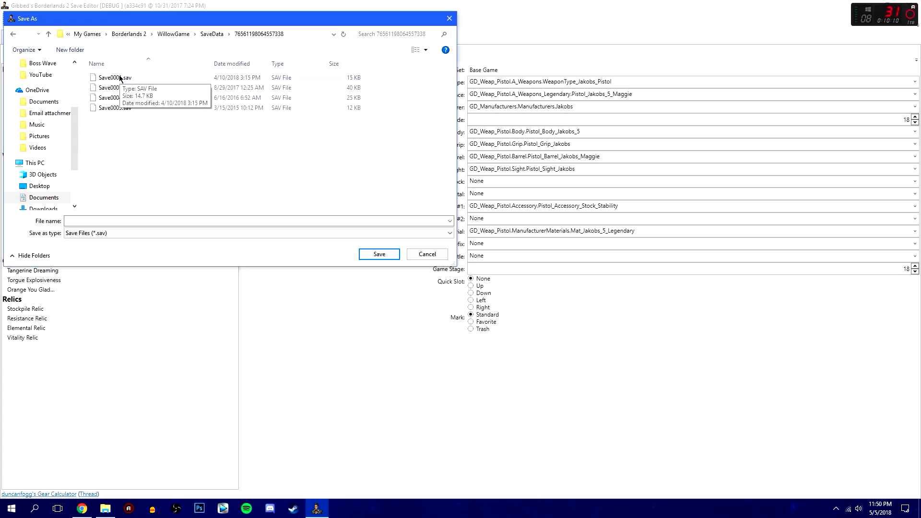
pyautogui.click(113, 77)
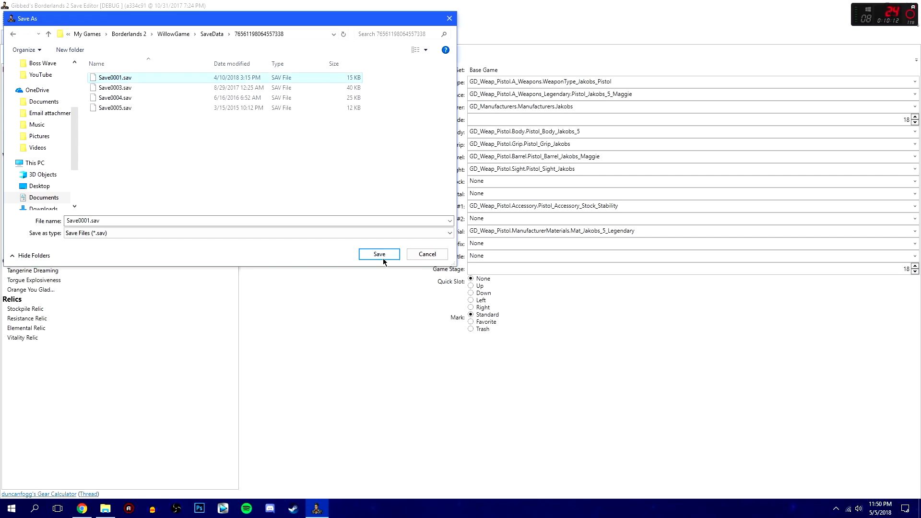
pyautogui.click(378, 253)
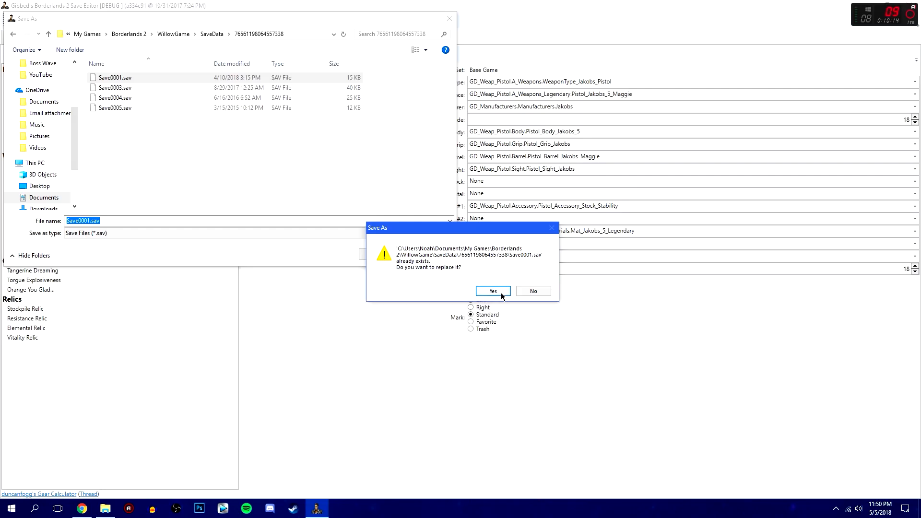
pyautogui.click(492, 291)
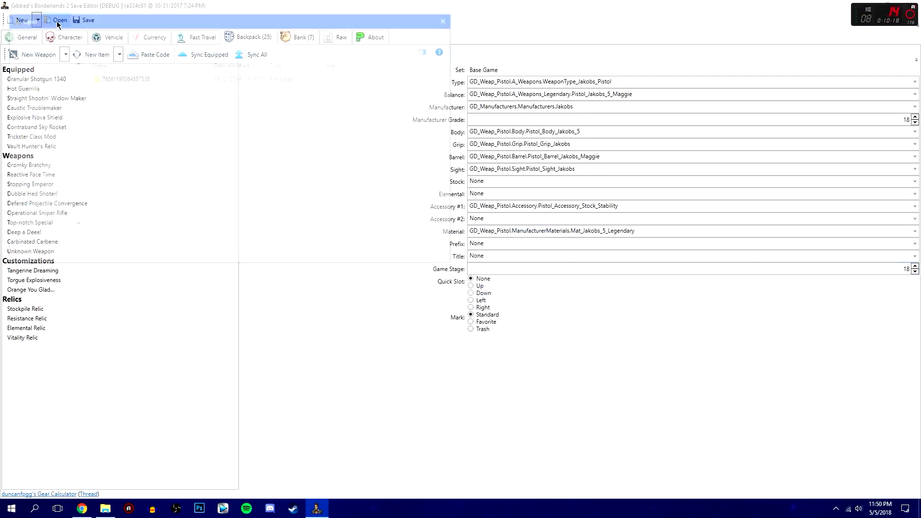
# Cancel out of the Open dialog without loading, then view the Bank tab's stored weapons and shield.
pyautogui.click(59, 19)
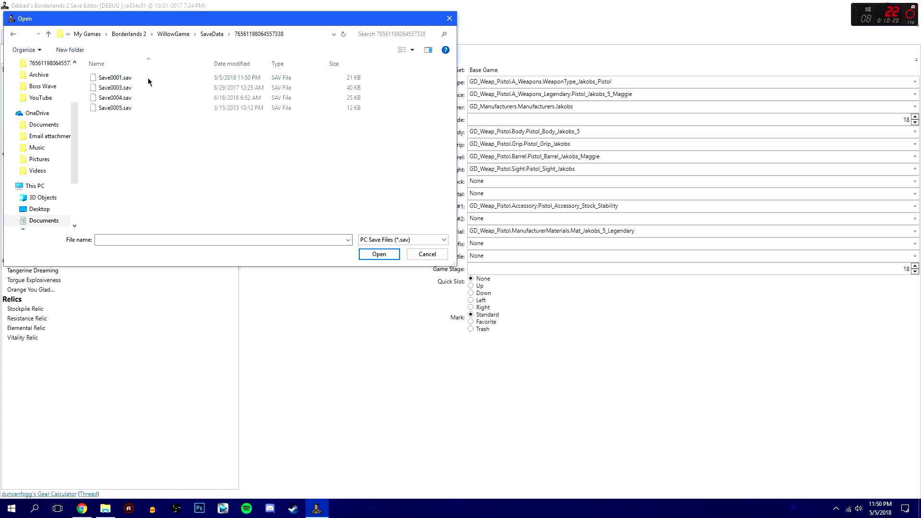
pyautogui.moveTo(589, 322)
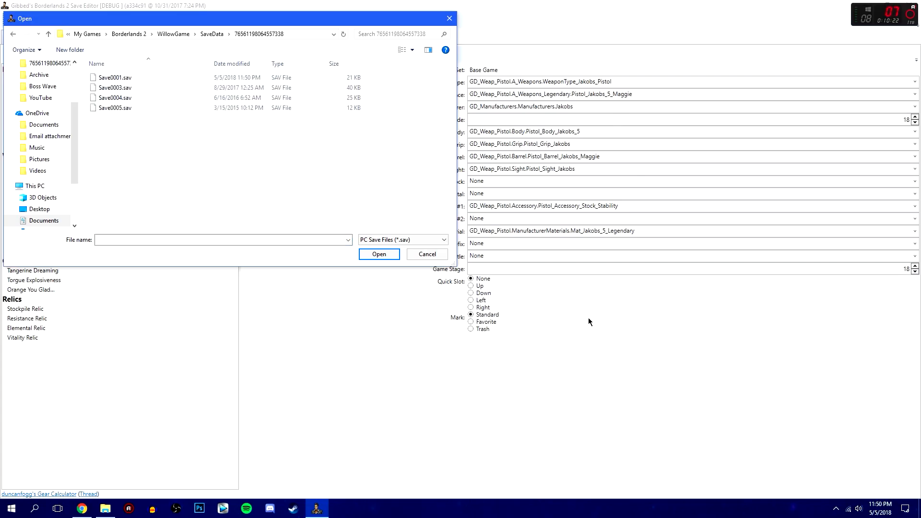
pyautogui.moveTo(593, 156)
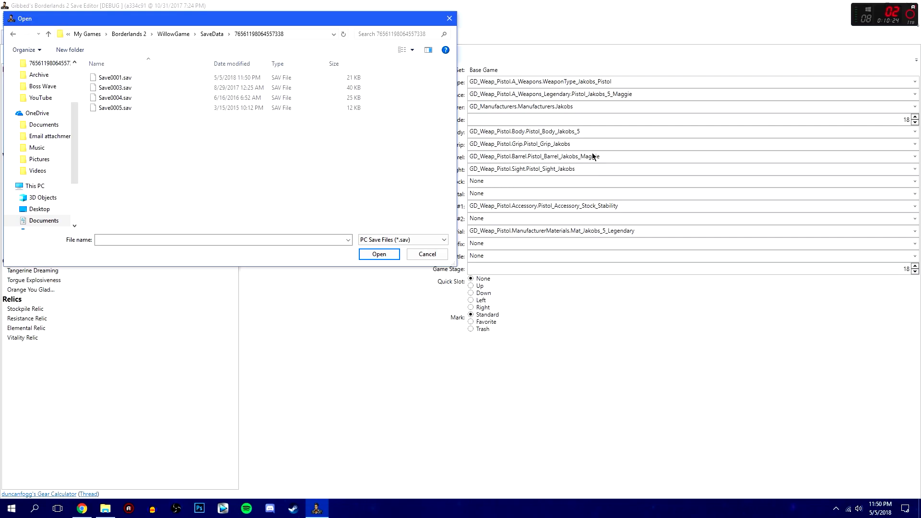
pyautogui.moveTo(591, 128)
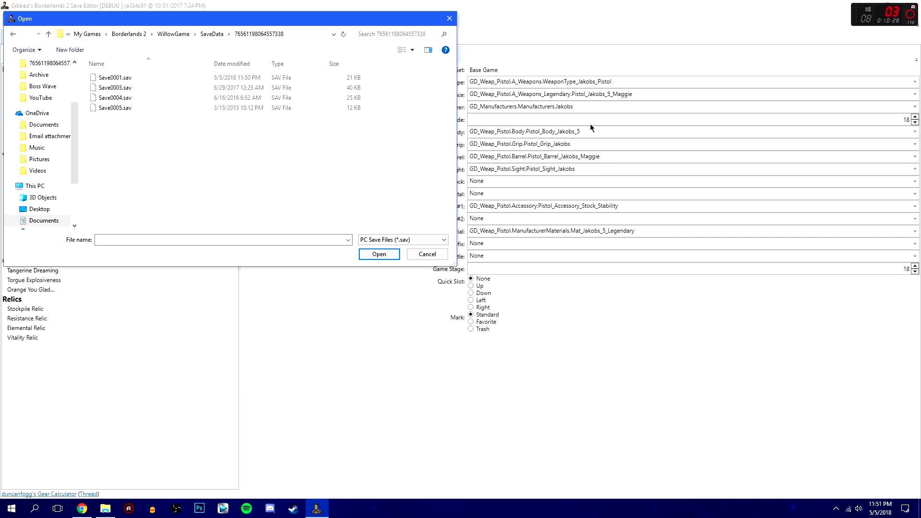
pyautogui.click(114, 77)
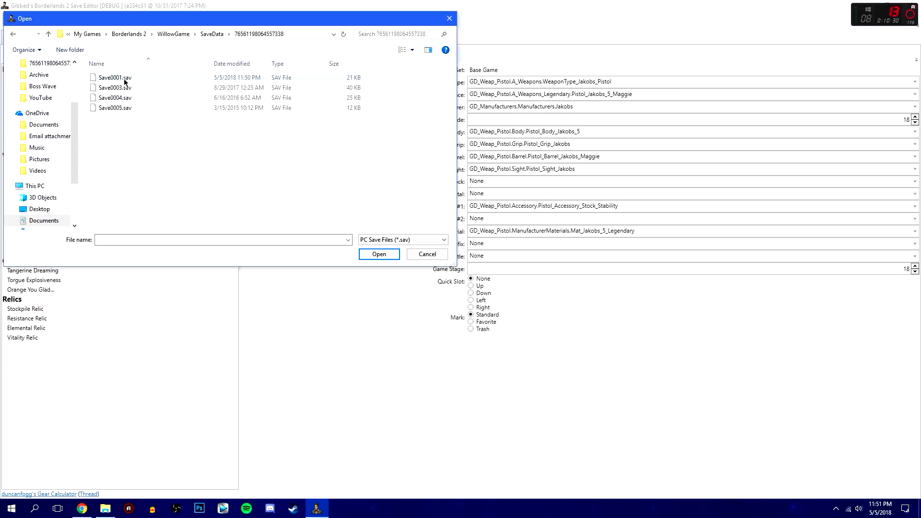
pyautogui.moveTo(114, 77)
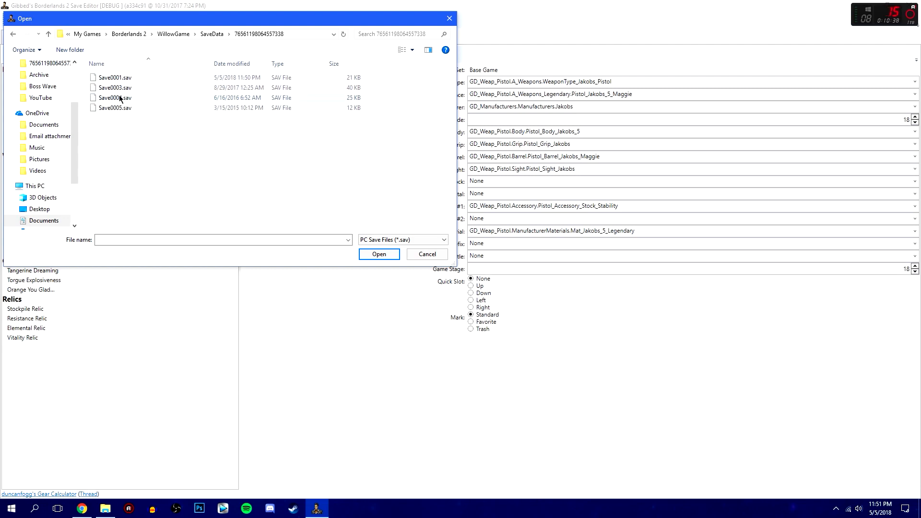
pyautogui.click(113, 77)
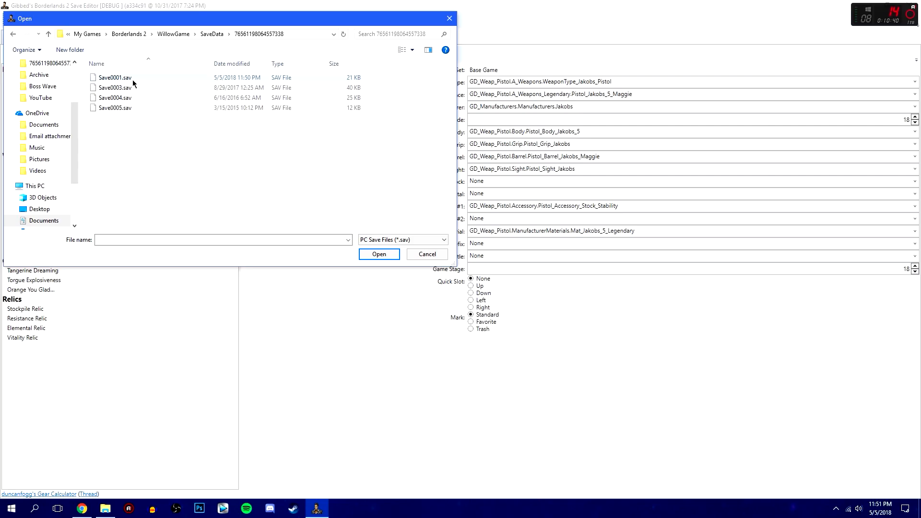
pyautogui.moveTo(117, 87)
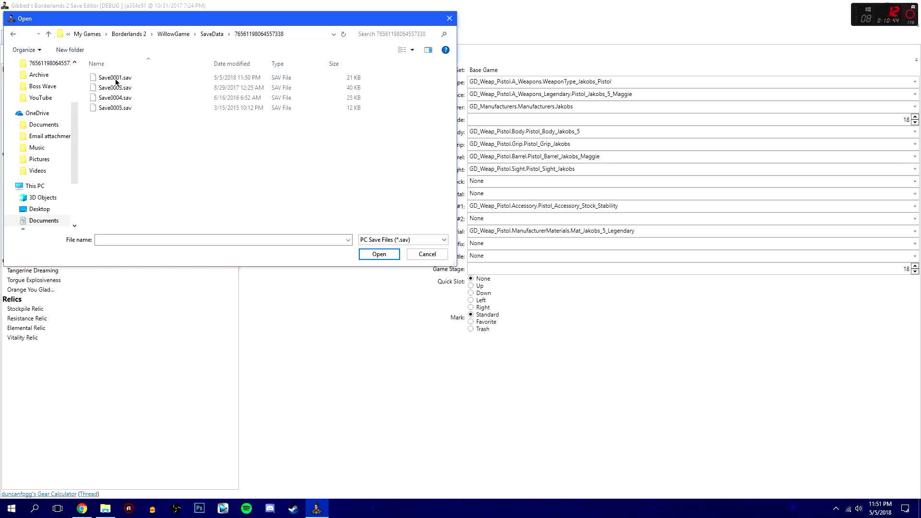
pyautogui.moveTo(111, 98)
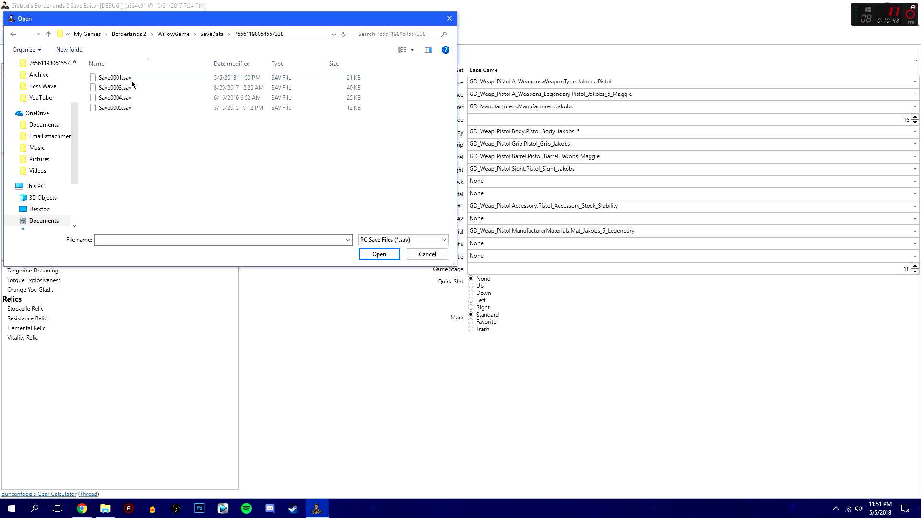
pyautogui.click(125, 125)
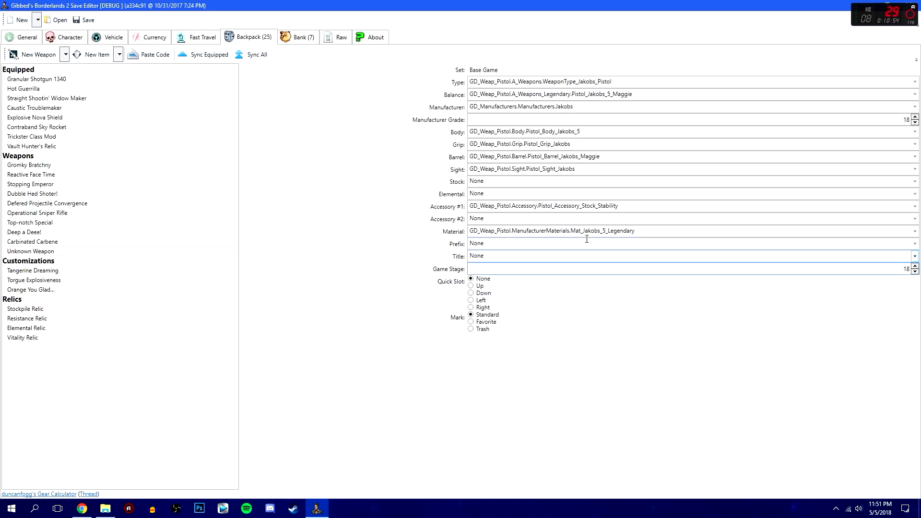
pyautogui.click(303, 37)
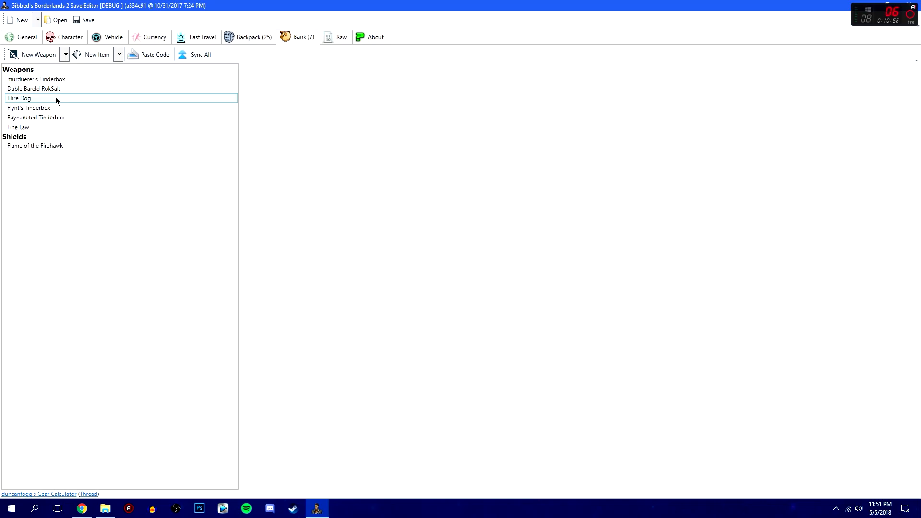
pyautogui.moveTo(38, 54)
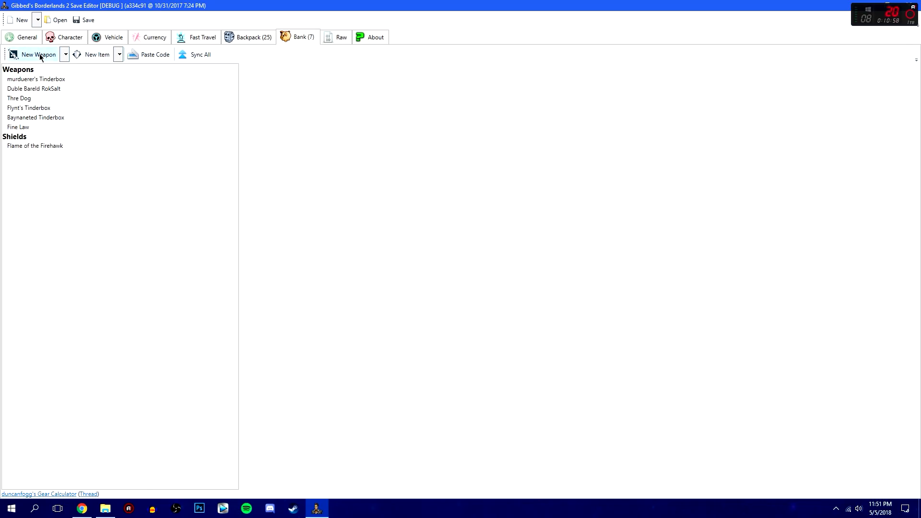
pyautogui.moveTo(362, 86)
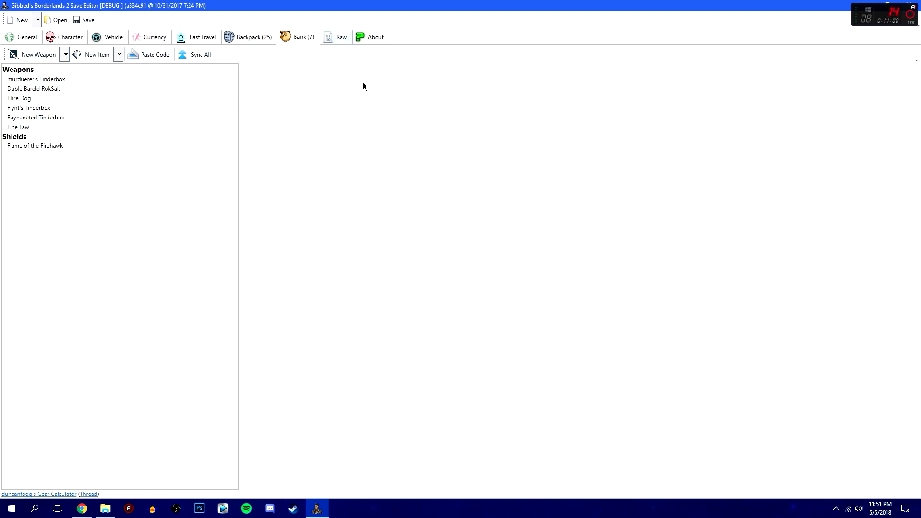
# Browse several Raw save properties unchanged, then return to the Backpack showing the Maggie.
pyautogui.click(342, 37)
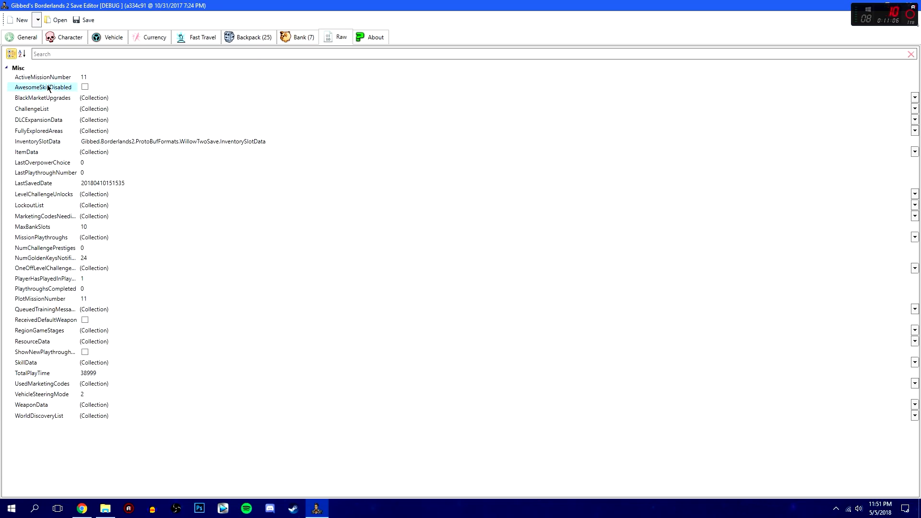
pyautogui.click(42, 98)
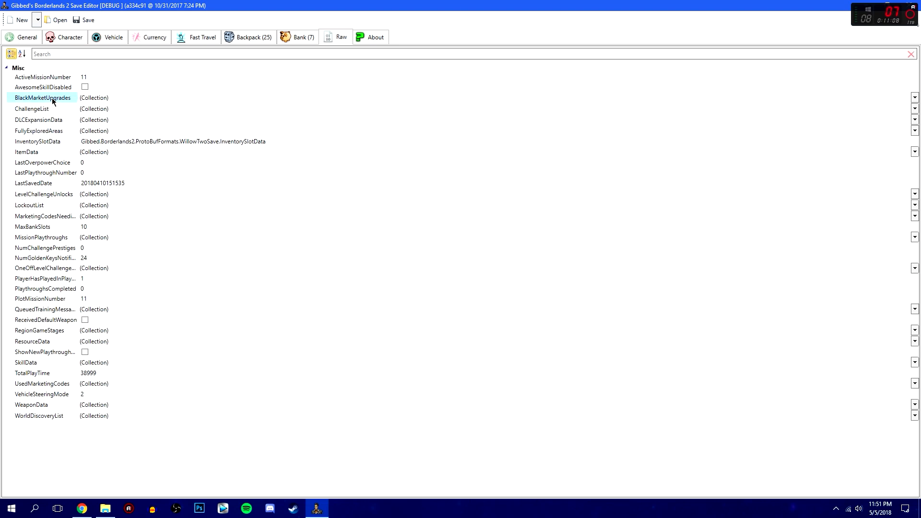
pyautogui.click(43, 194)
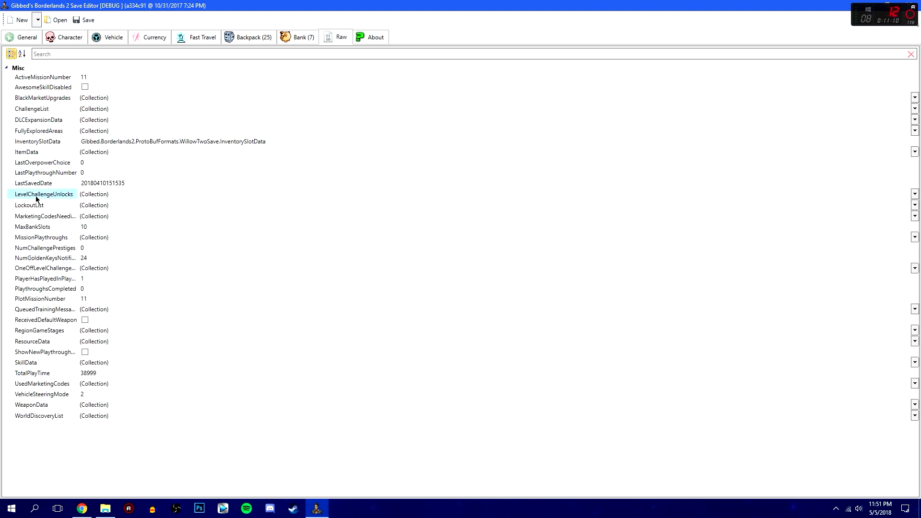
pyautogui.click(28, 204)
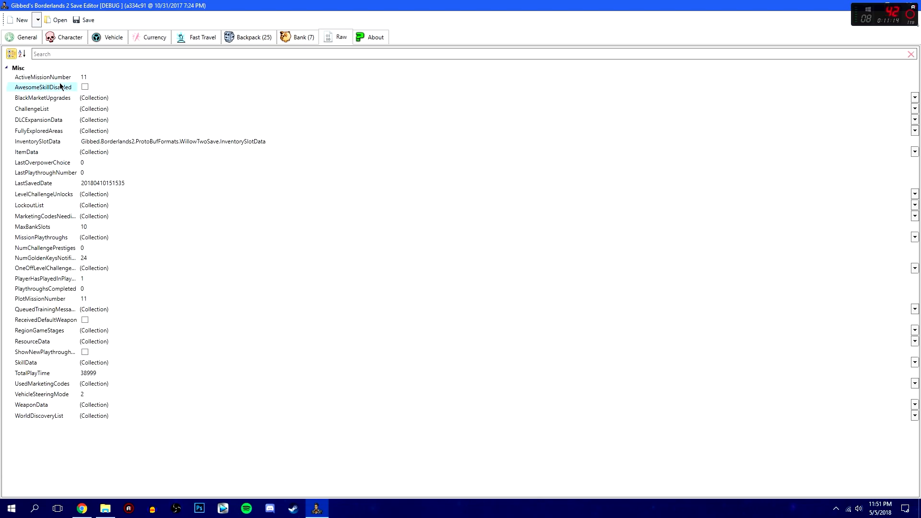
pyautogui.click(41, 237)
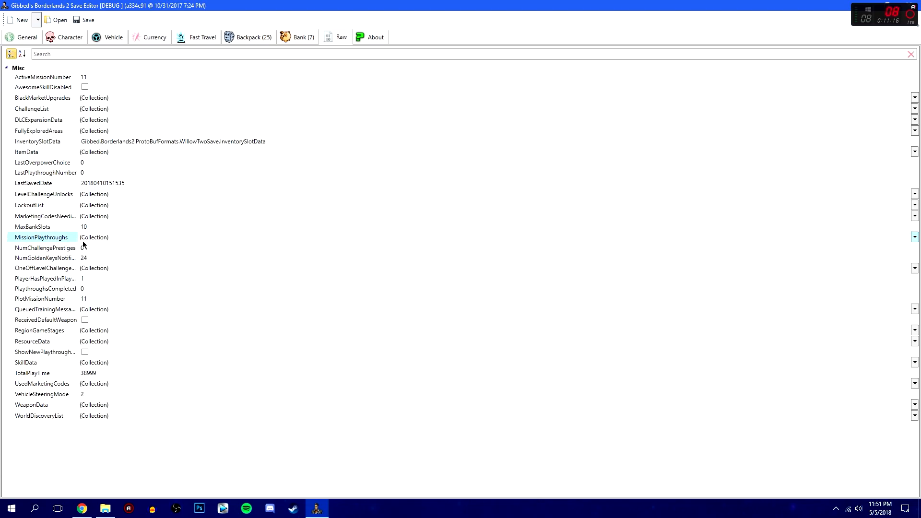
pyautogui.click(34, 183)
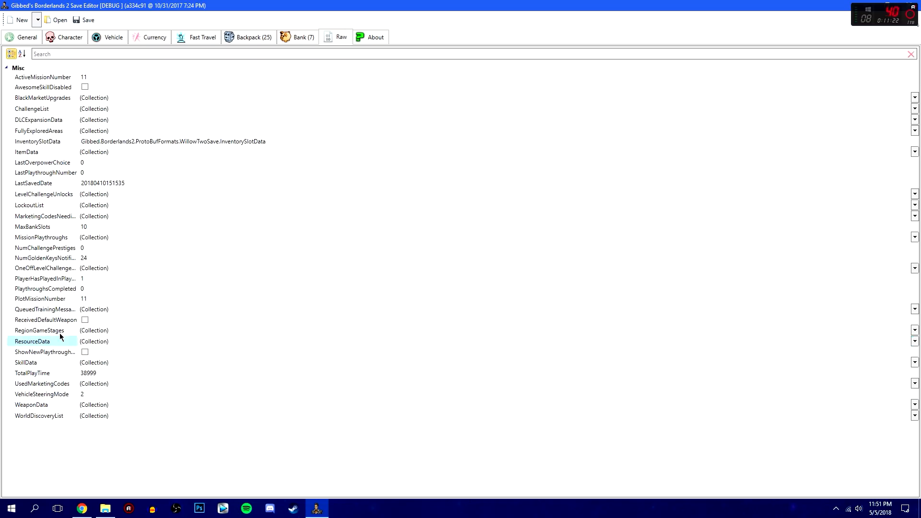
pyautogui.click(25, 363)
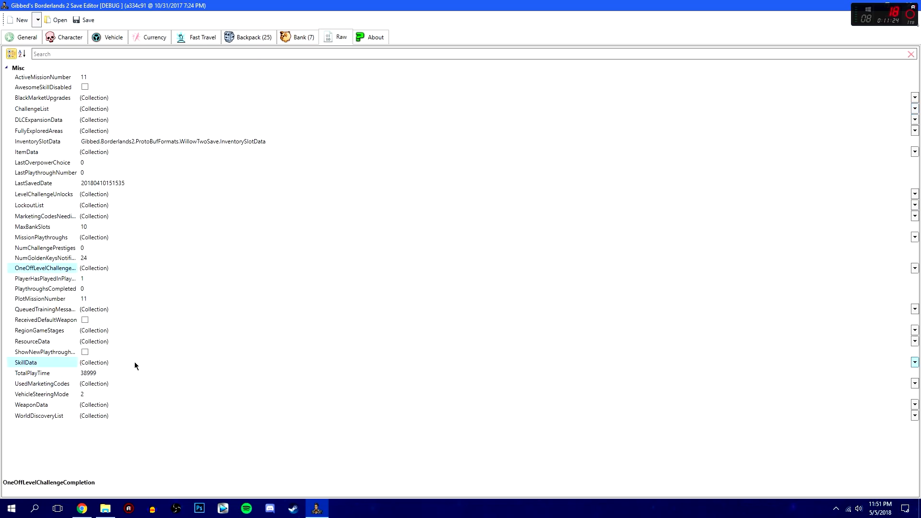
pyautogui.click(45, 278)
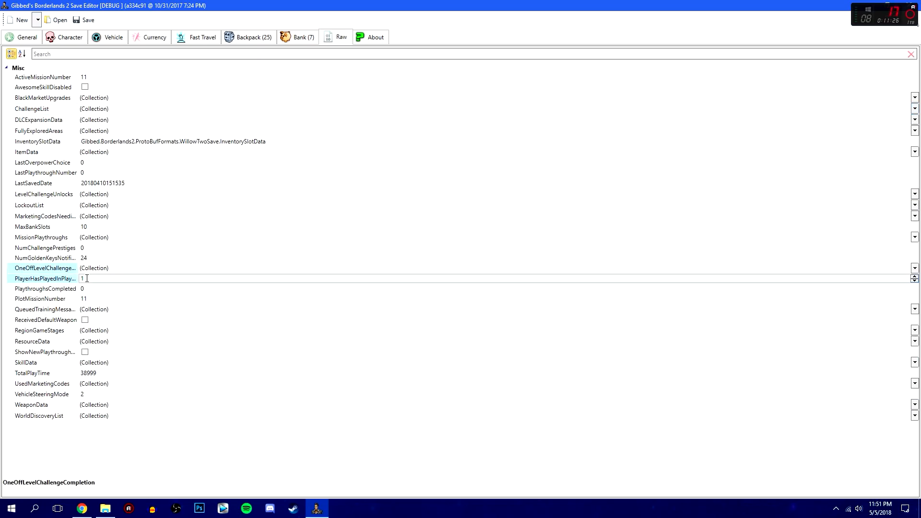
pyautogui.click(247, 38)
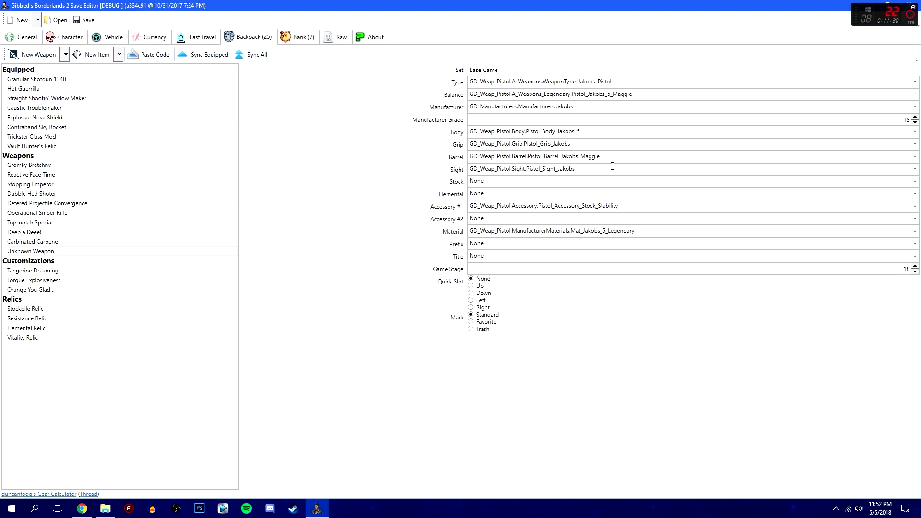
# Glance at the About, Raw and Vehicle pages, then close the save editor.
pyautogui.click(31, 175)
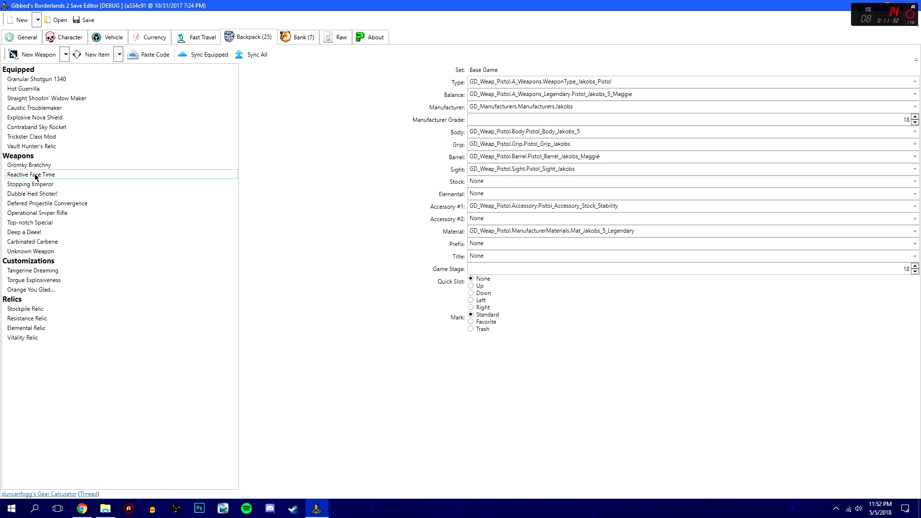
pyautogui.click(30, 222)
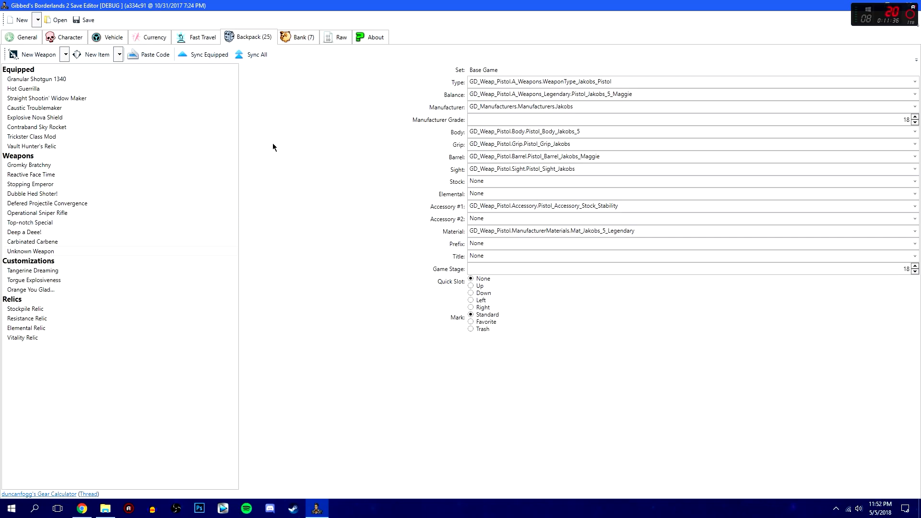
pyautogui.moveTo(508, 130)
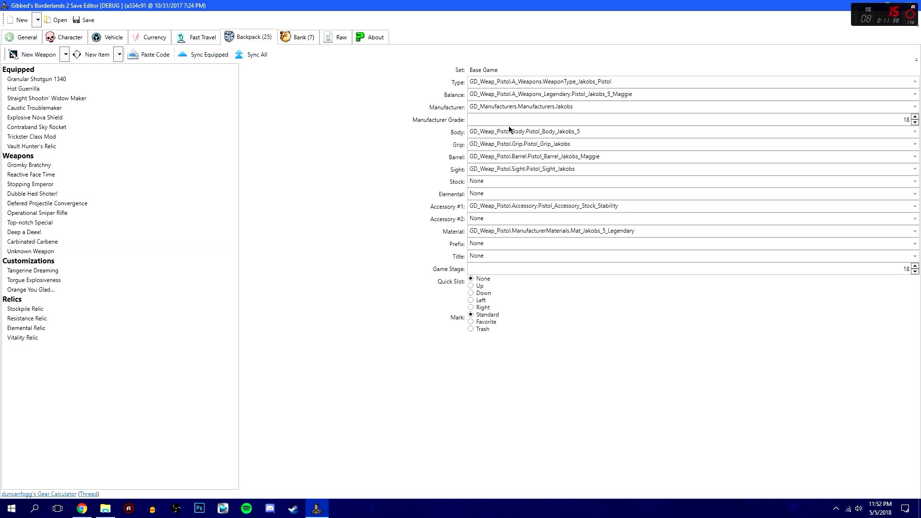
pyautogui.moveTo(388, 169)
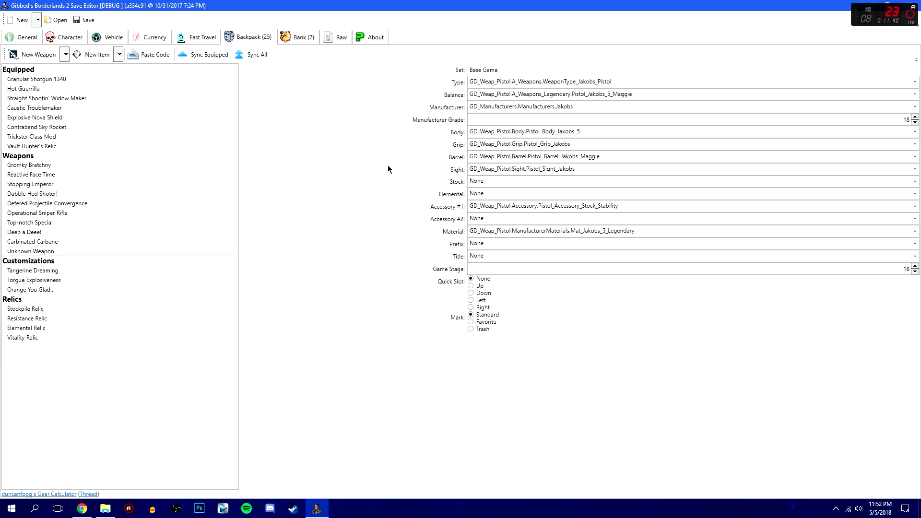
pyautogui.click(375, 37)
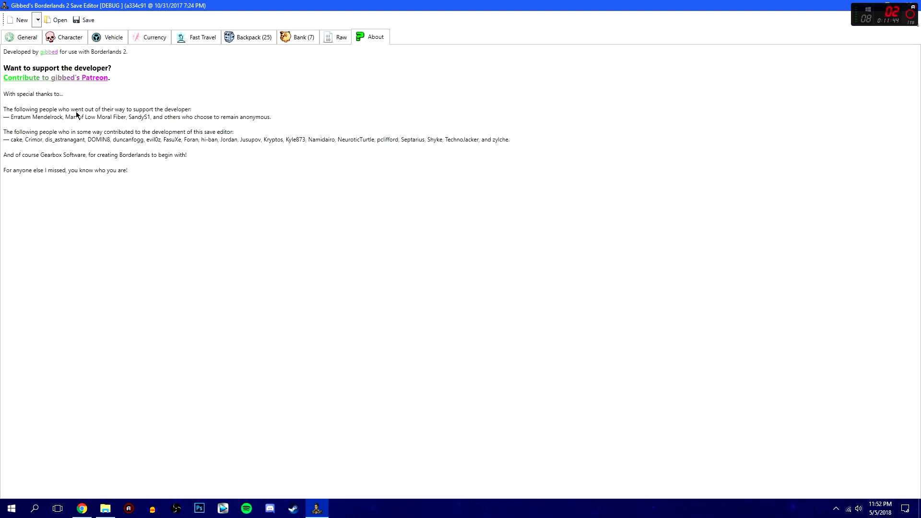
pyautogui.click(341, 37)
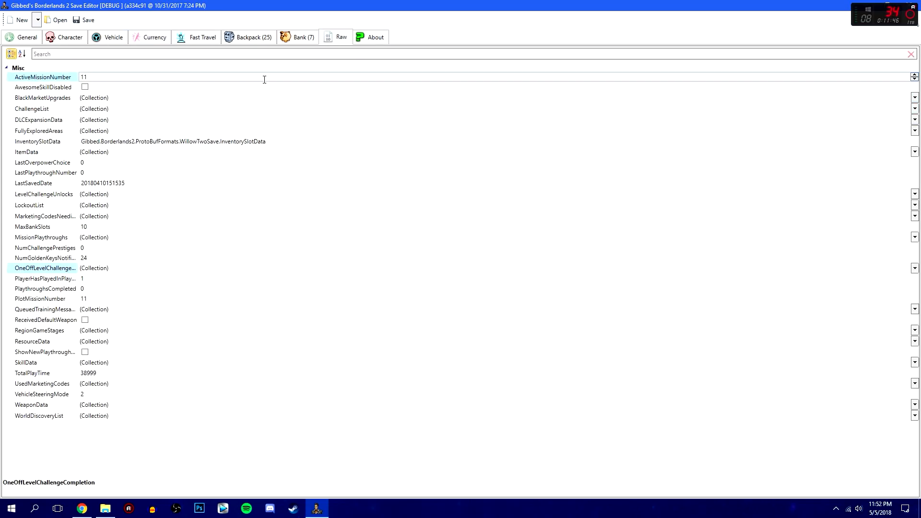
pyautogui.click(114, 38)
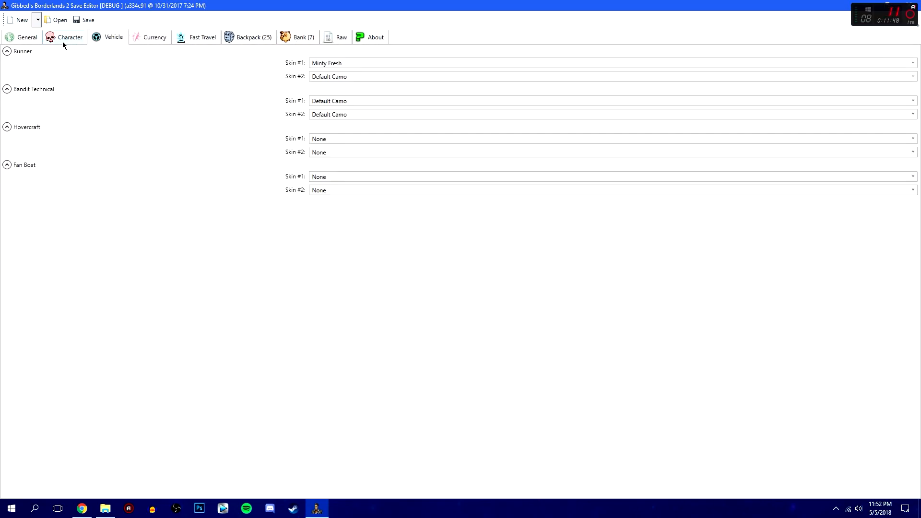
pyautogui.click(27, 37)
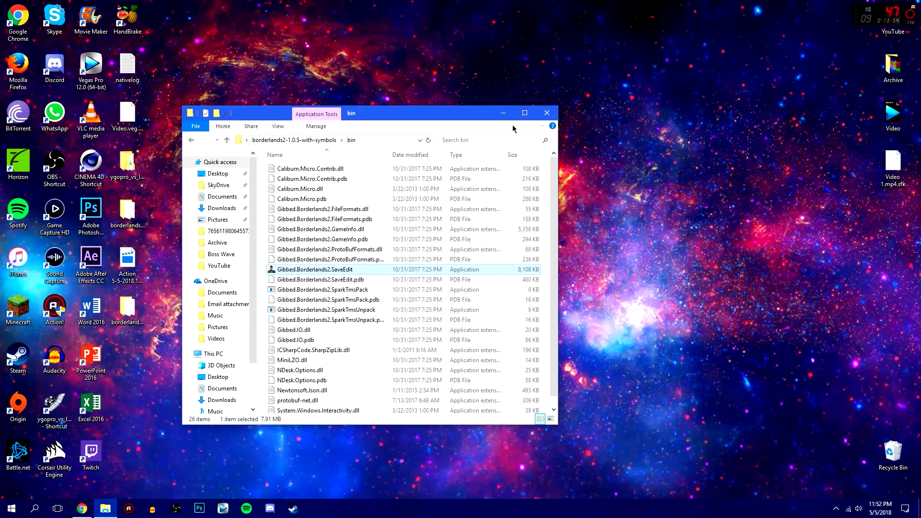
# Close the editor's bin folder window in File Explorer.
pyautogui.click(546, 112)
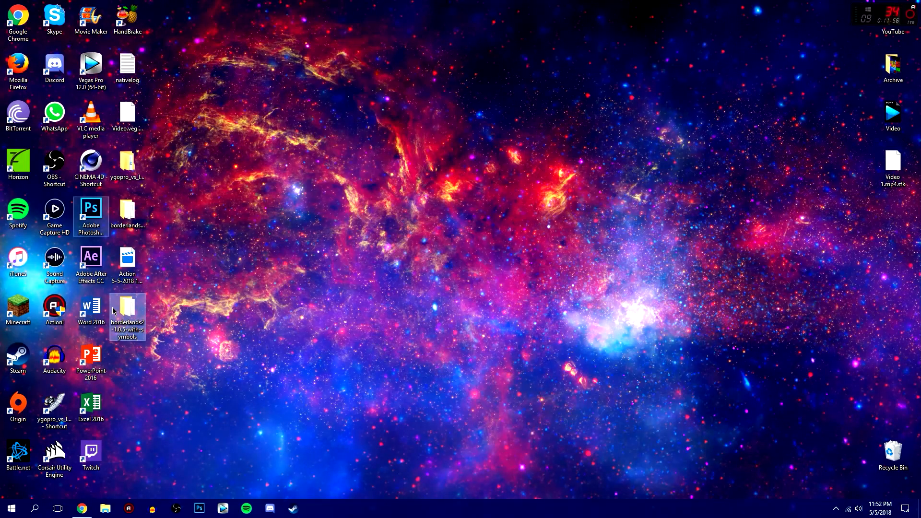
pyautogui.moveTo(17, 357)
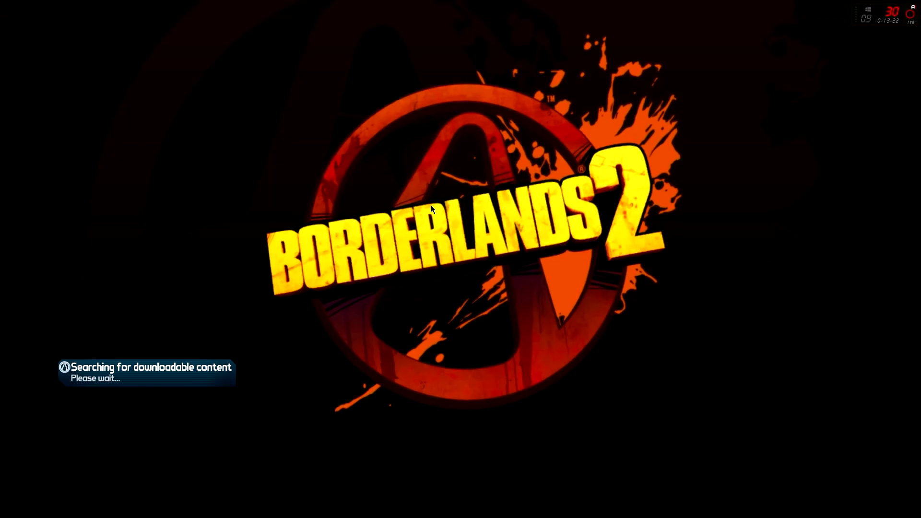
pyautogui.moveTo(318, 195)
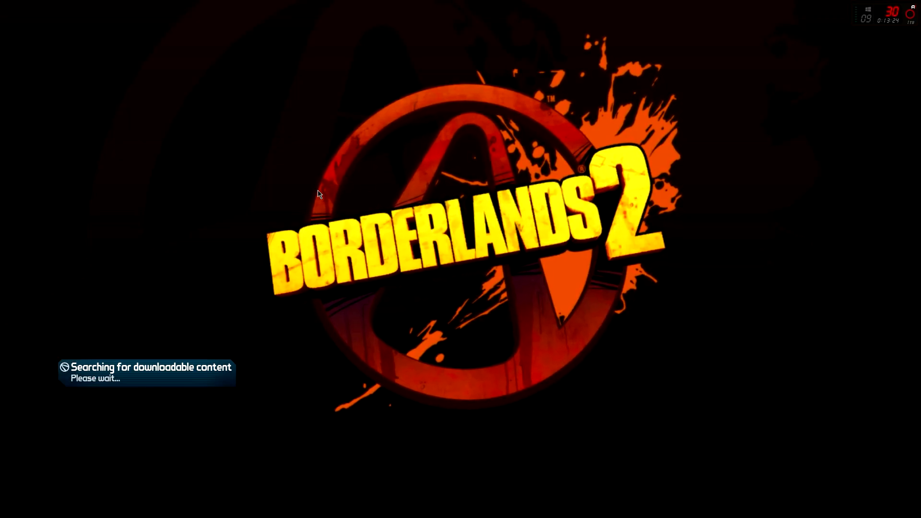
pyautogui.moveTo(147, 430)
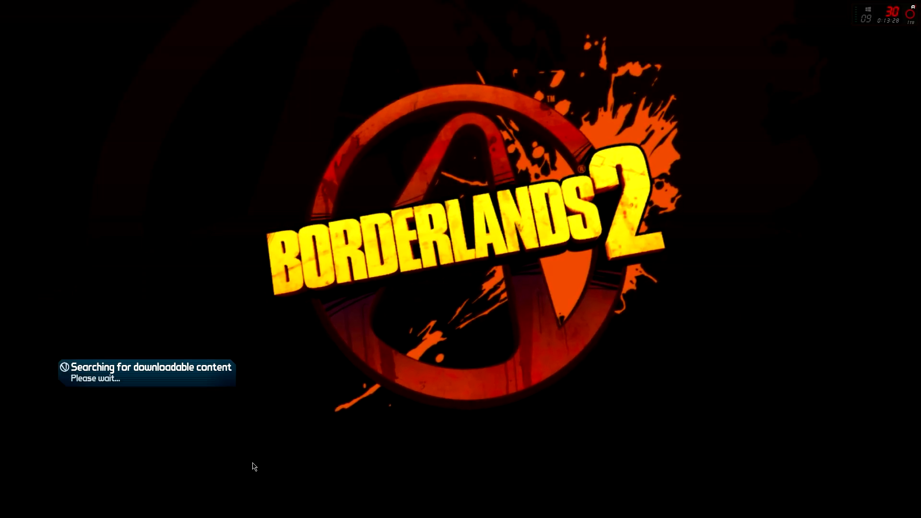
pyautogui.moveTo(70, 325)
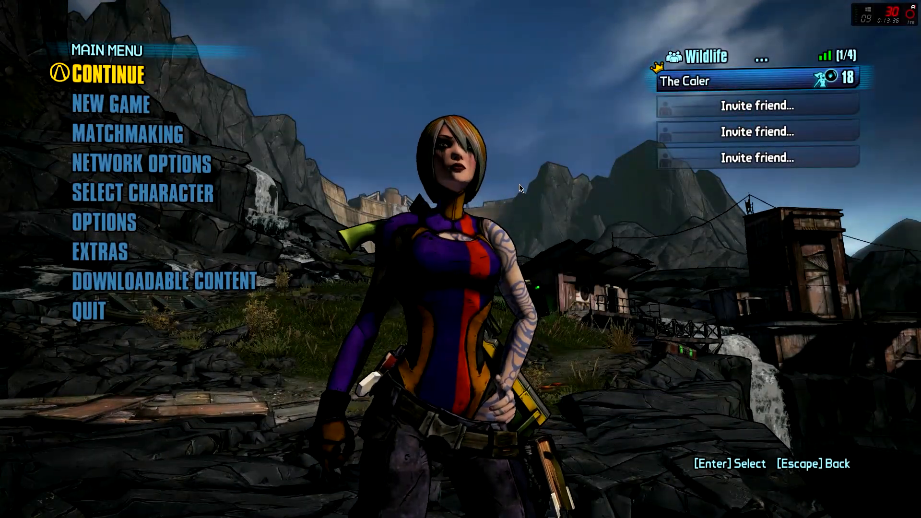
# Load the edited Siren save and view the Wildlife Exploitation Preserve map.
pyautogui.click(143, 192)
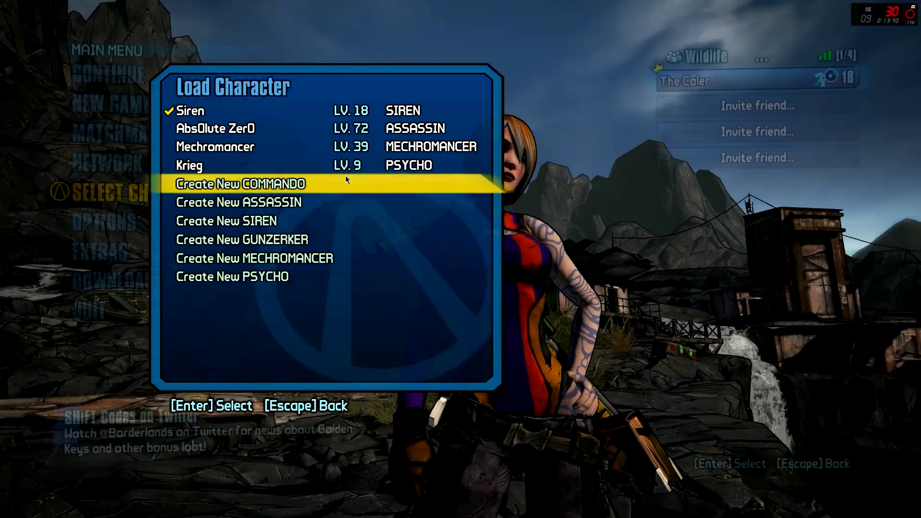
pyautogui.press('Escape')
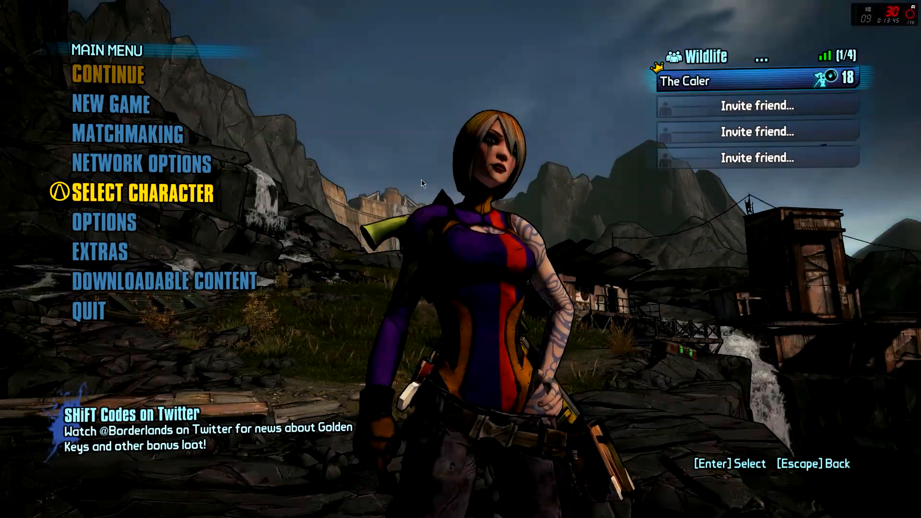
pyautogui.click(108, 75)
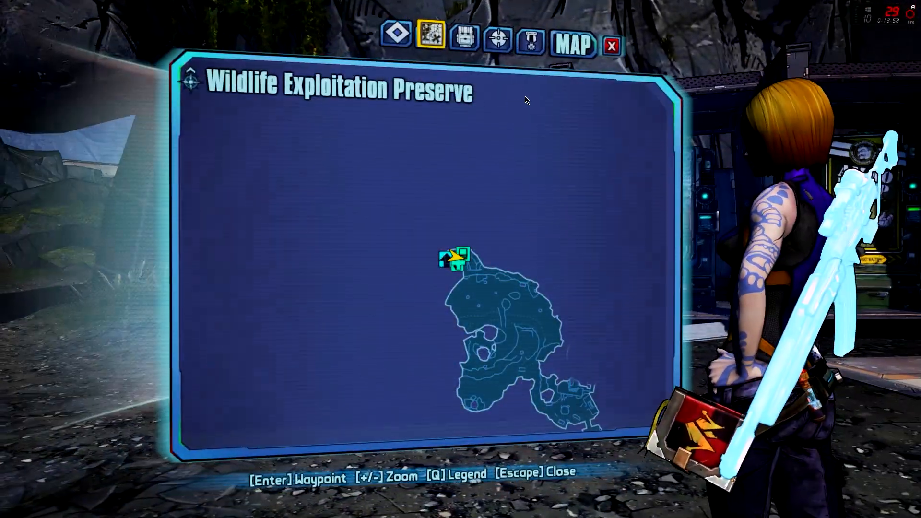
# Inspect the level-18 Gunstock Maggie in the backpack and equip it.
pyautogui.click(464, 36)
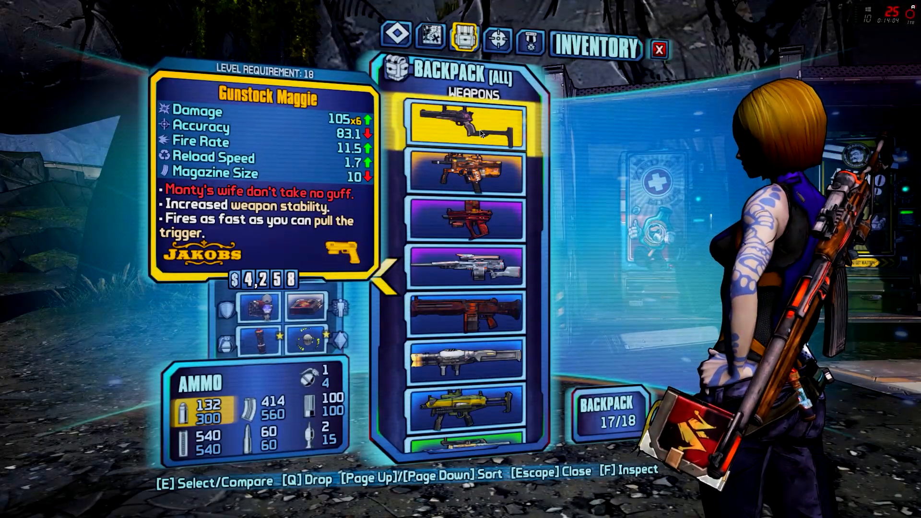
pyautogui.click(467, 125)
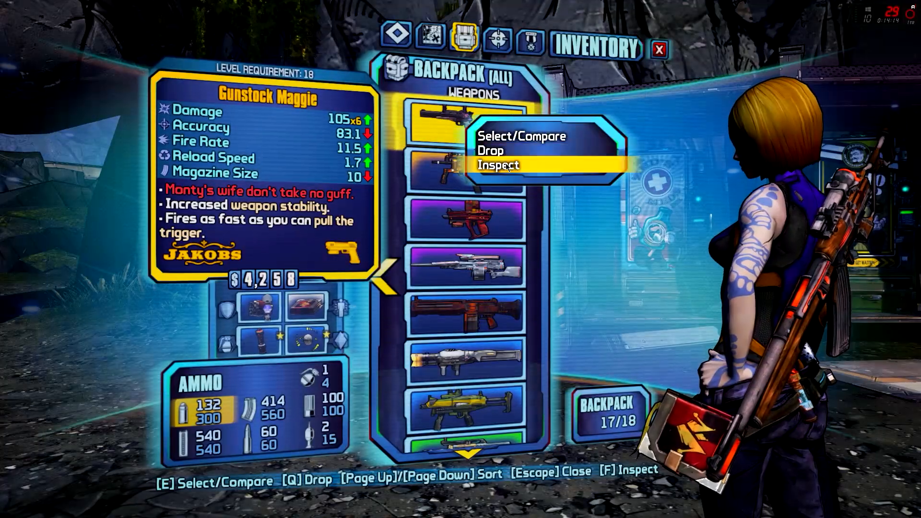
pyautogui.click(498, 165)
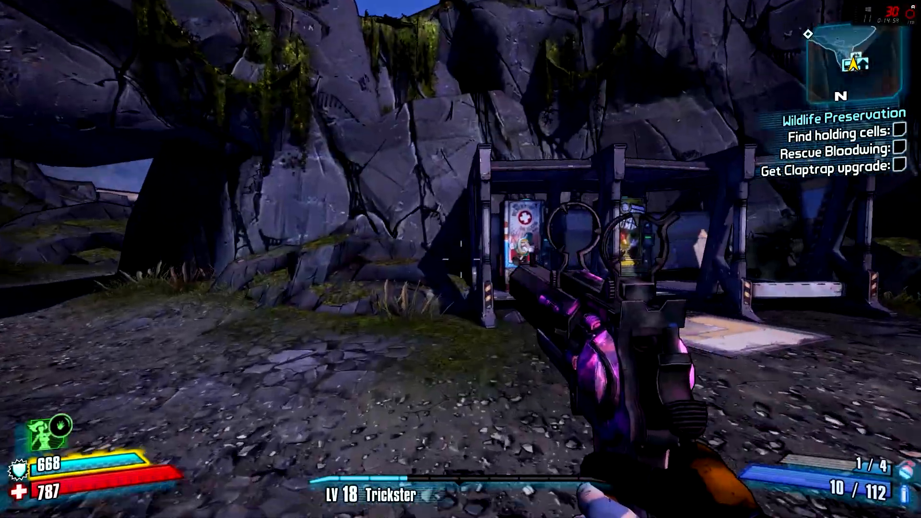
pyautogui.moveTo(460, 259)
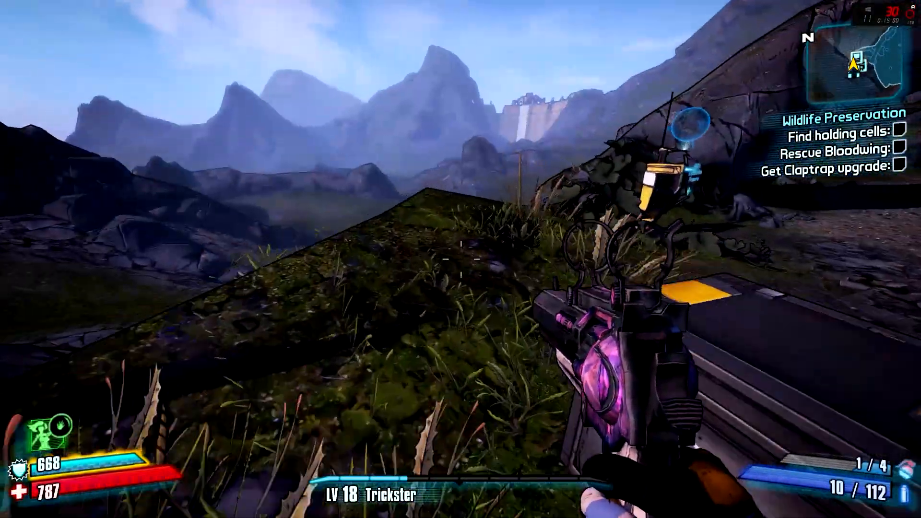
pyautogui.moveTo(460, 259)
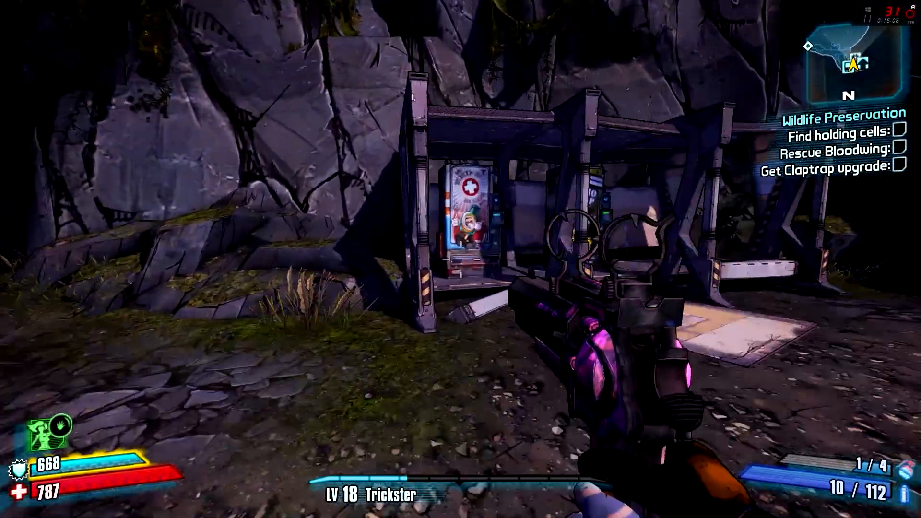
pyautogui.moveTo(461, 259)
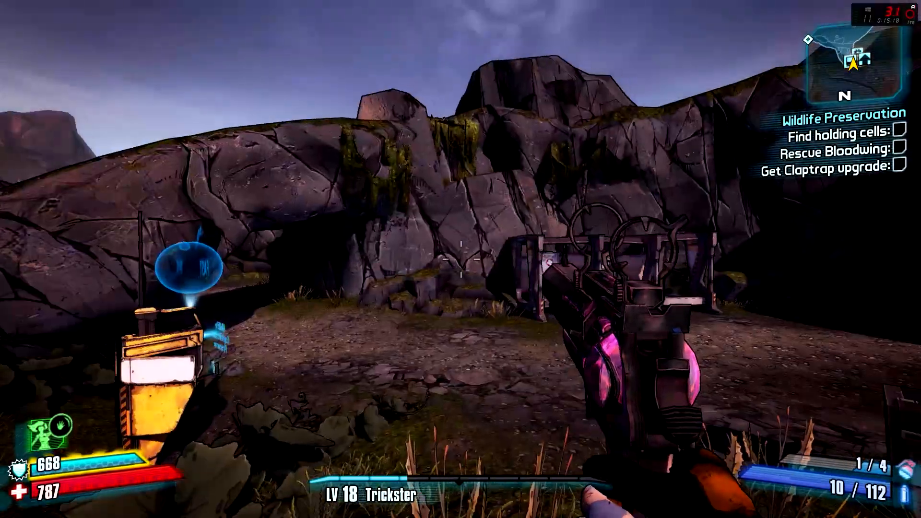
pyautogui.moveTo(460, 259)
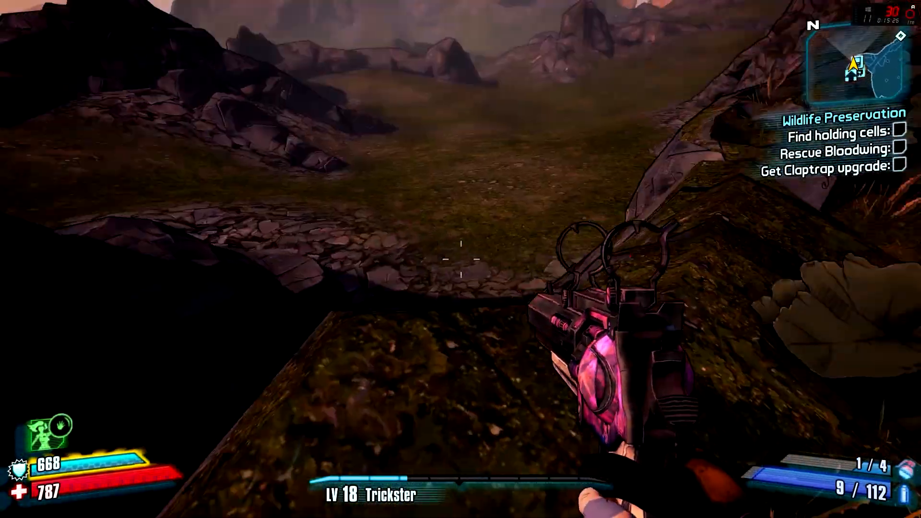
# Pause the game after firing the Maggie around the Preserve.
pyautogui.press('Escape')
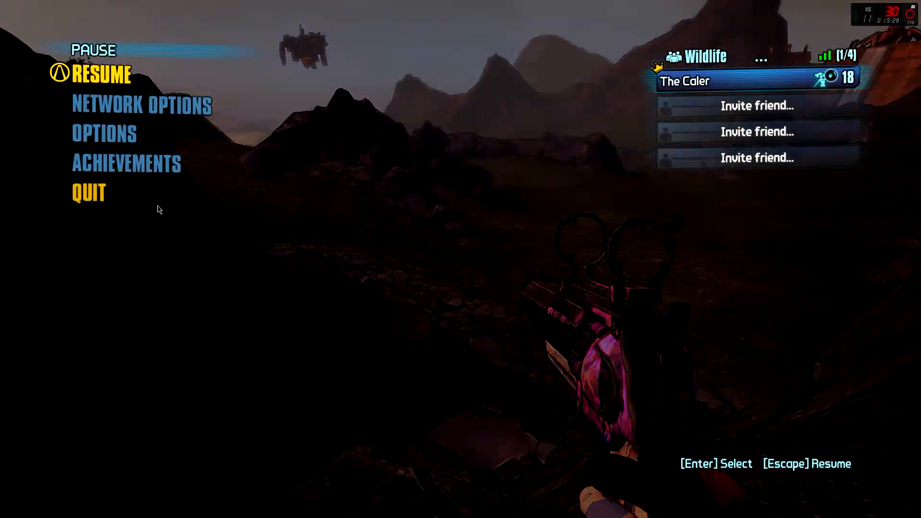
# Quit the session to the main menu, then confirm quitting Borderlands 2 to the desktop.
pyautogui.click(88, 193)
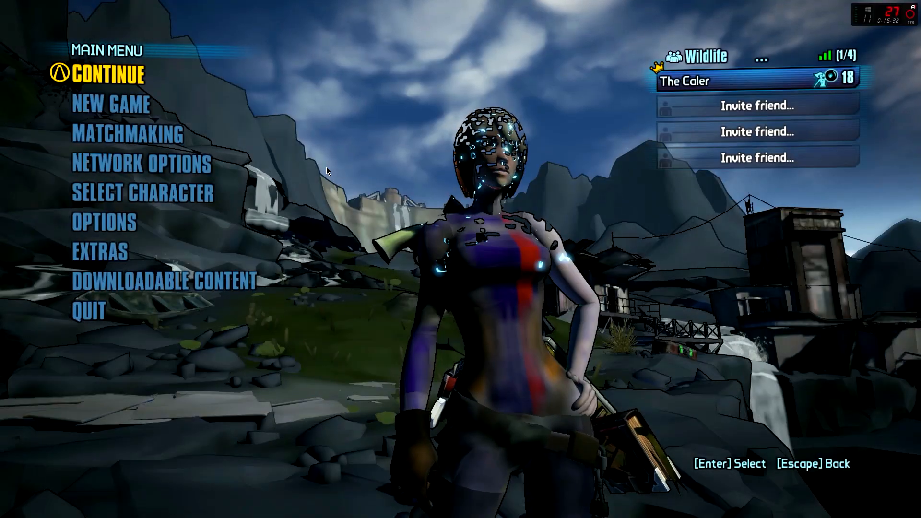
pyautogui.click(89, 310)
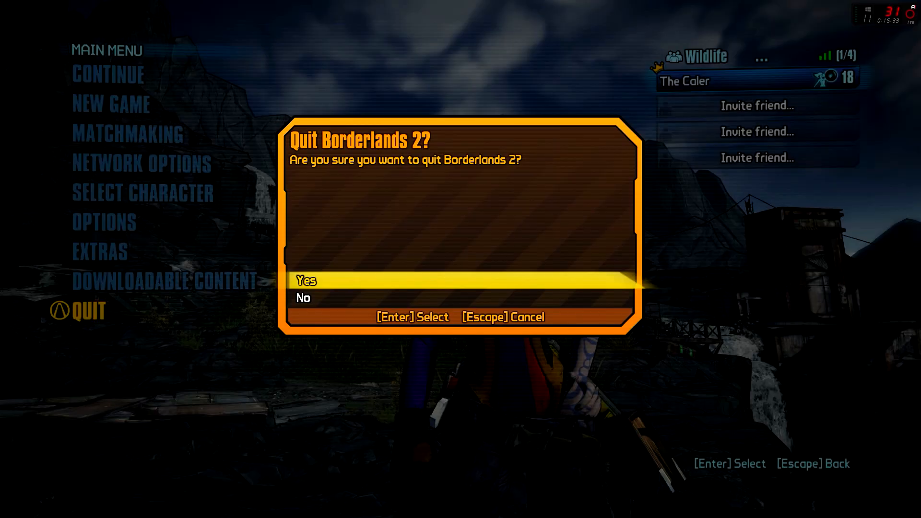
pyautogui.click(306, 280)
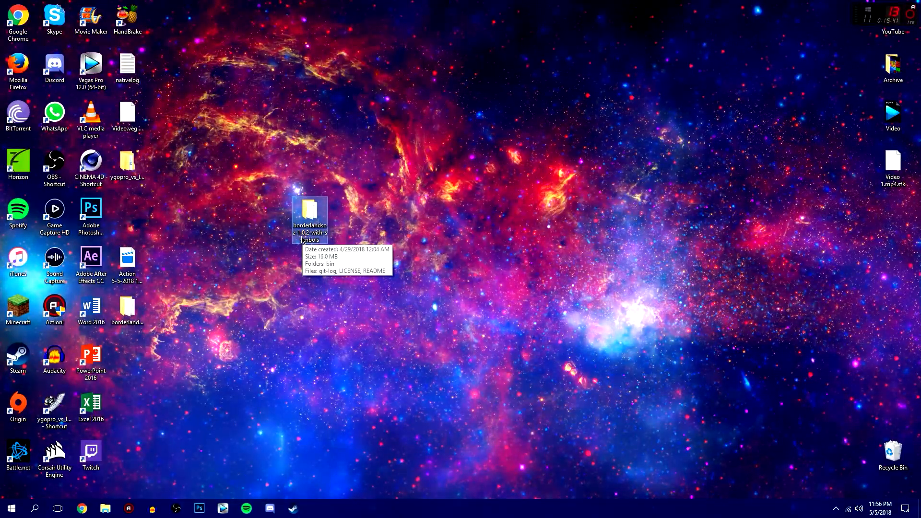
pyautogui.moveTo(335, 216)
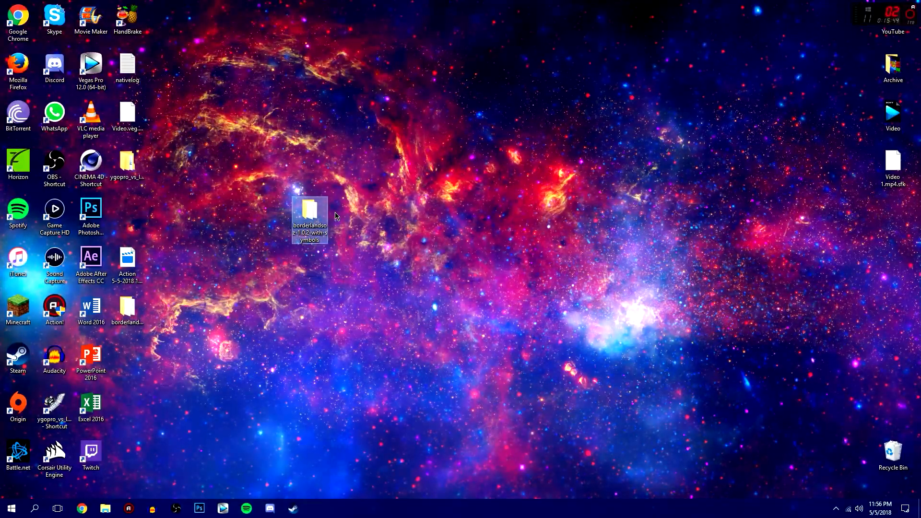
pyautogui.moveTo(310, 211)
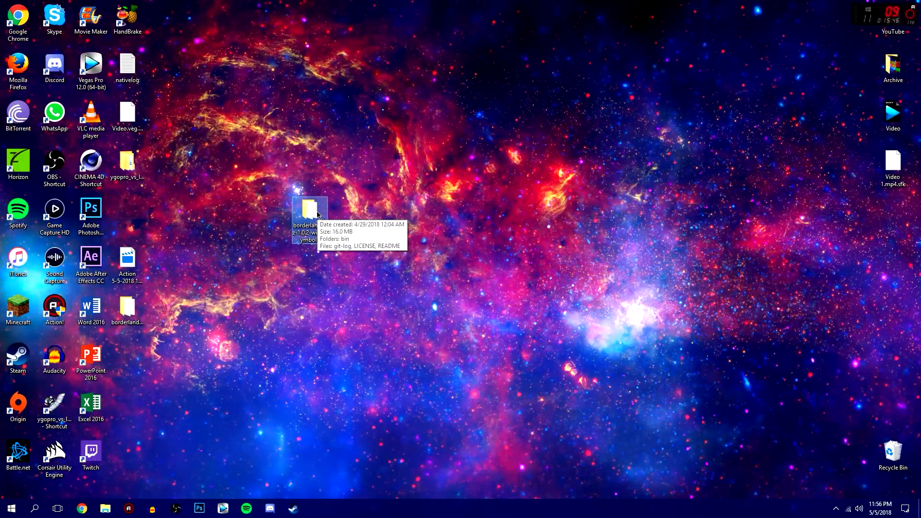
pyautogui.moveTo(333, 249)
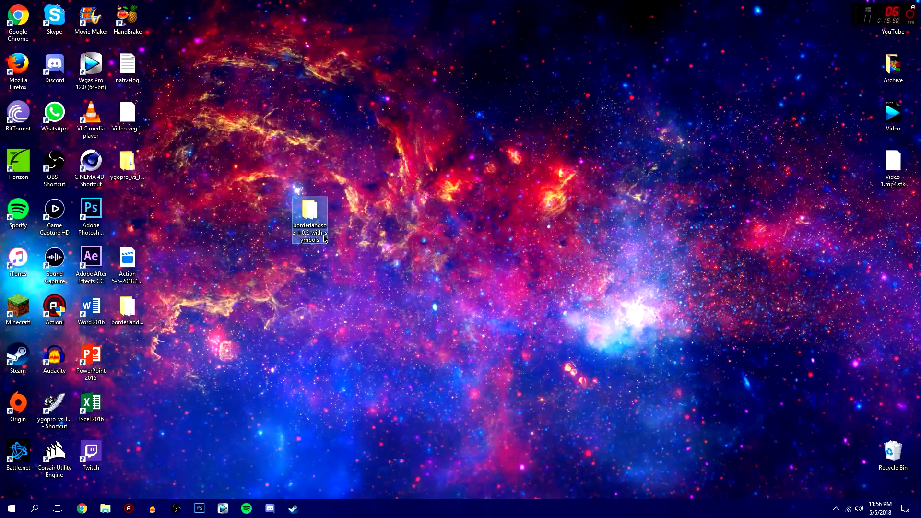
pyautogui.moveTo(320, 236)
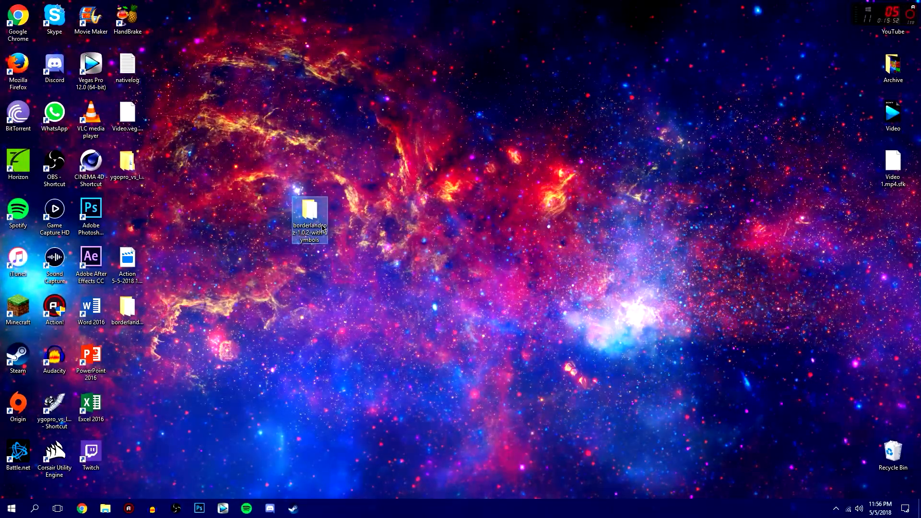
# Browse into the borderlandsoz-1.0.2 bin folder and select Gibbed.BorderlandsOz.SaveEdit.
pyautogui.doubleClick(310, 208)
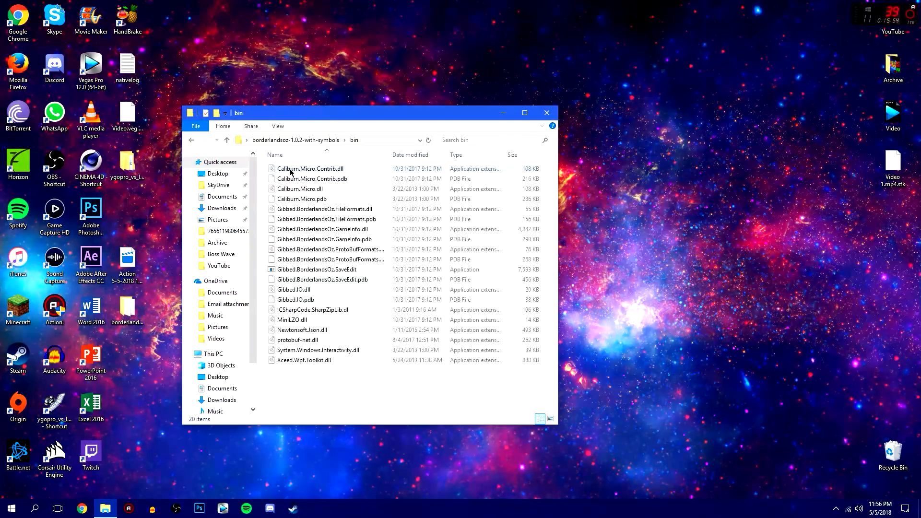
pyautogui.click(317, 269)
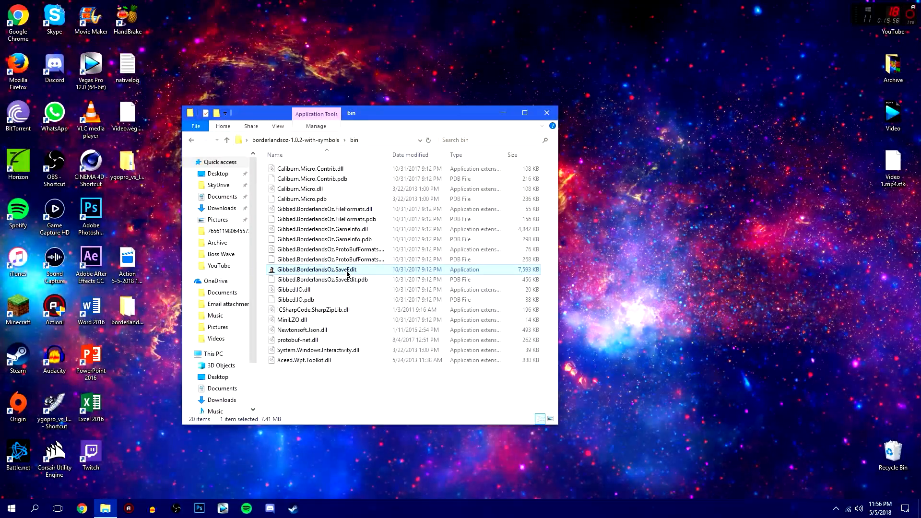
pyautogui.moveTo(331, 269)
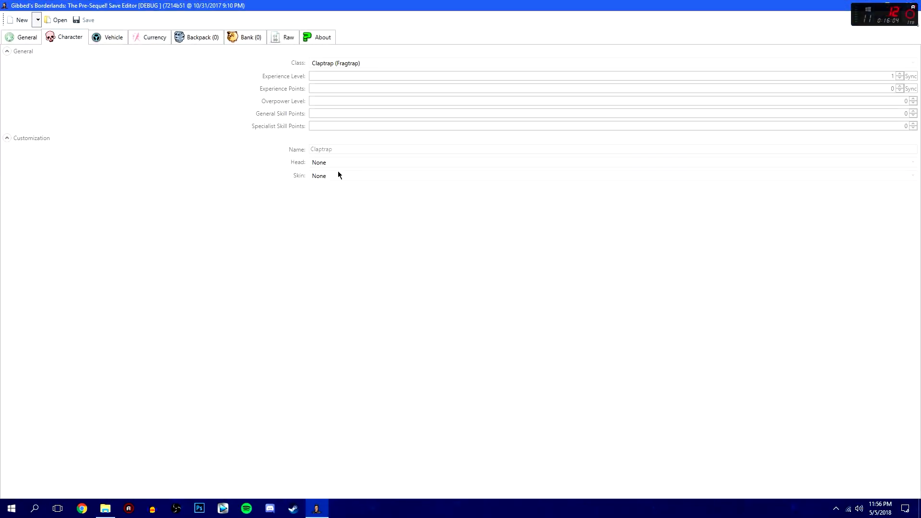
# Load Save0001.sav, the level 70 Claptrap 'Ba$ed Godtrap', into the Pre-Sequel editor.
pyautogui.click(56, 19)
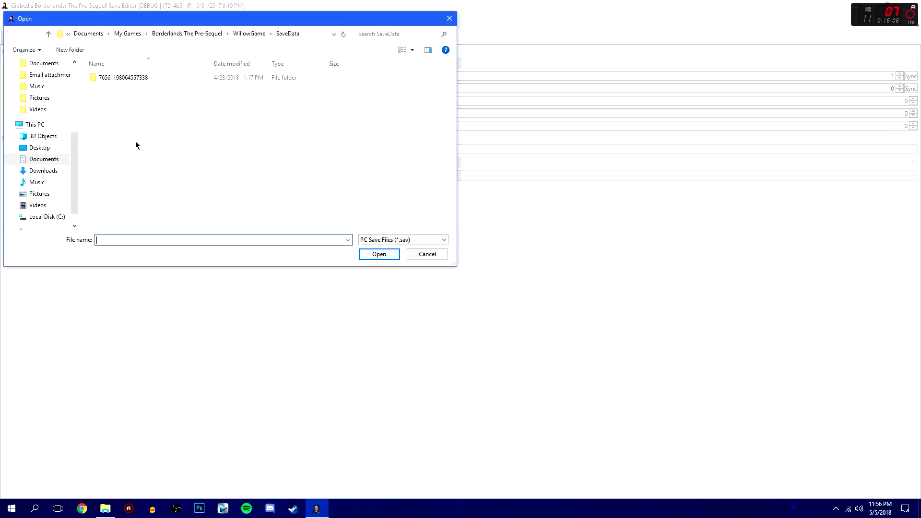
pyautogui.doubleClick(123, 77)
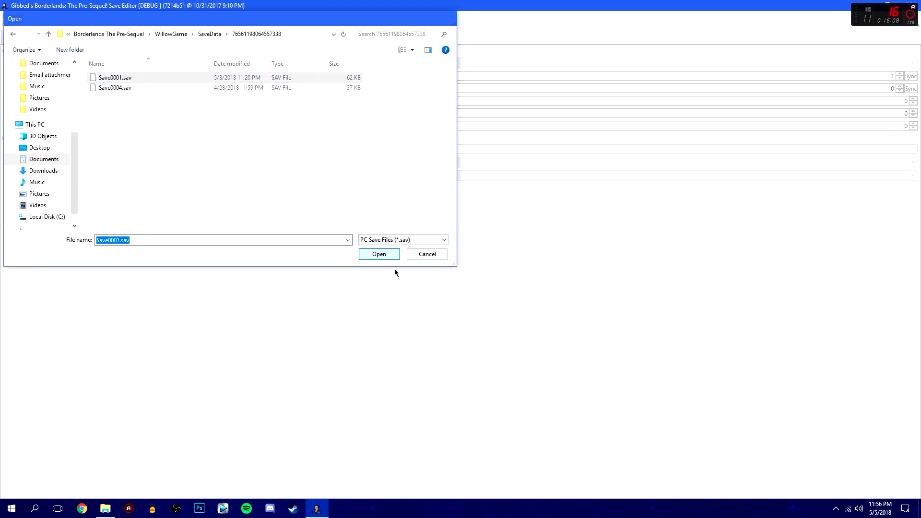
pyautogui.click(378, 253)
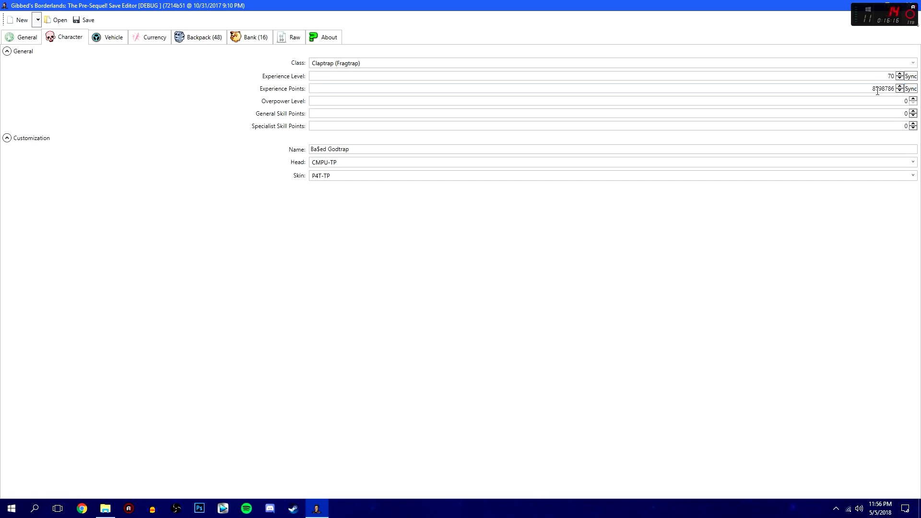
# Look over the Vehicle, Currency, Backpack, Bank and Raw pages unchanged, then close to the desktop.
pyautogui.click(114, 37)
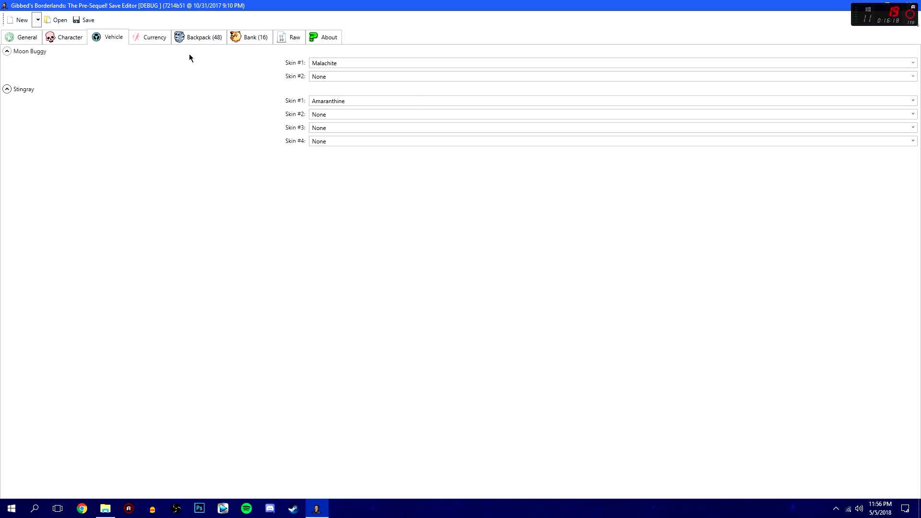
pyautogui.click(154, 38)
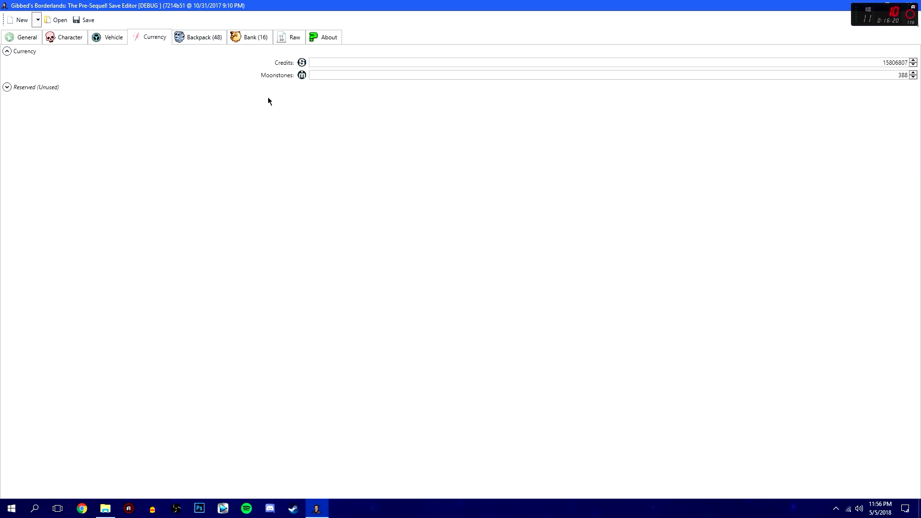
pyautogui.click(202, 36)
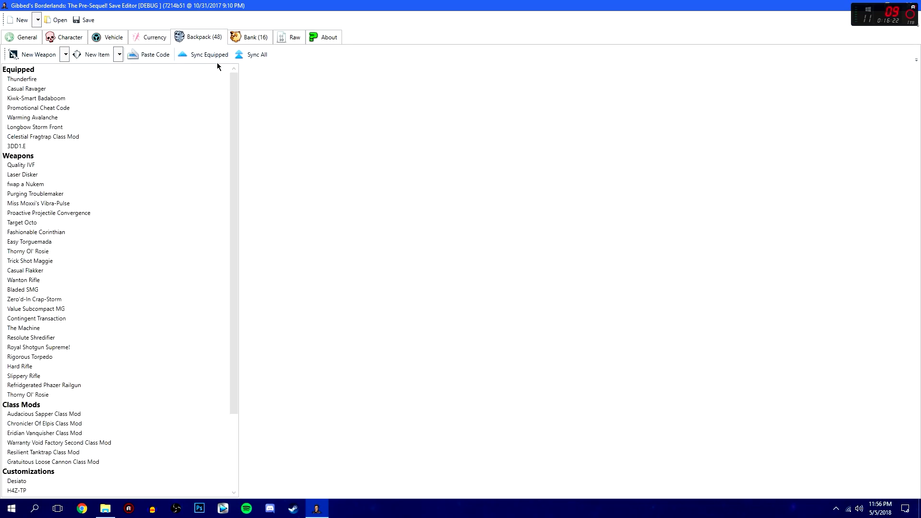
pyautogui.moveTo(33, 53)
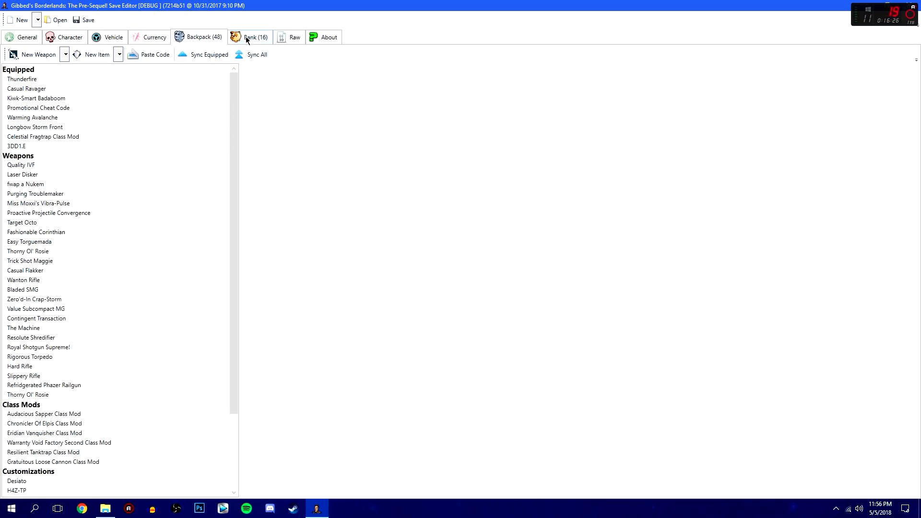
pyautogui.click(294, 37)
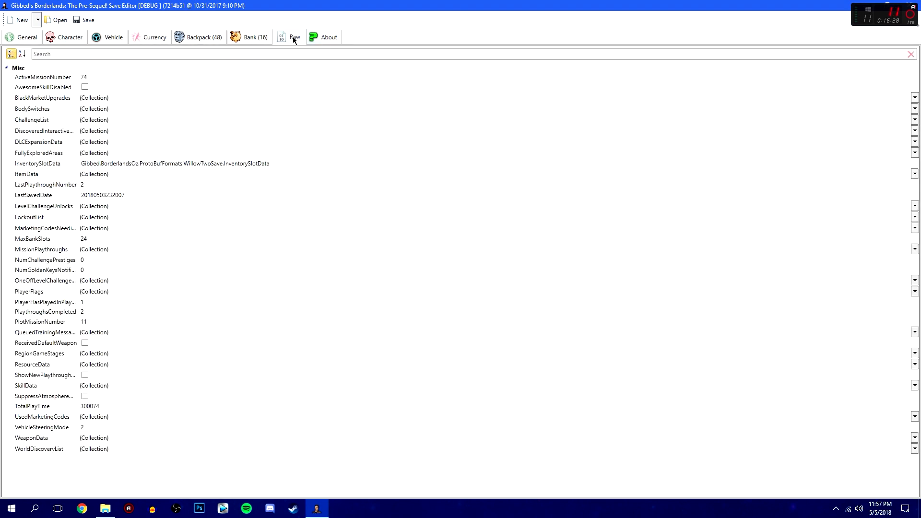
pyautogui.click(27, 37)
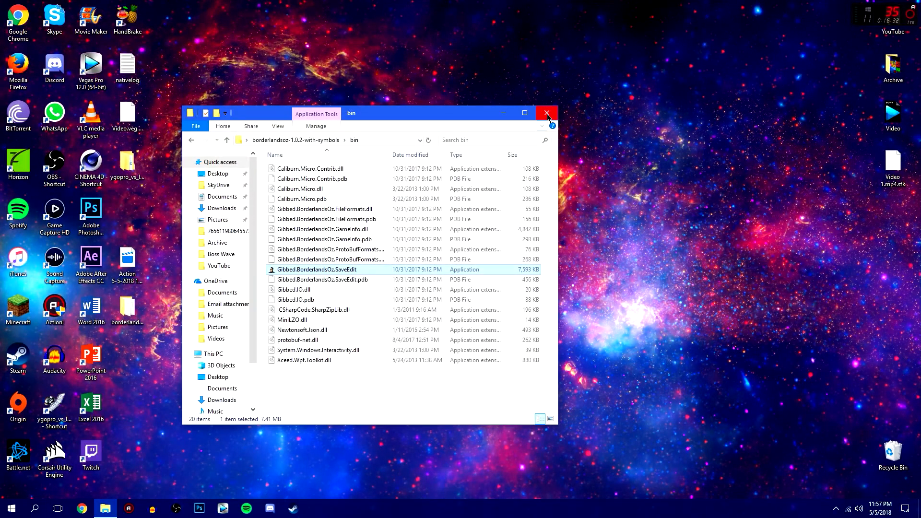
pyautogui.click(546, 114)
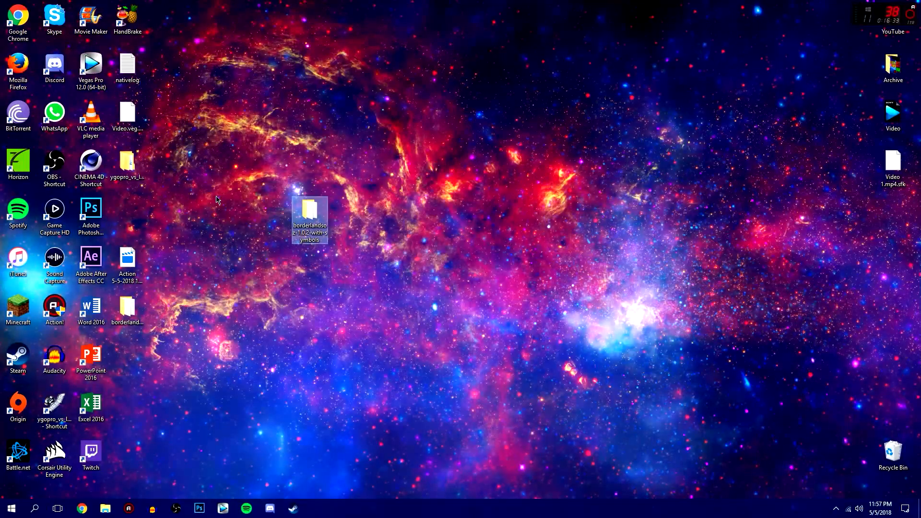